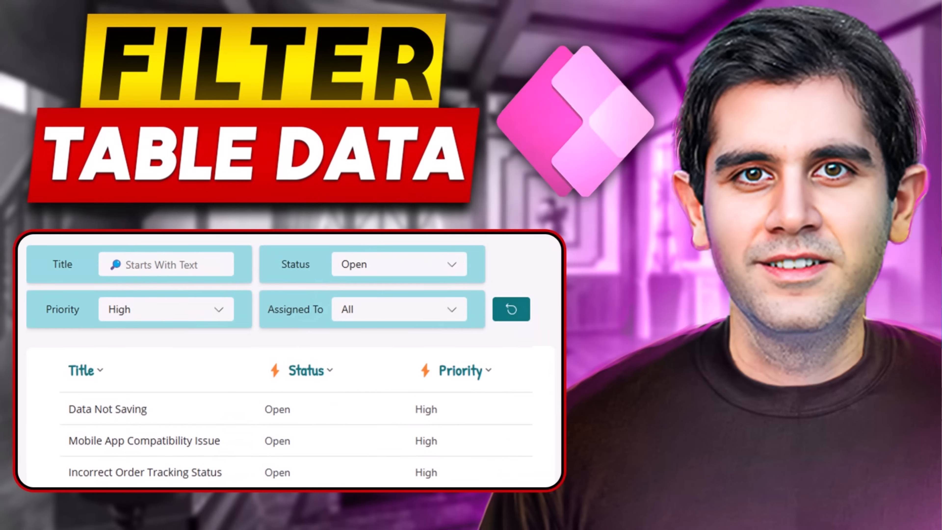
Set the Status filter to Open and the Priority filter to High
left_click(382, 121)
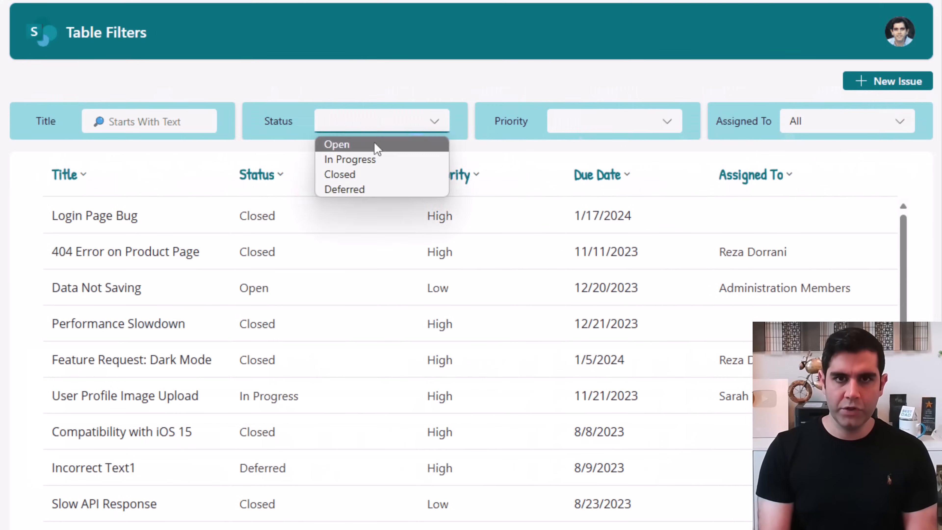
left_click(336, 144)
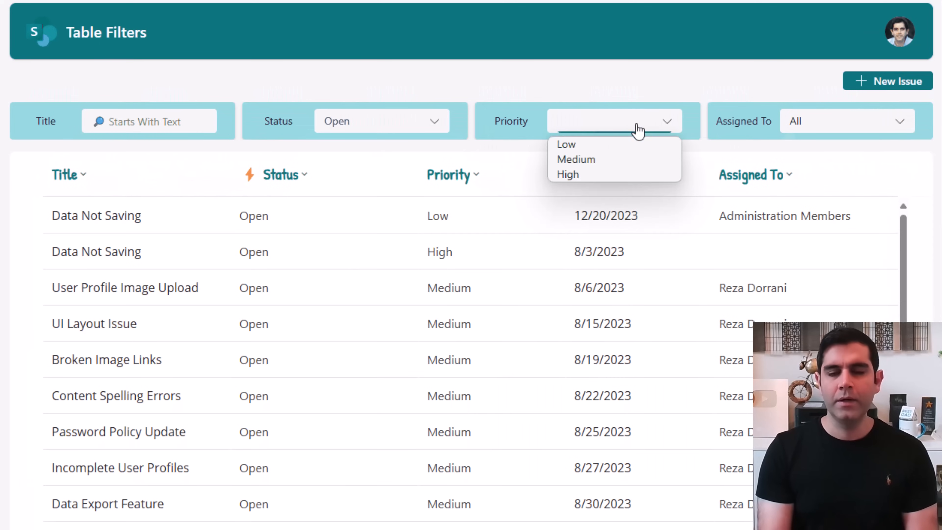
left_click(567, 174)
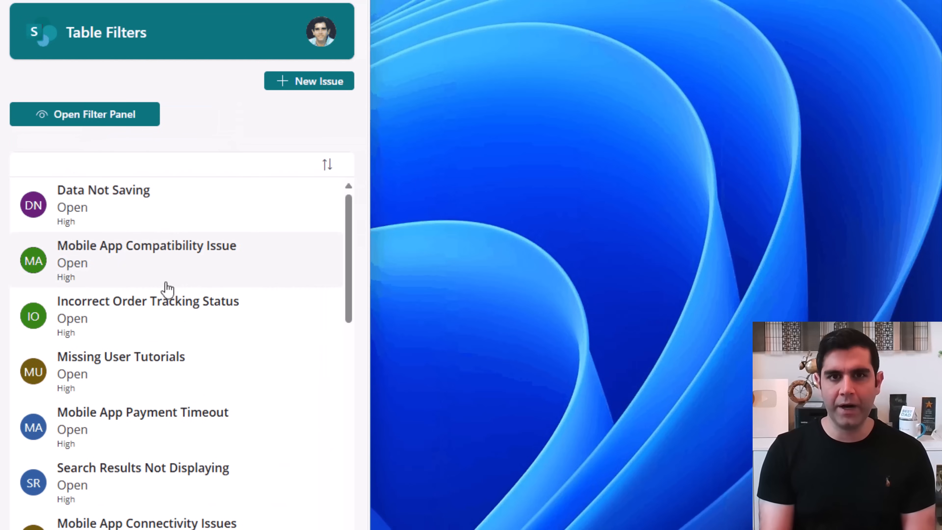
Reveal the filters in the narrow layout and enter 'Mobile' as the Title filter
left_click(83, 113)
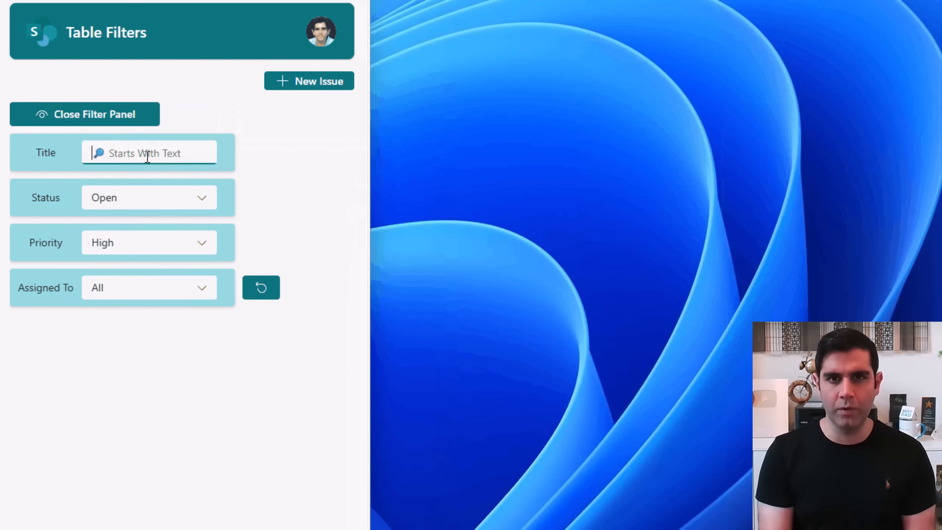
type("Mobile")
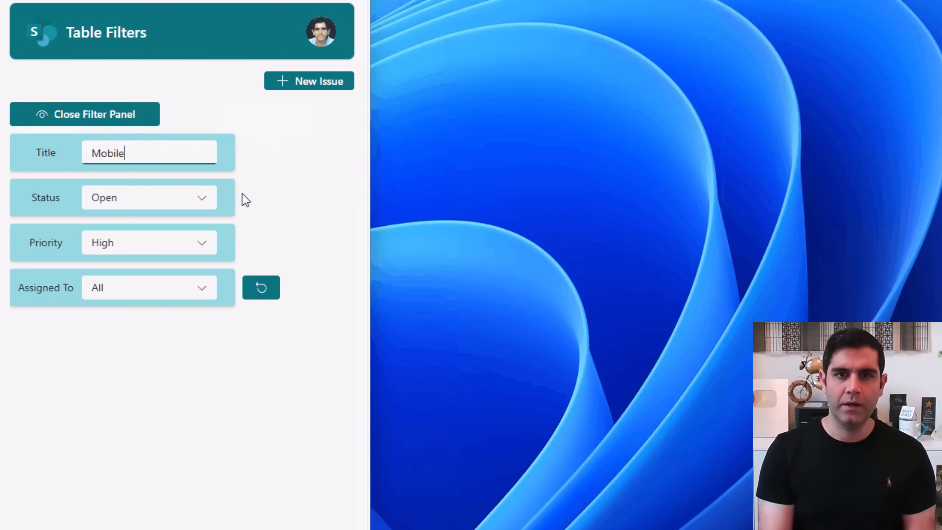
left_click(85, 115)
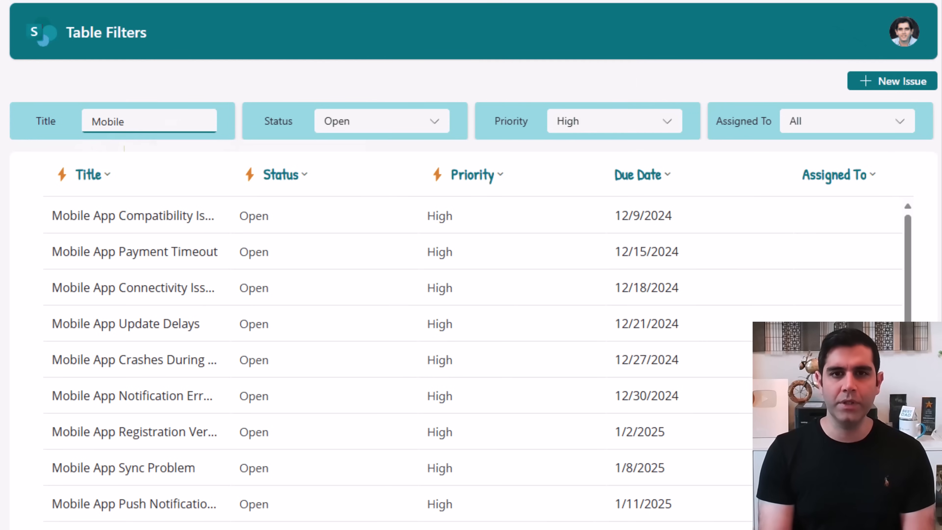
mouse_move(103, 338)
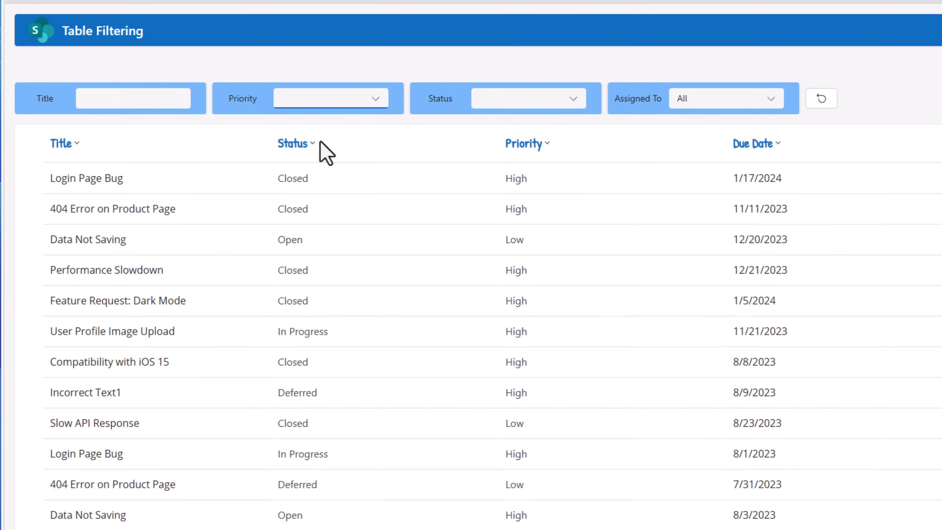
Filter to High priority with Title 'Slow', then preview at tablet and phone sizes with filters shown
left_click(330, 98)
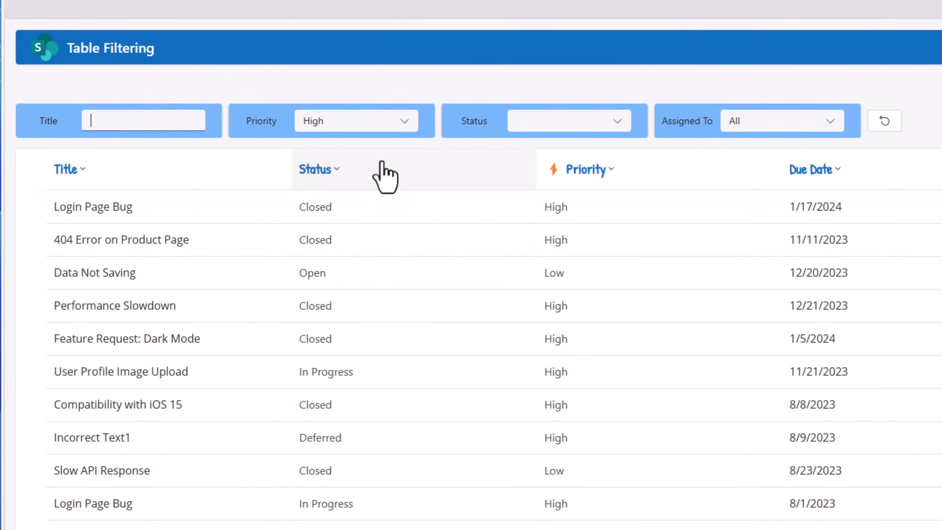
type("Slow")
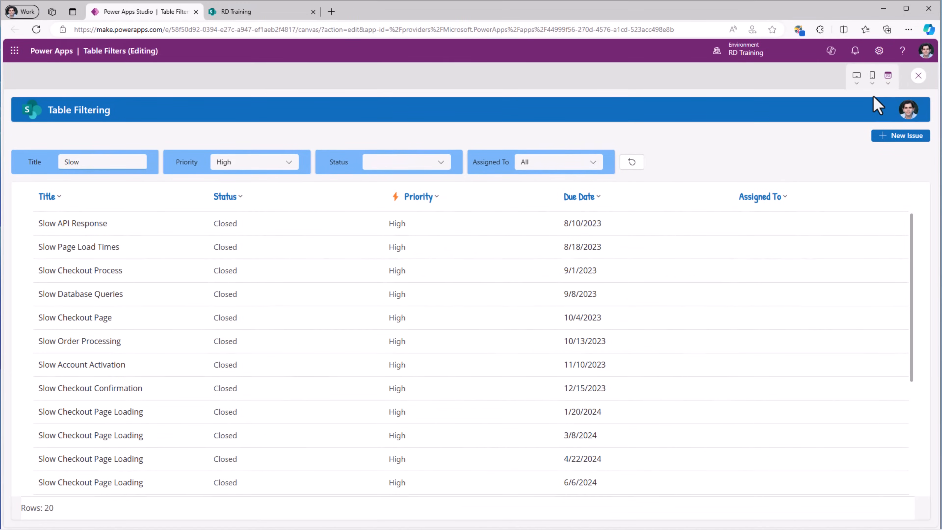
left_click(872, 75)
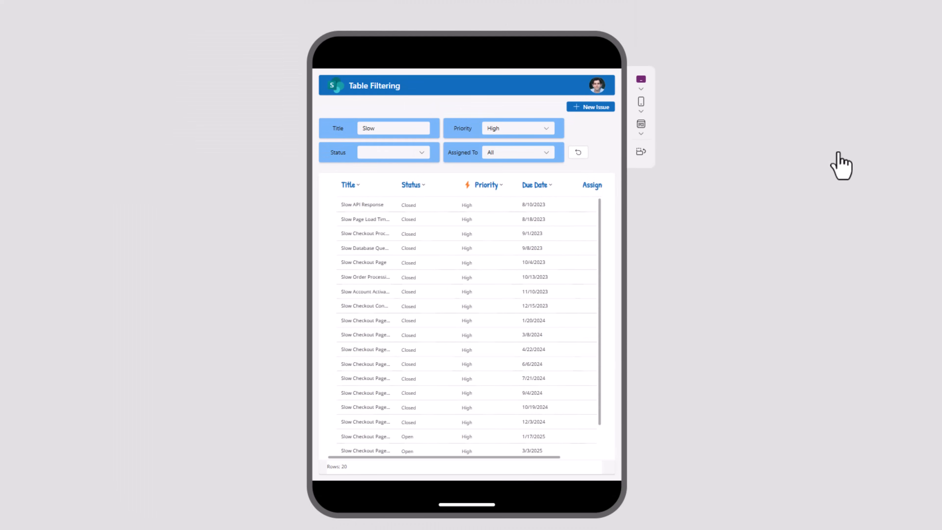
mouse_move(844, 164)
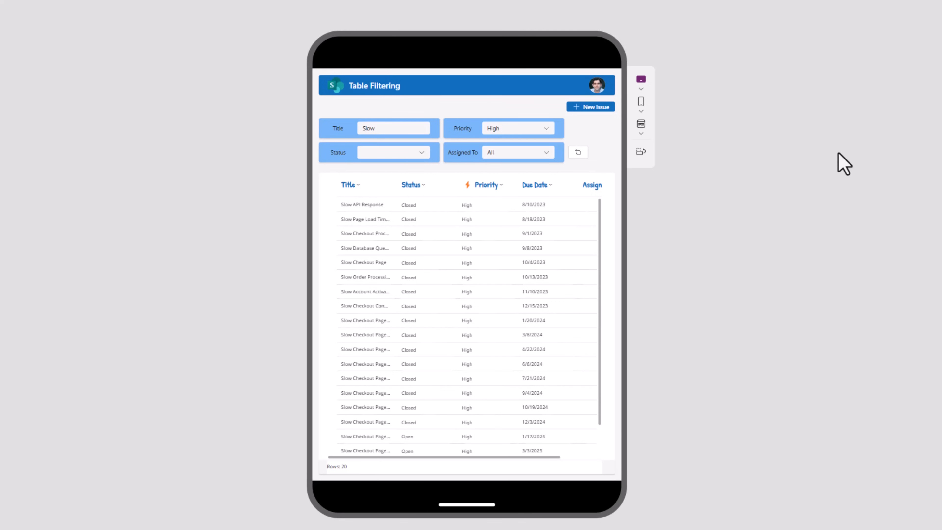
left_click(641, 102)
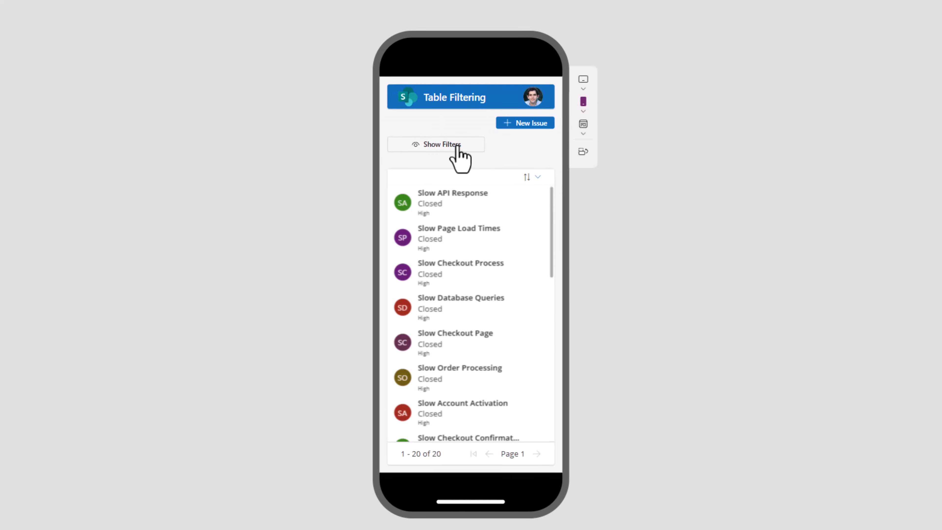
left_click(435, 145)
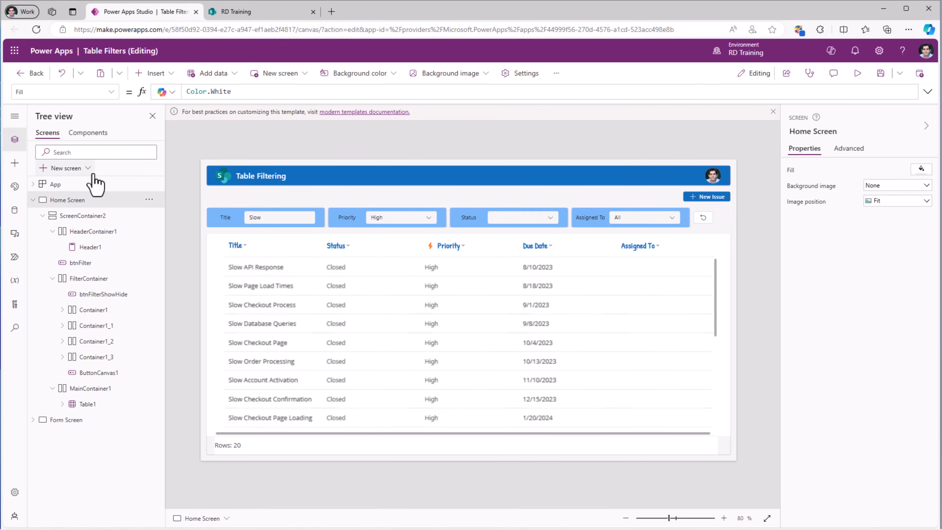
left_click(262, 11)
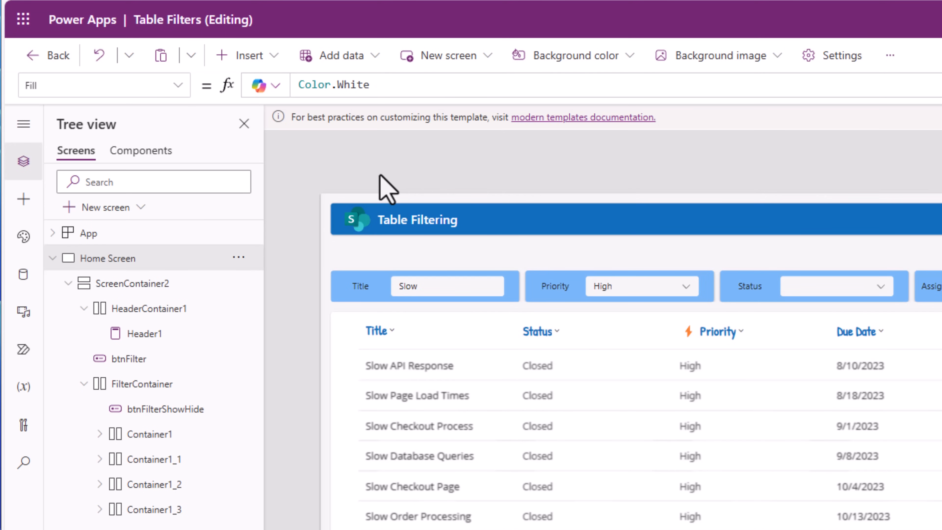
mouse_move(842, 55)
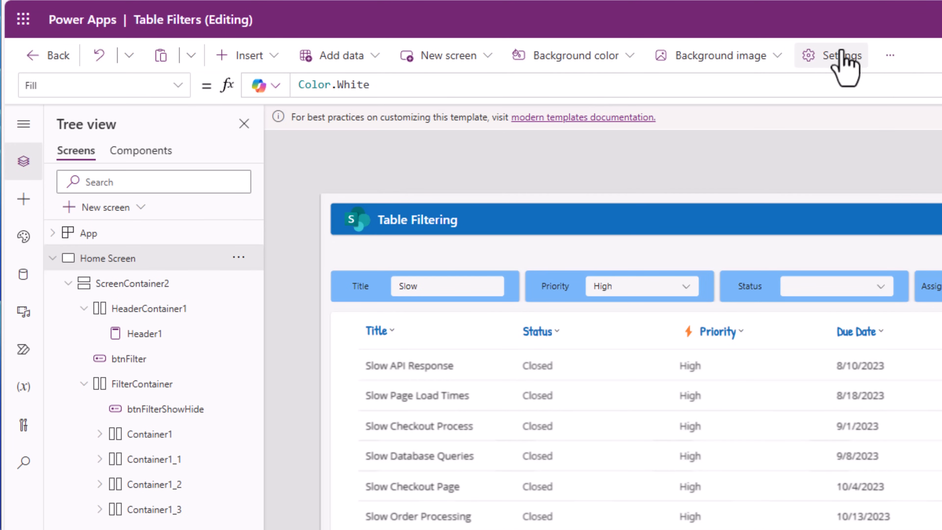
left_click(832, 55)
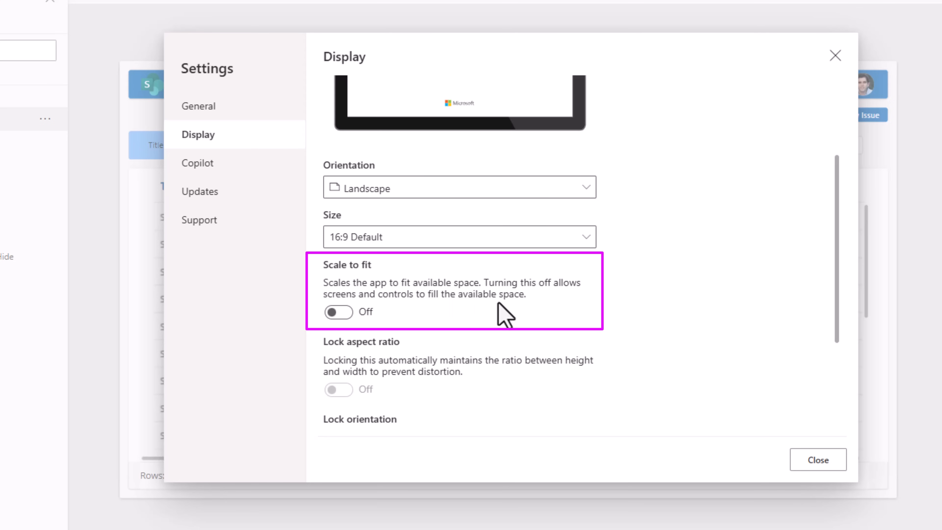
left_click(200, 191)
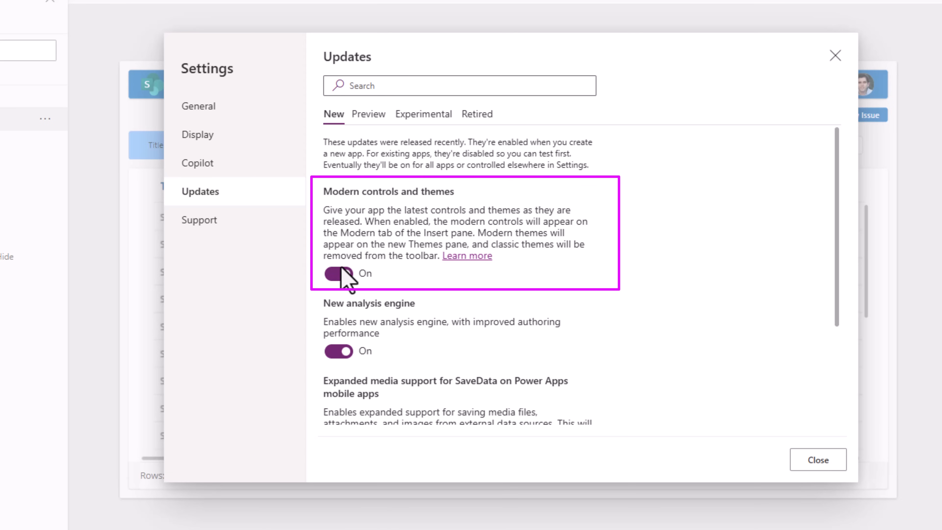
mouse_move(851, 66)
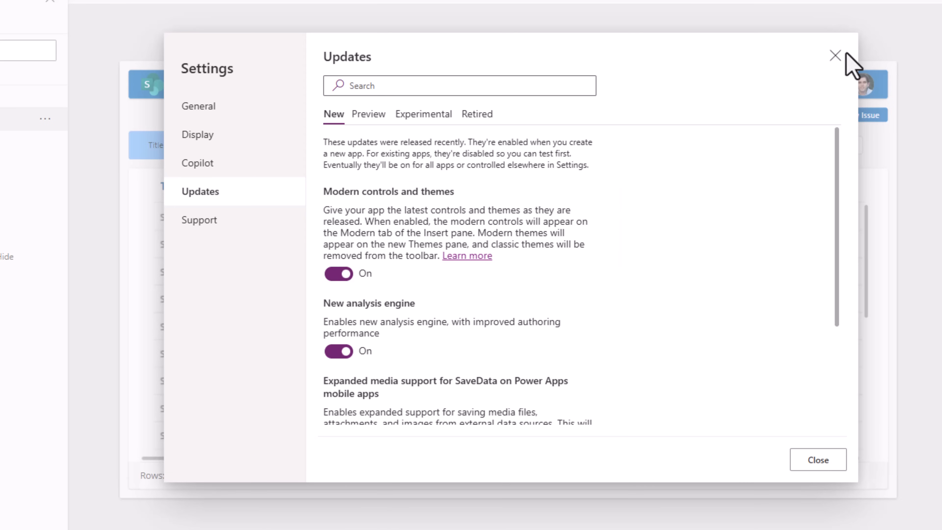
left_click(834, 56)
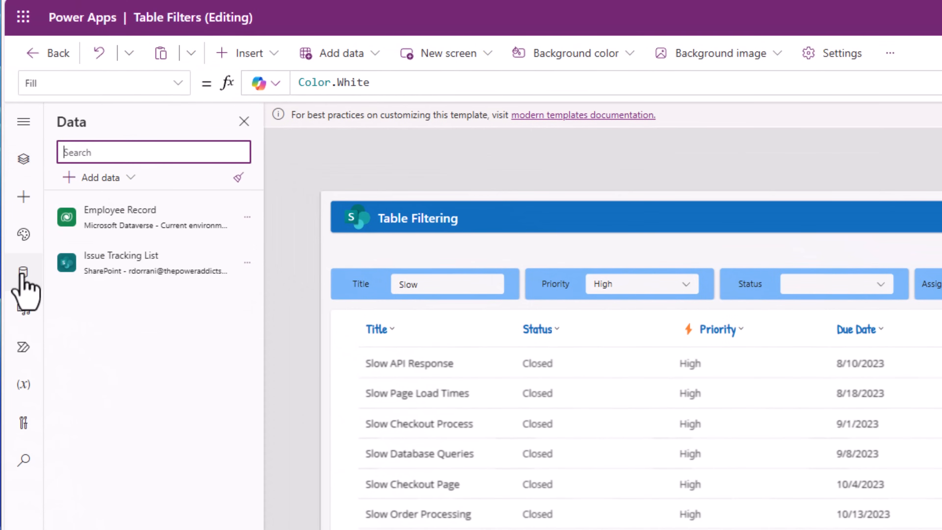
mouse_move(120, 262)
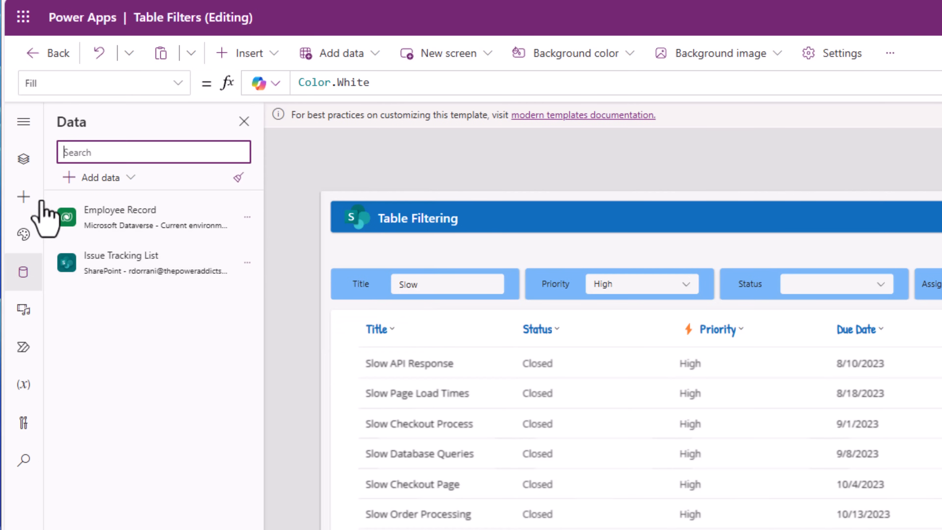
left_click(23, 159)
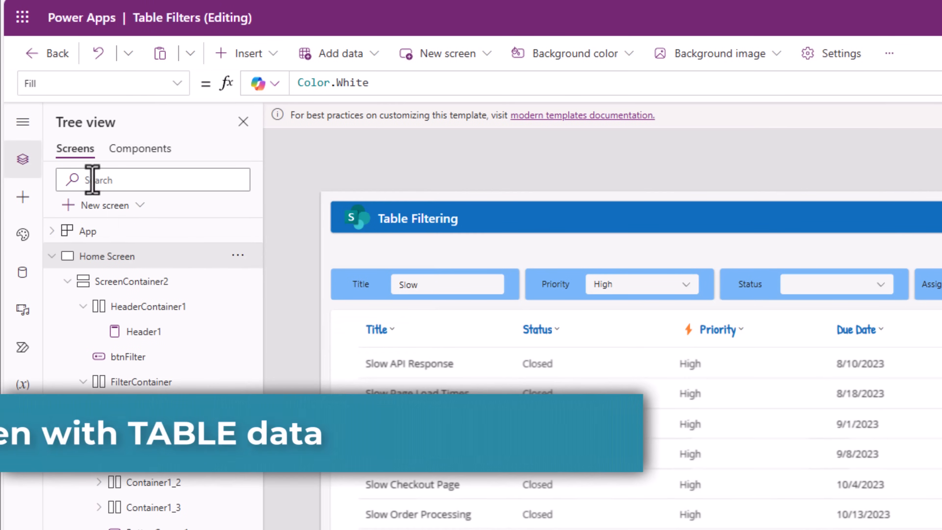
Add a new screen from the table template, expand its header and select its table for data binding
left_click(99, 205)
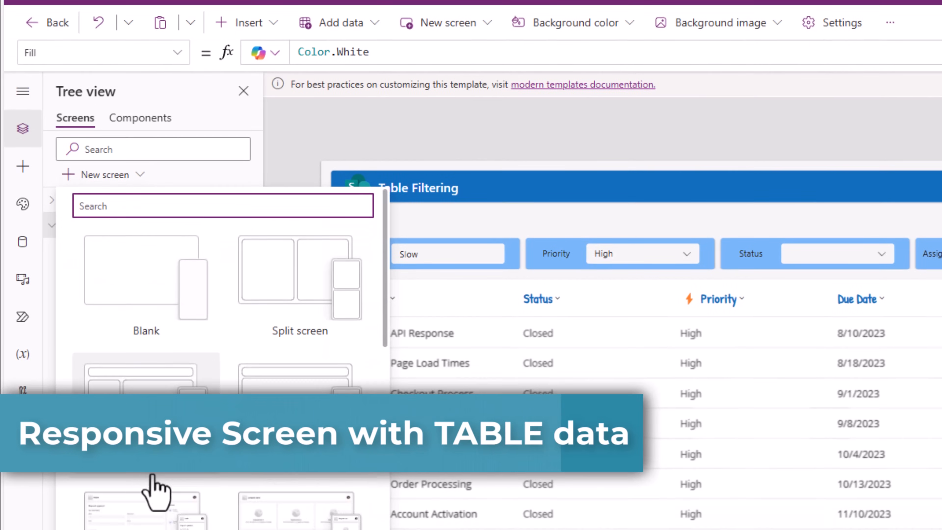
scroll("down", 3)
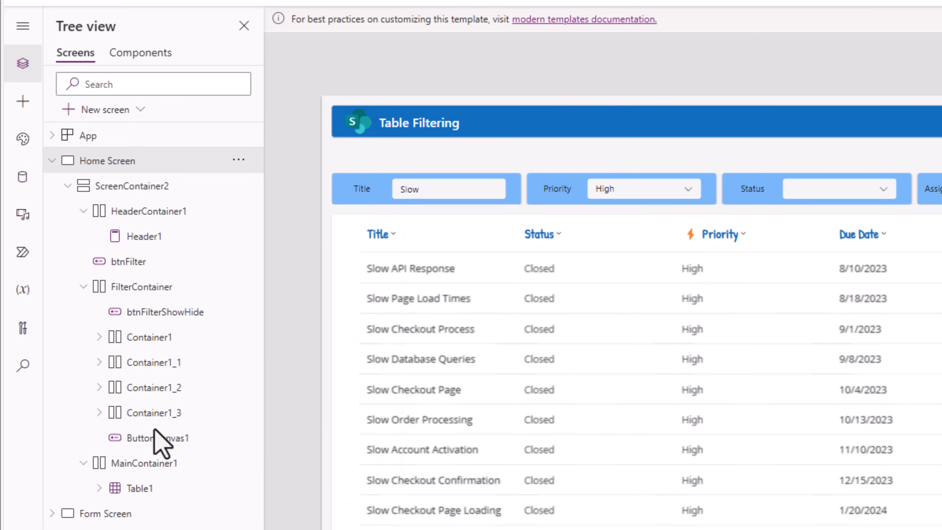
left_click(111, 211)
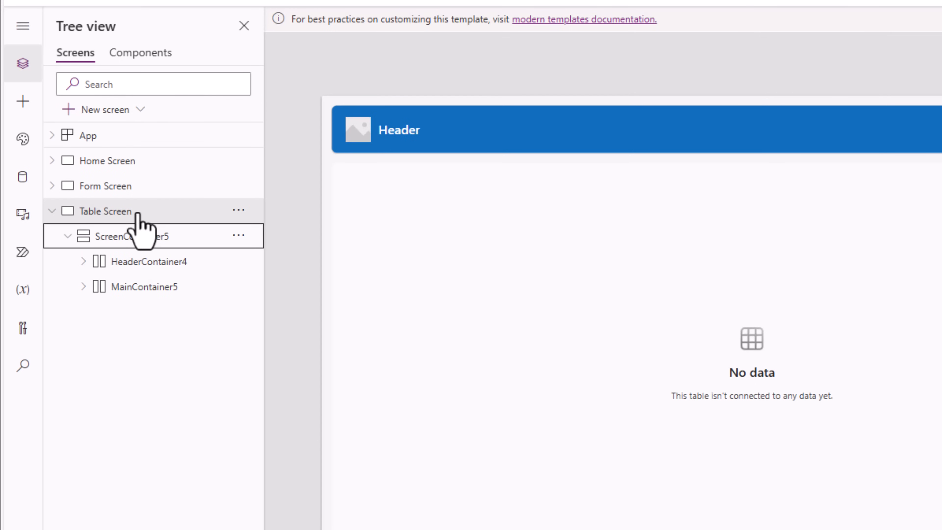
left_click(138, 236)
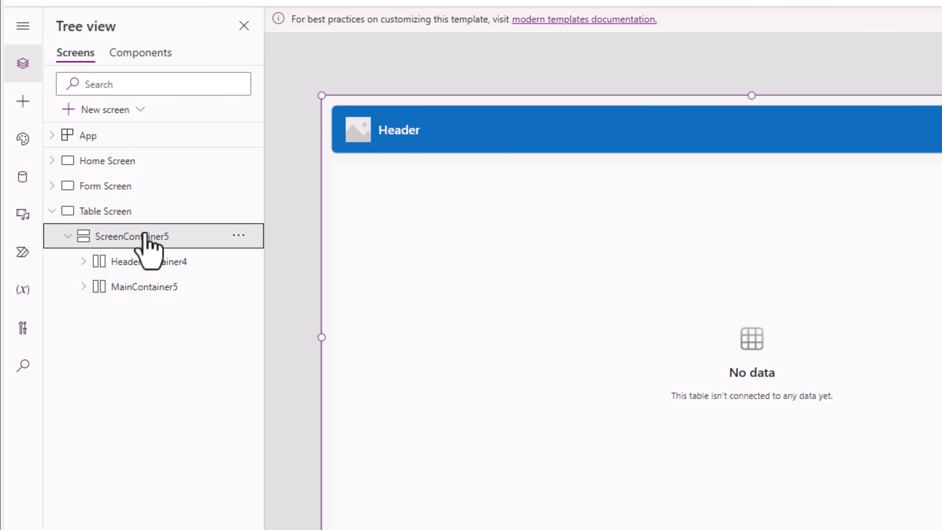
left_click(83, 261)
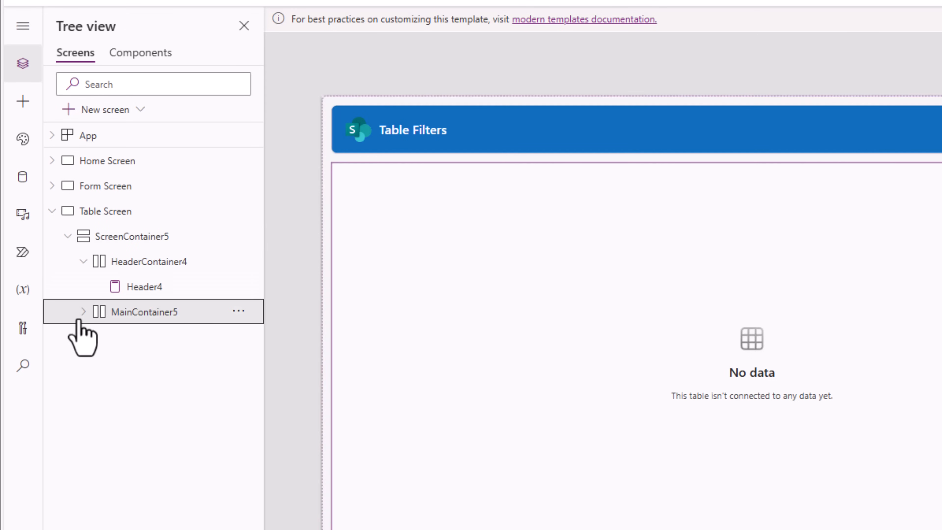
left_click(83, 311)
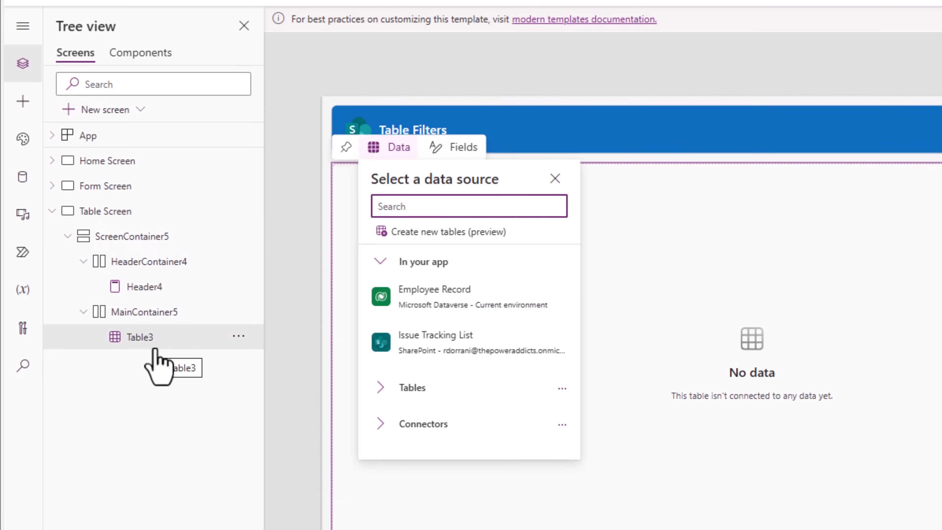
mouse_move(462, 342)
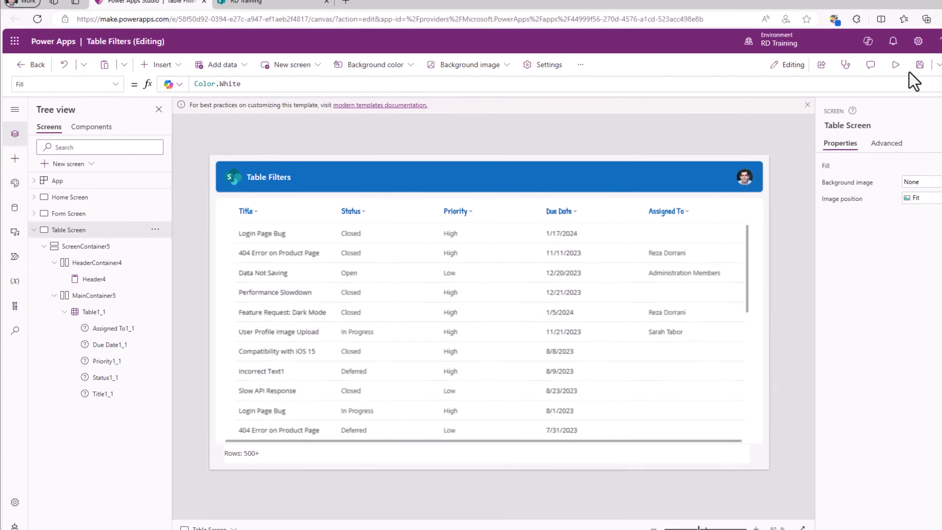
Preview the table screen at tablet size and then phone size
left_click(894, 65)
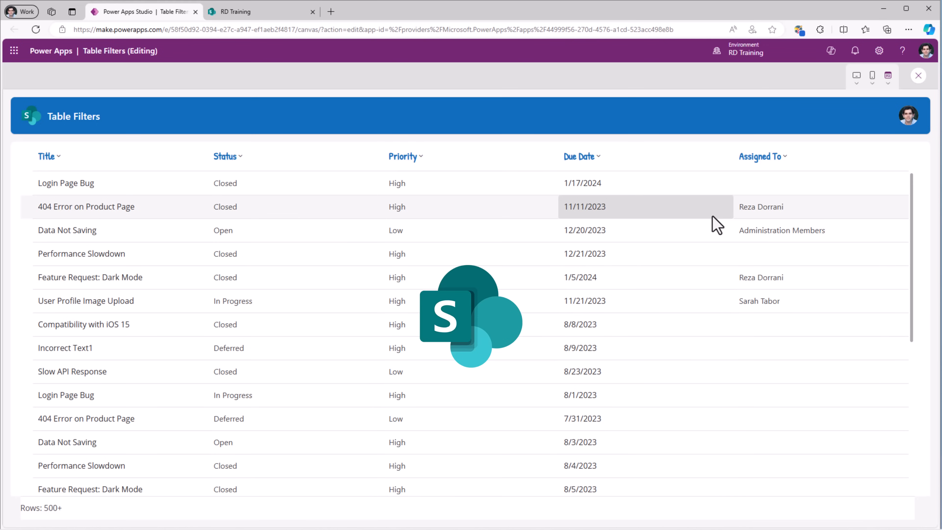
left_click(856, 75)
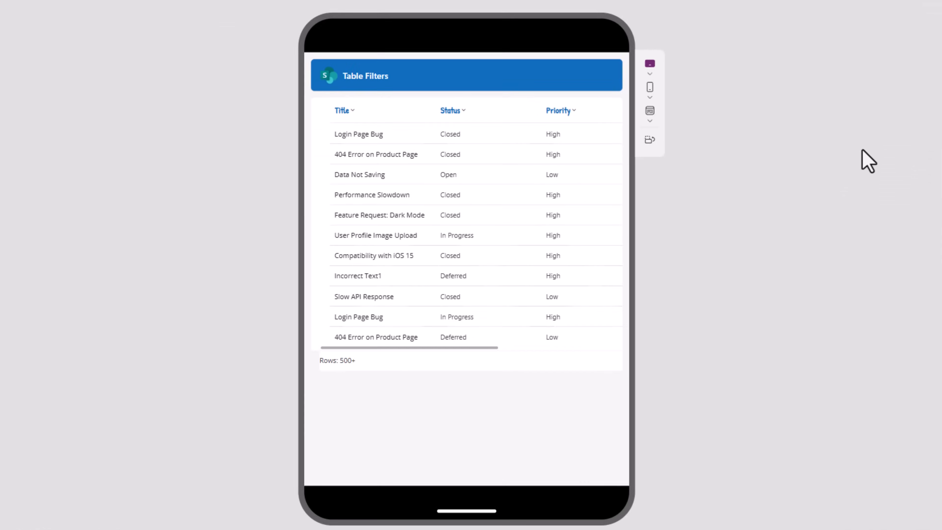
left_click(650, 87)
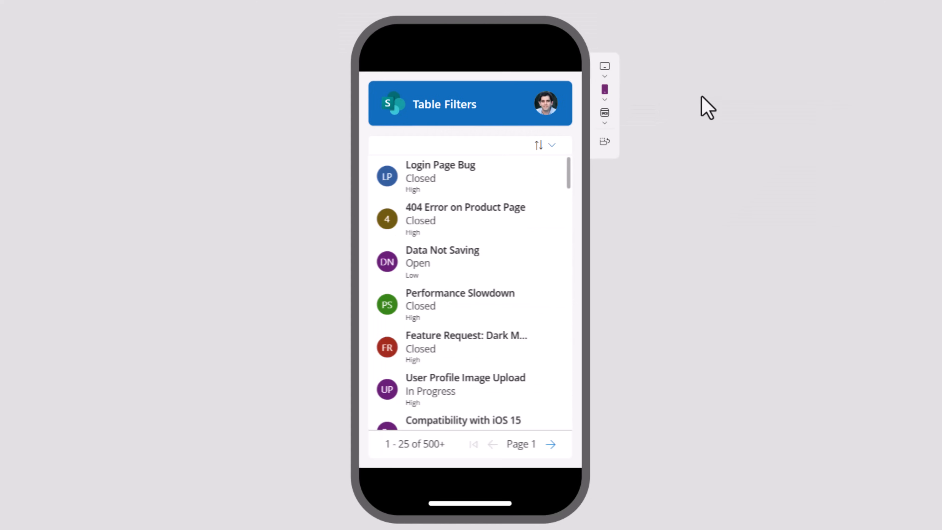
mouse_move(620, 209)
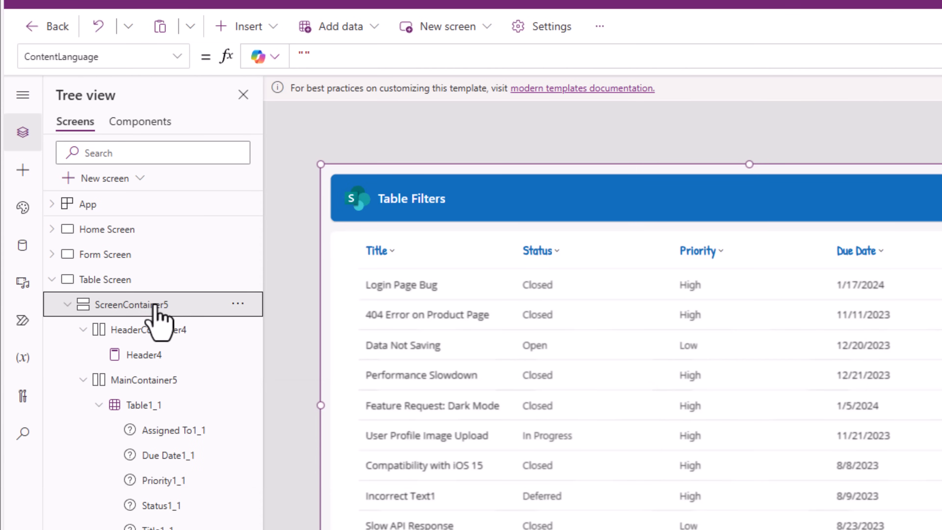
mouse_move(147, 334)
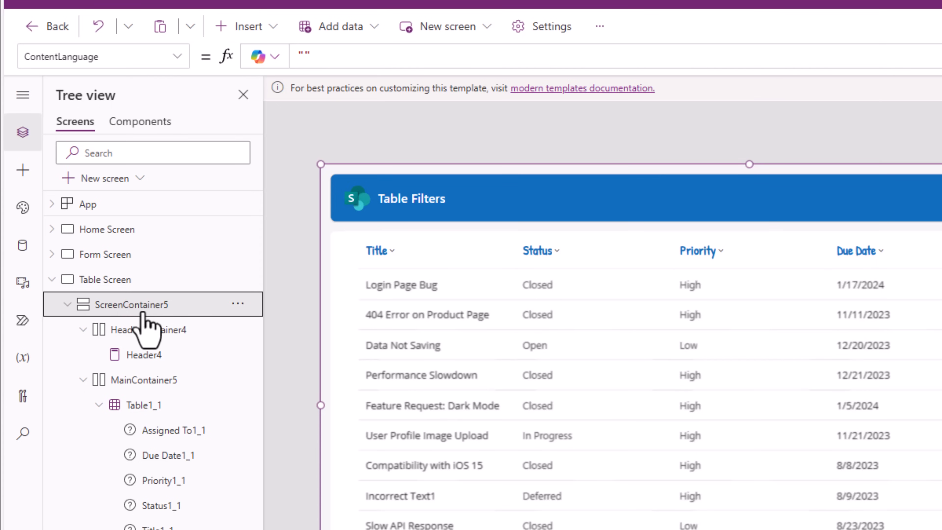
Insert a Horizontal container and reorder it above the issues table
left_click(22, 171)
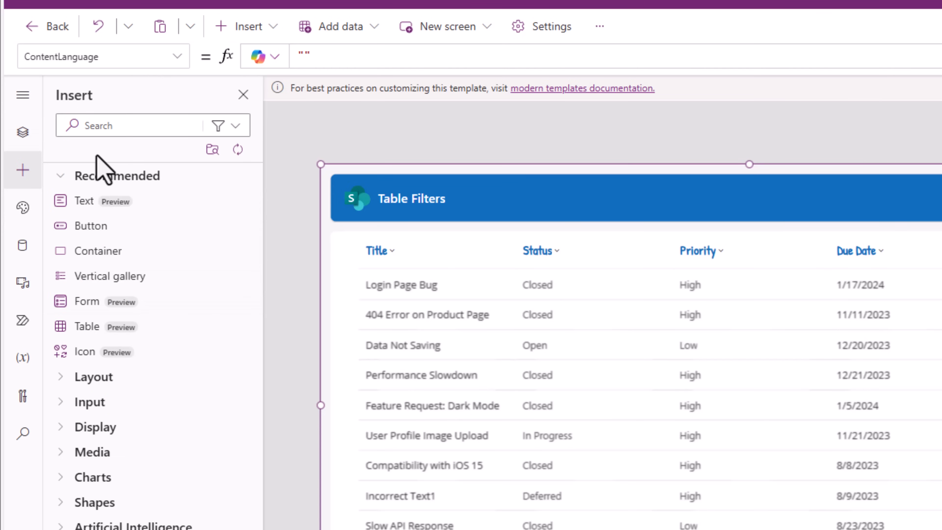
type("horizontal")
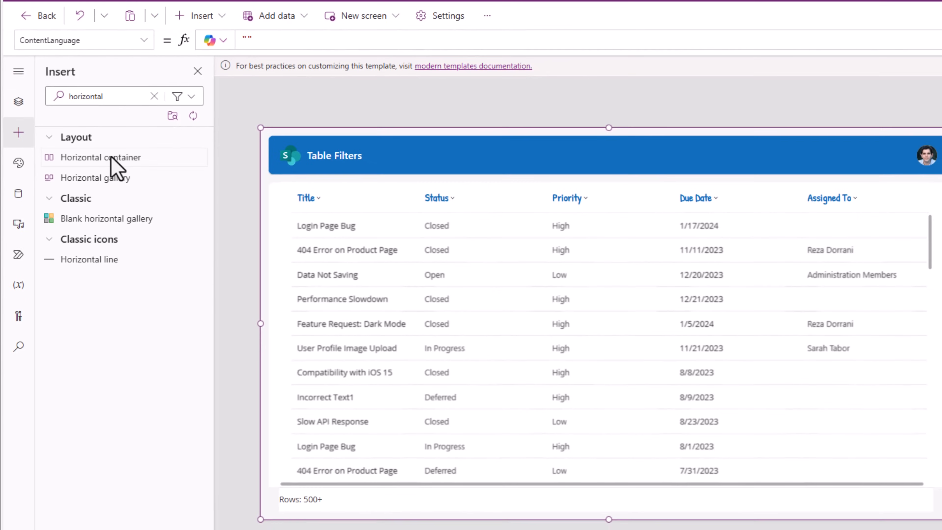
left_click(100, 157)
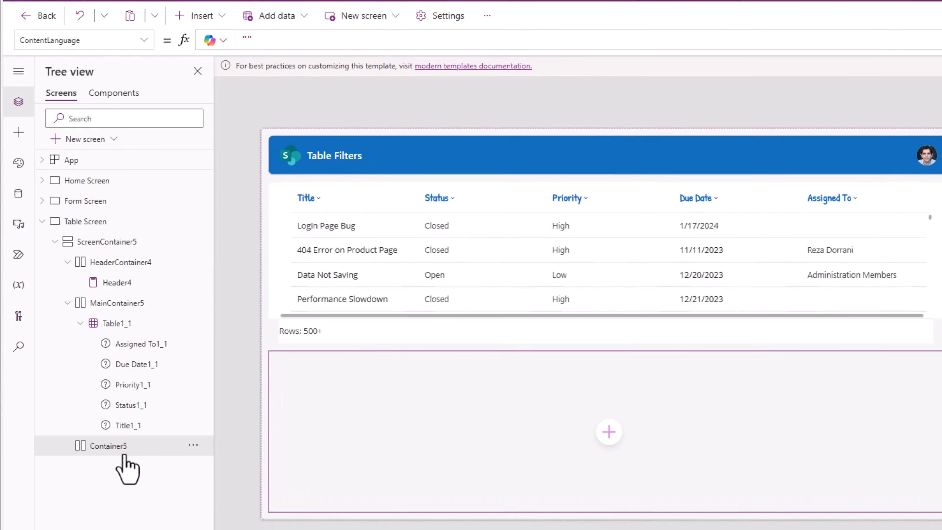
right_click(107, 445)
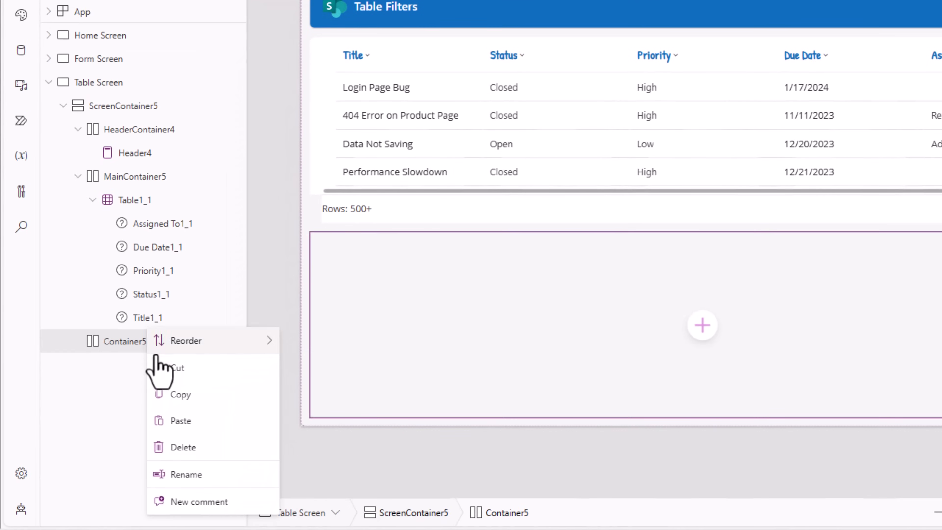
left_click(185, 474)
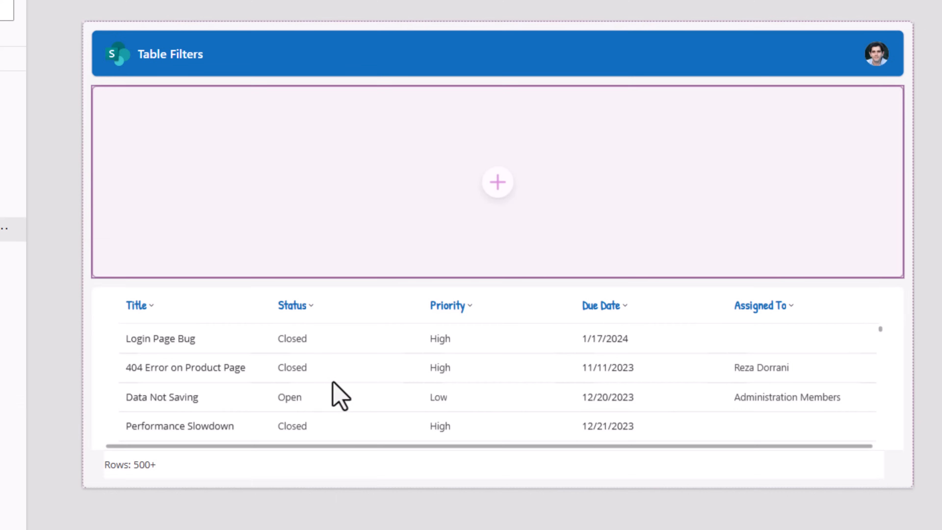
mouse_move(370, 177)
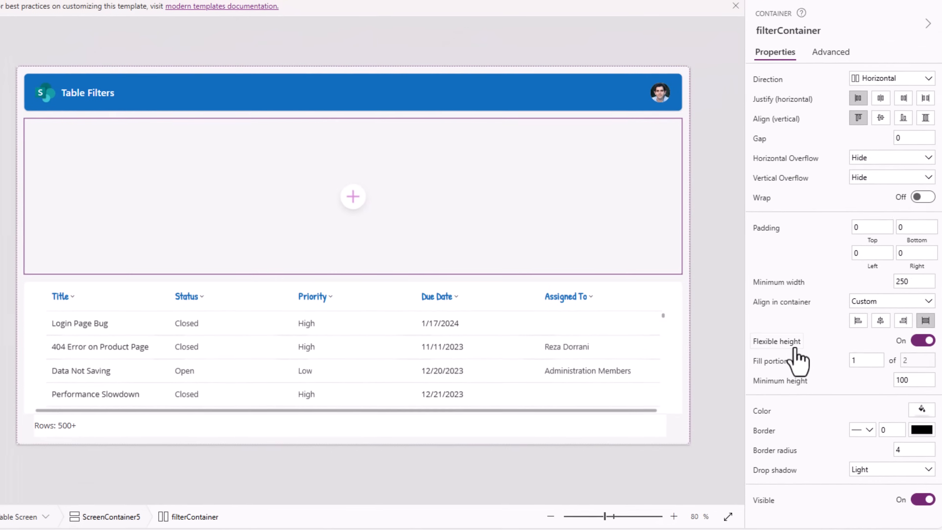
mouse_move(922, 341)
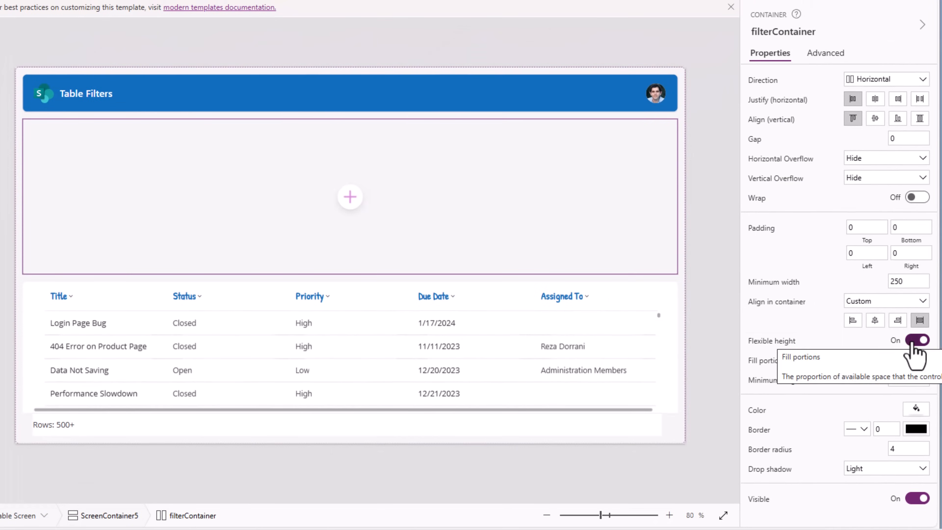
Turn off Flexible height on filterContainer, set Height to 50 and change its drop shadow
left_click(915, 340)
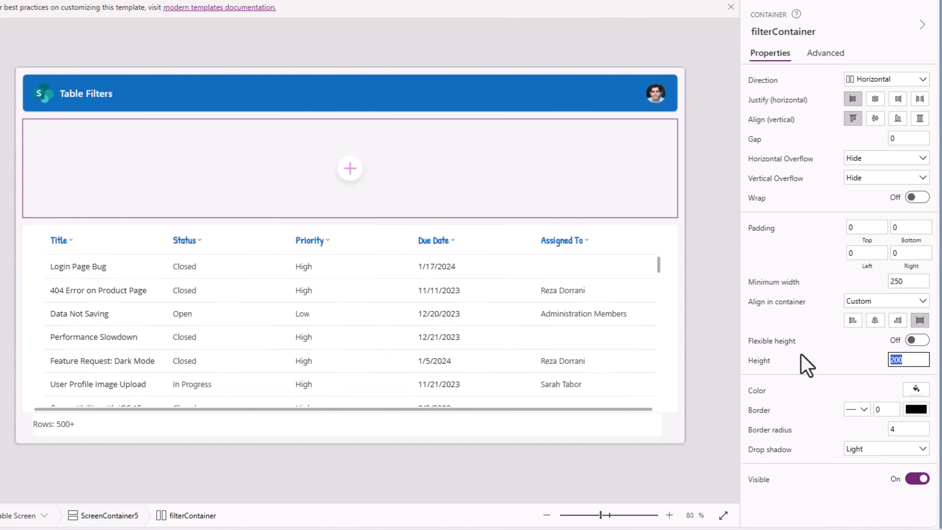
type("50")
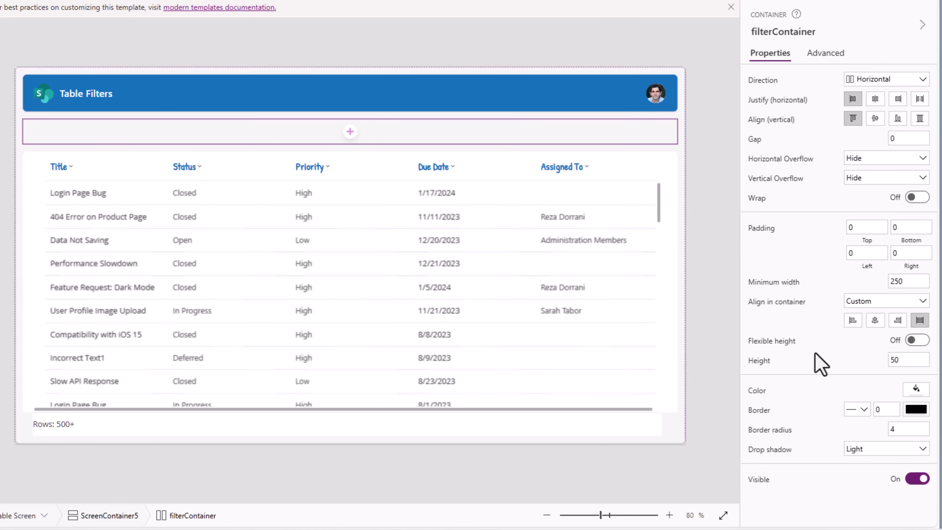
left_click(885, 449)
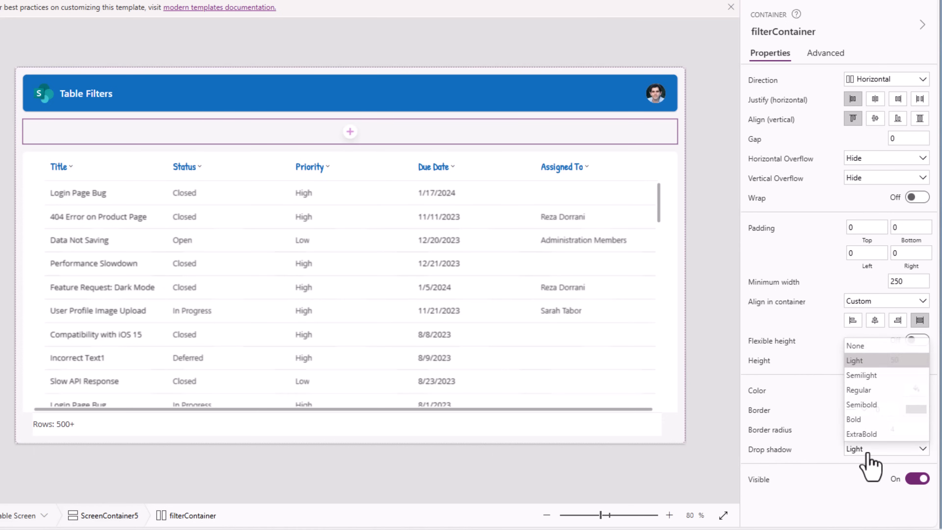
left_click(854, 345)
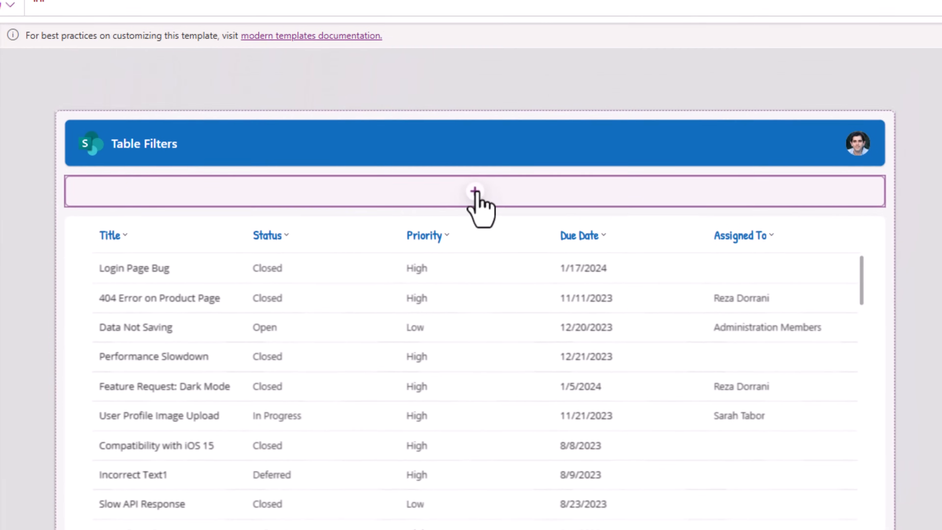
Insert a Horizontal container inside filterContainer with fixed width 300, minimum height 50 and a different shadow
left_click(473, 191)
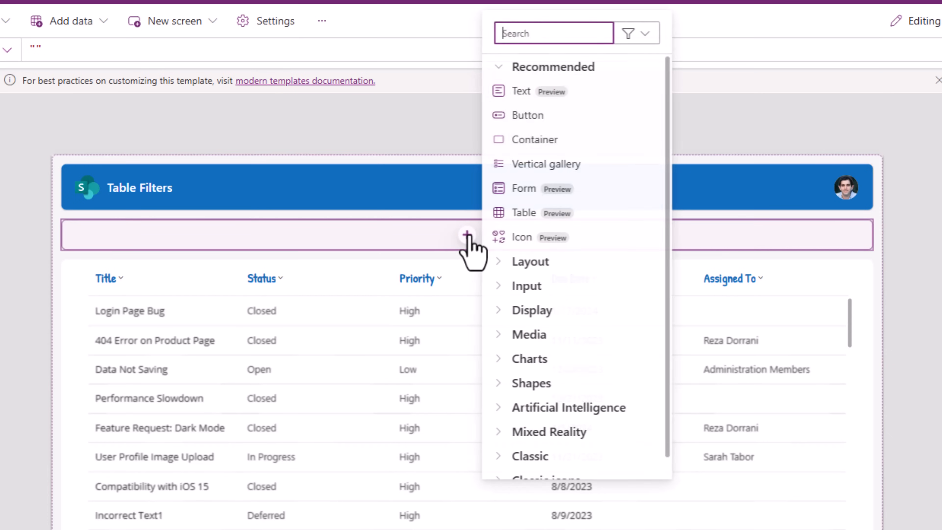
type("hori")
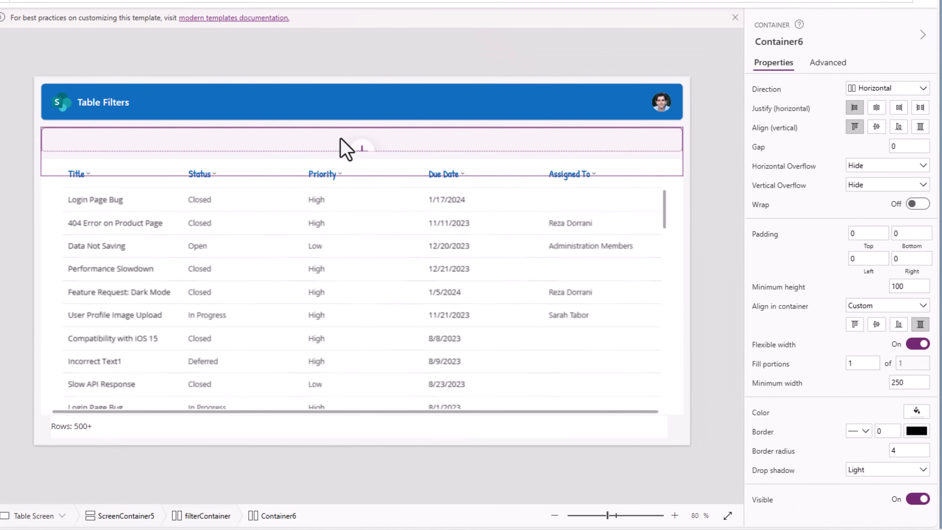
mouse_move(781, 359)
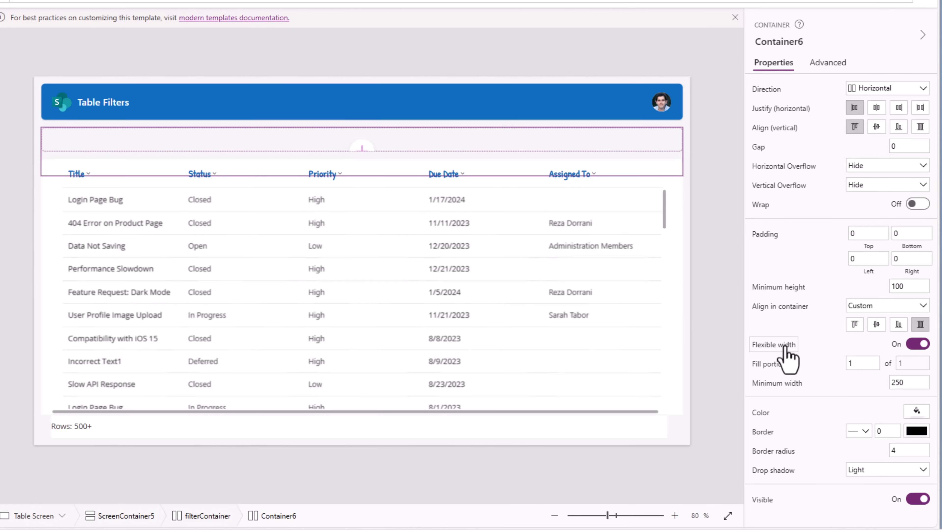
left_click(915, 344)
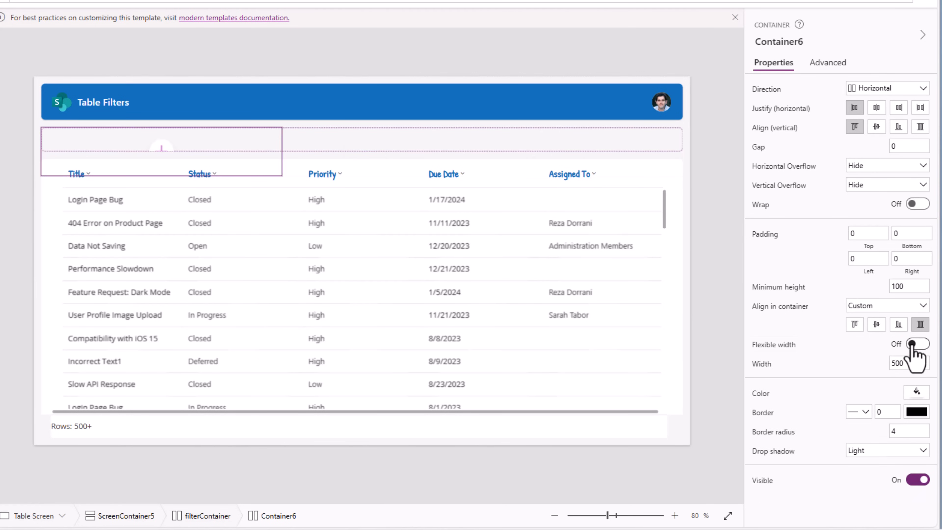
mouse_move(874, 379)
type("300")
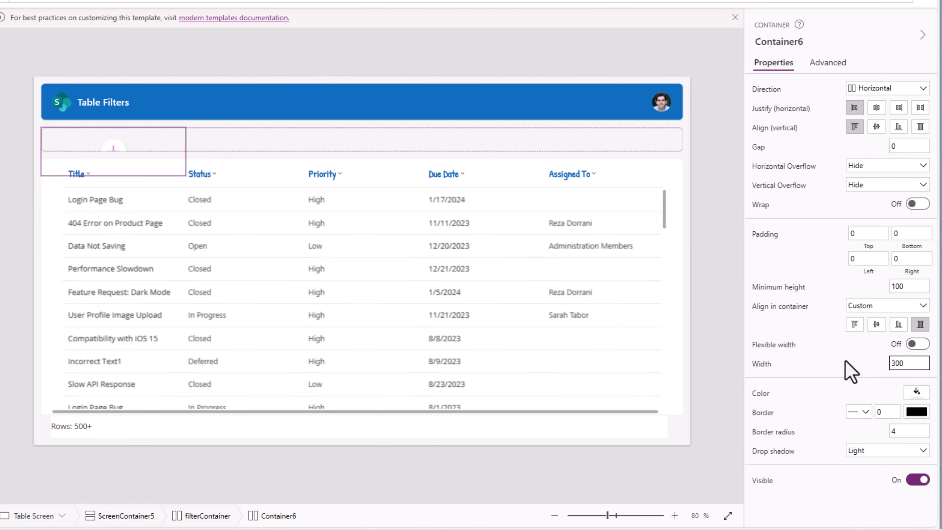
mouse_move(778, 287)
type("50")
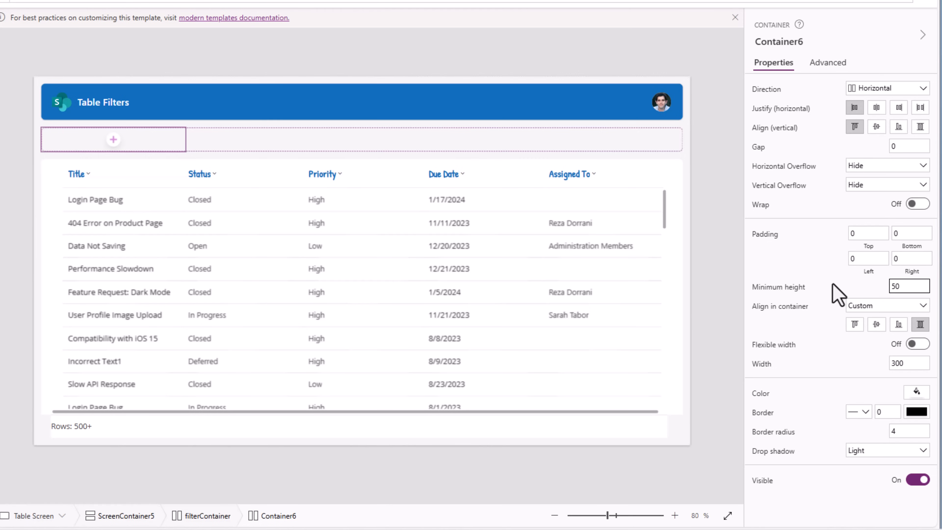
left_click(886, 450)
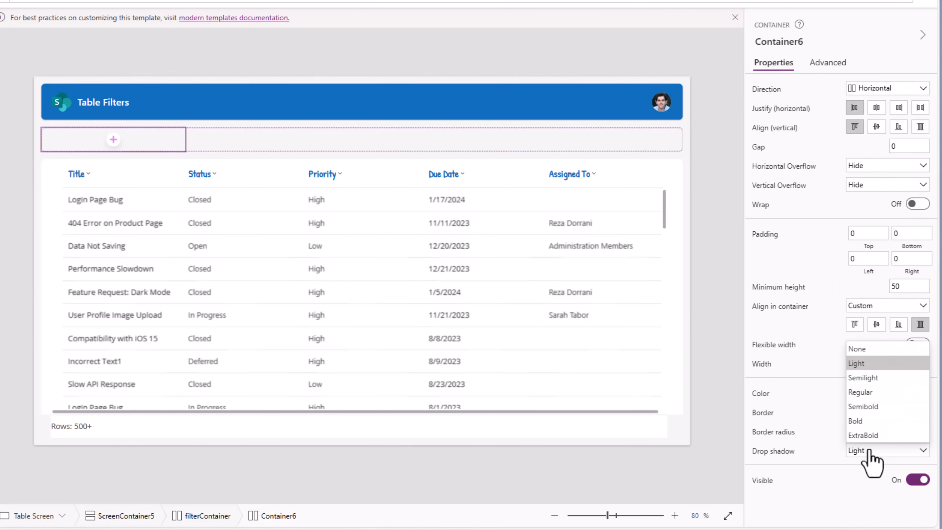
left_click(864, 377)
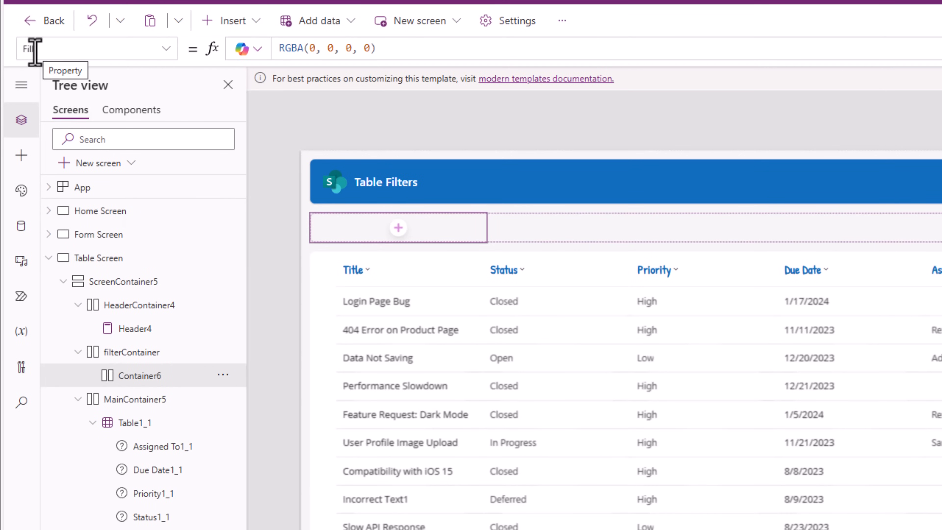
Set the inner container's Fill to App.Theme.Colors.Lighter60
left_click(326, 48)
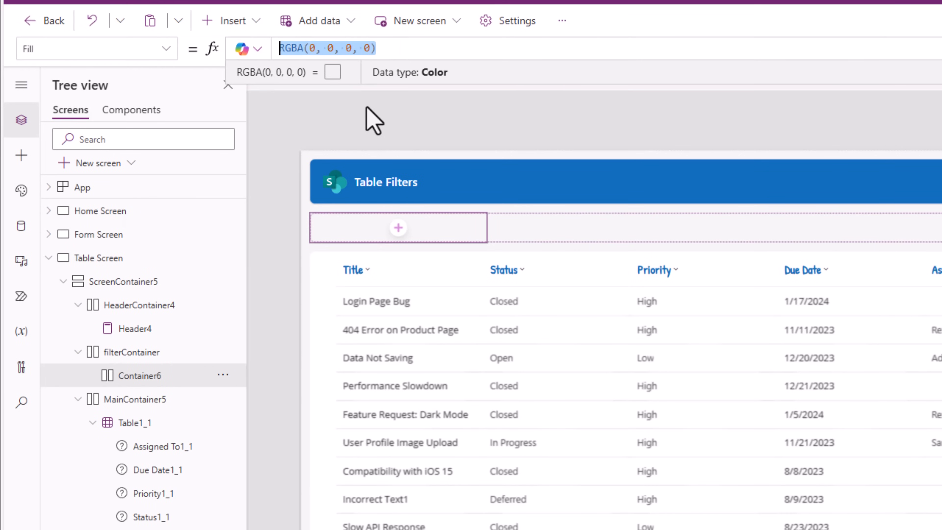
type("App .")
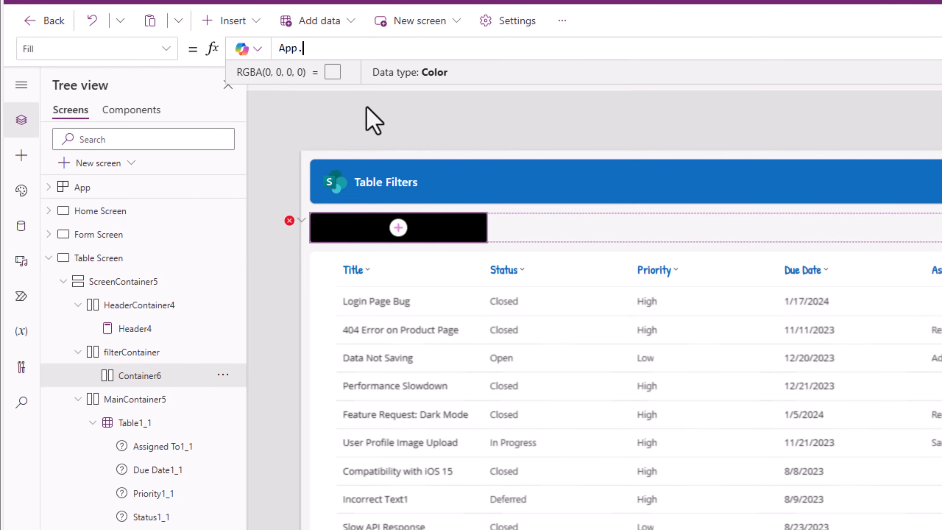
type("Theme.Colors")
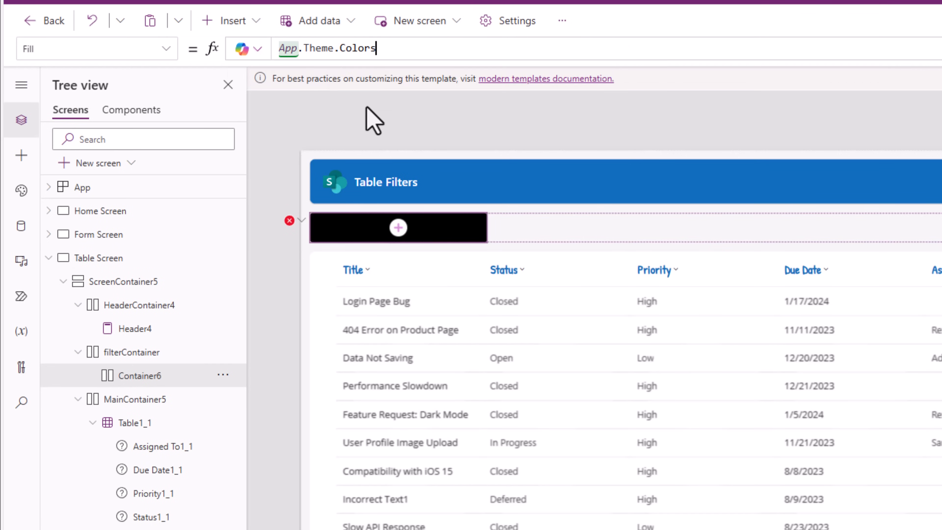
type(".light")
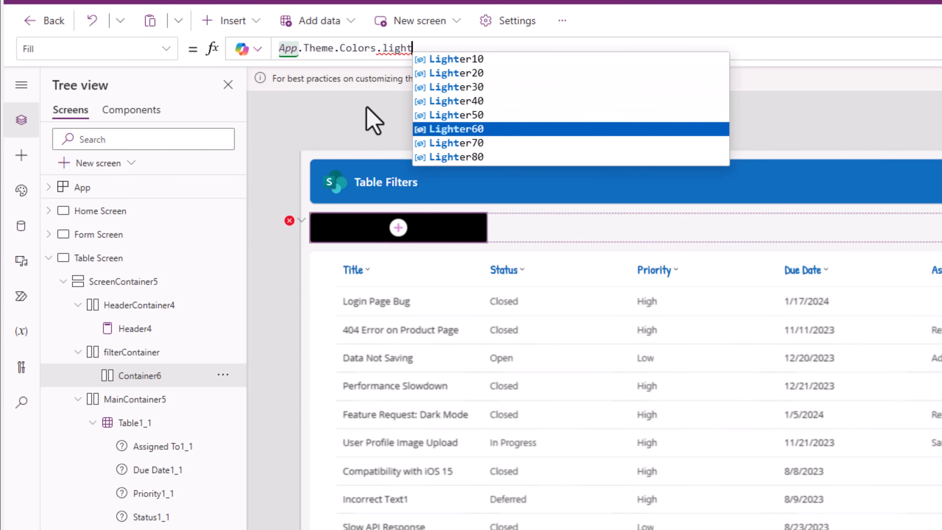
left_click(460, 128)
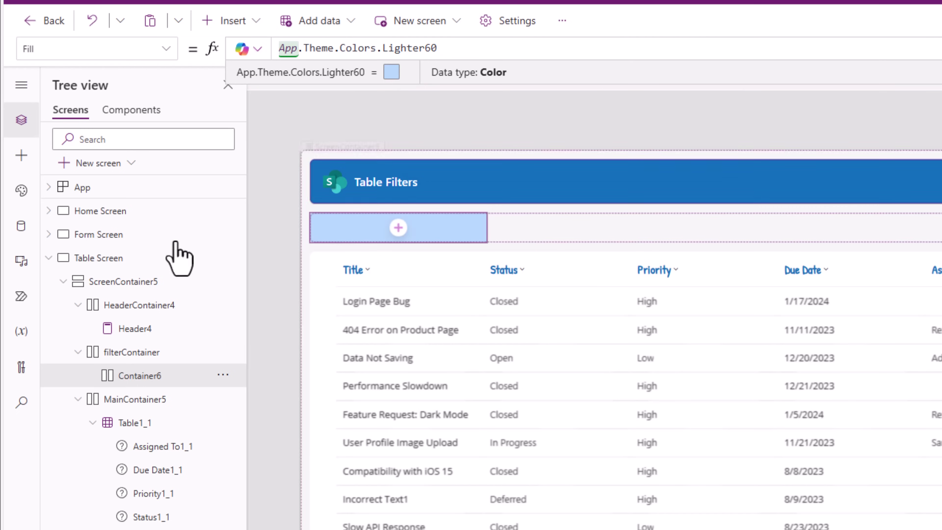
Try RD Green and other themes, settling on the teal colour theme
left_click(21, 191)
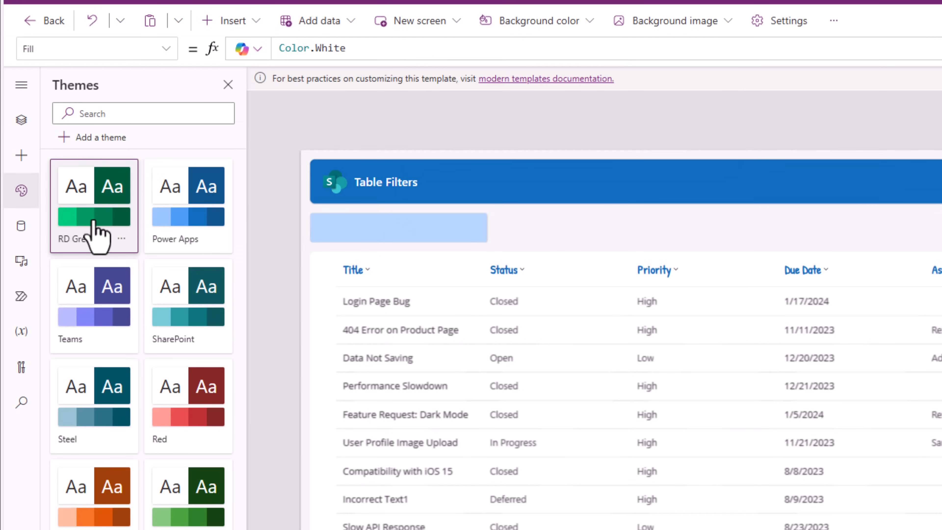
left_click(94, 293)
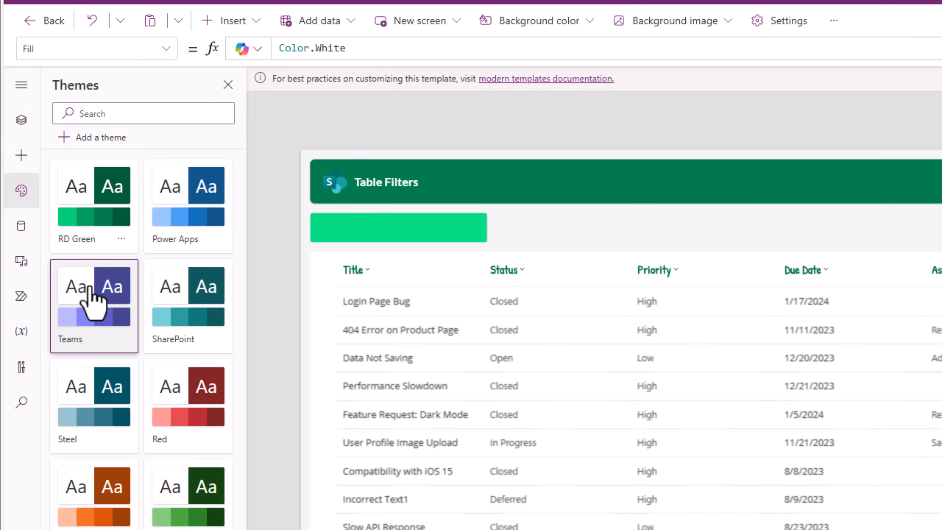
left_click(188, 306)
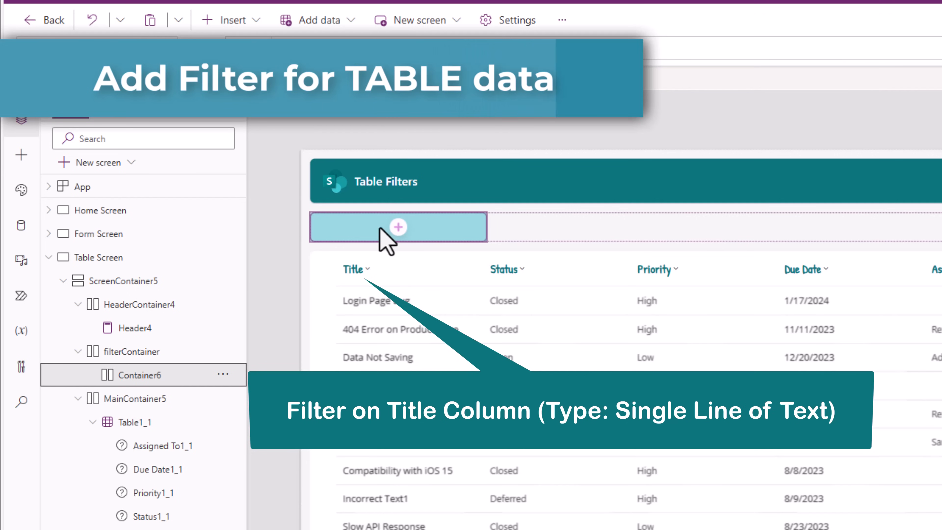
Add a Text label and a modern Text input inside Container6
left_click(398, 228)
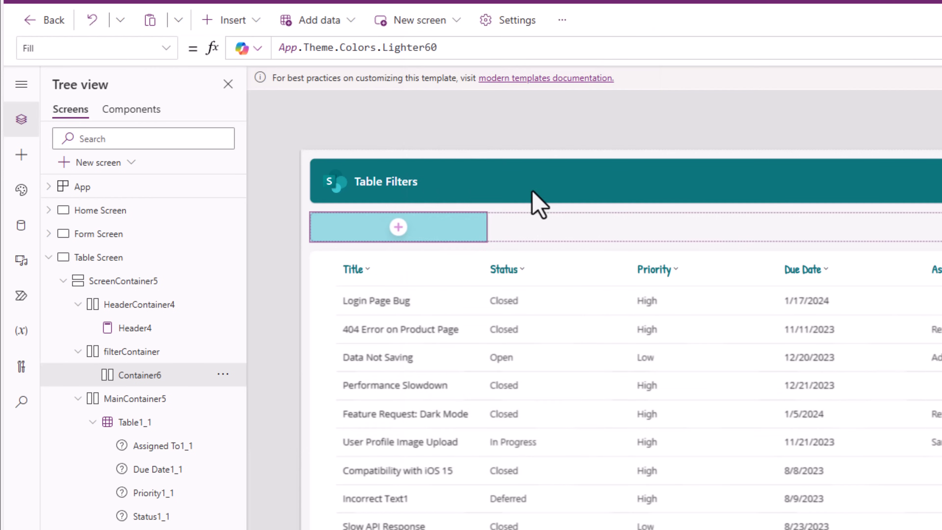
left_click(398, 226)
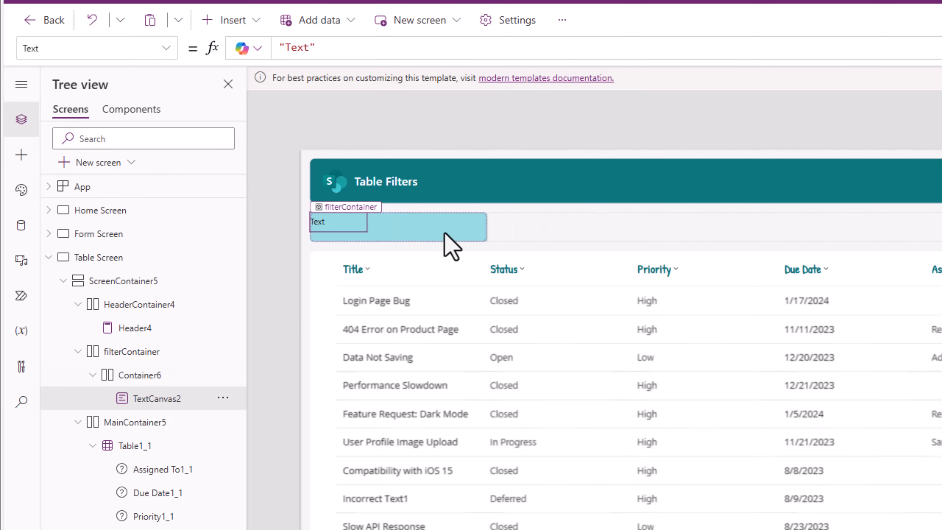
left_click(140, 375)
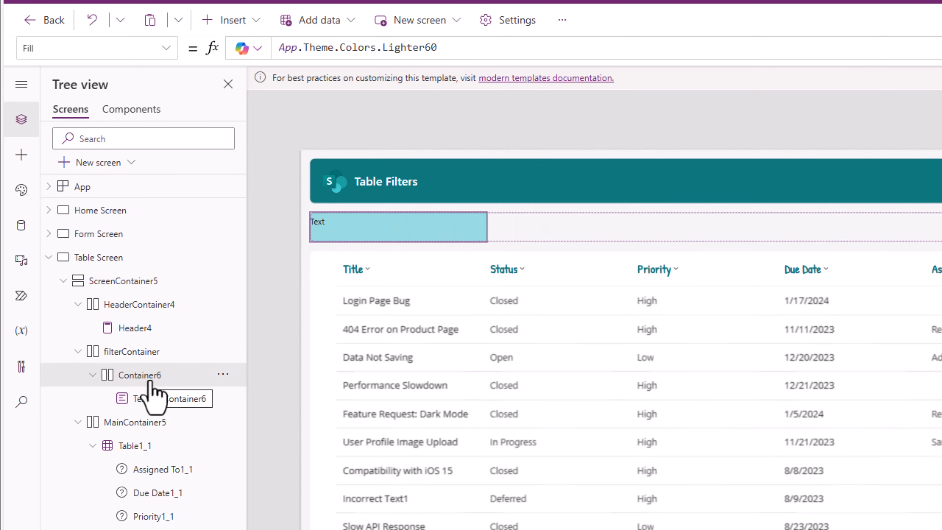
left_click(22, 155)
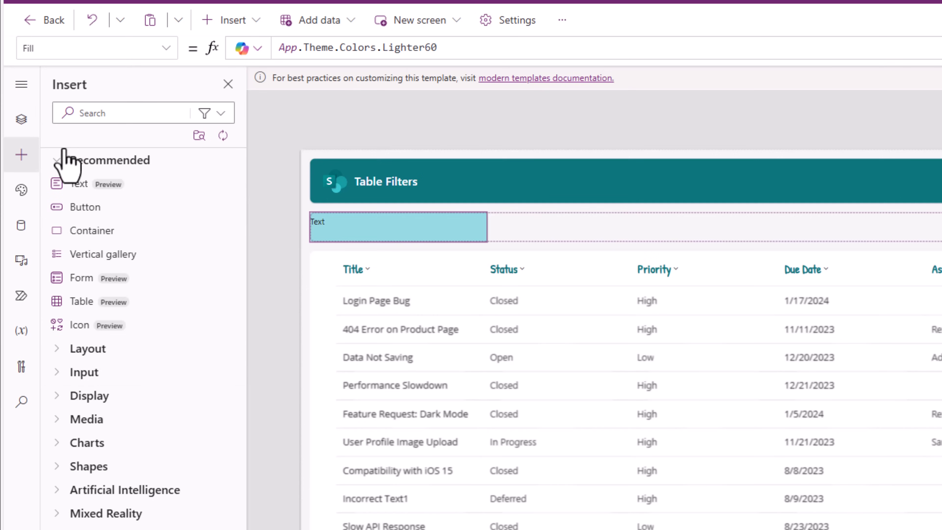
type("text input")
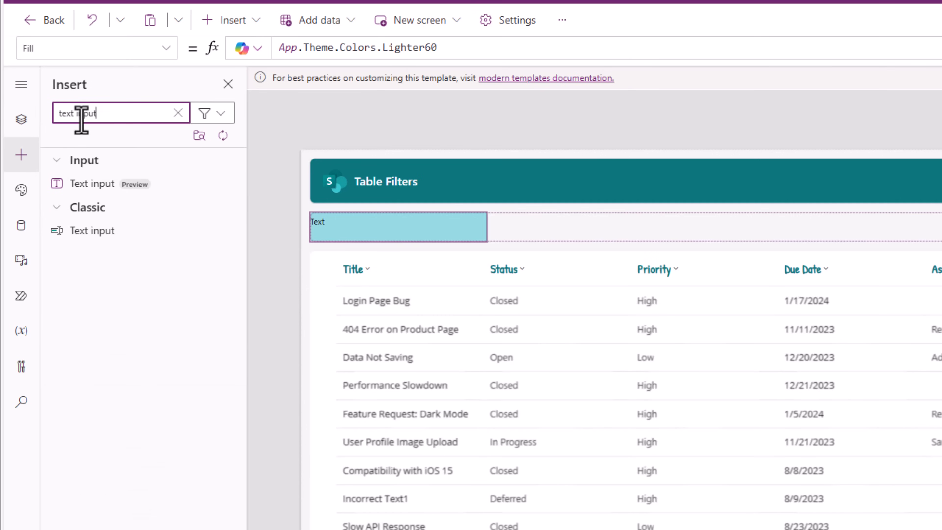
mouse_move(124, 199)
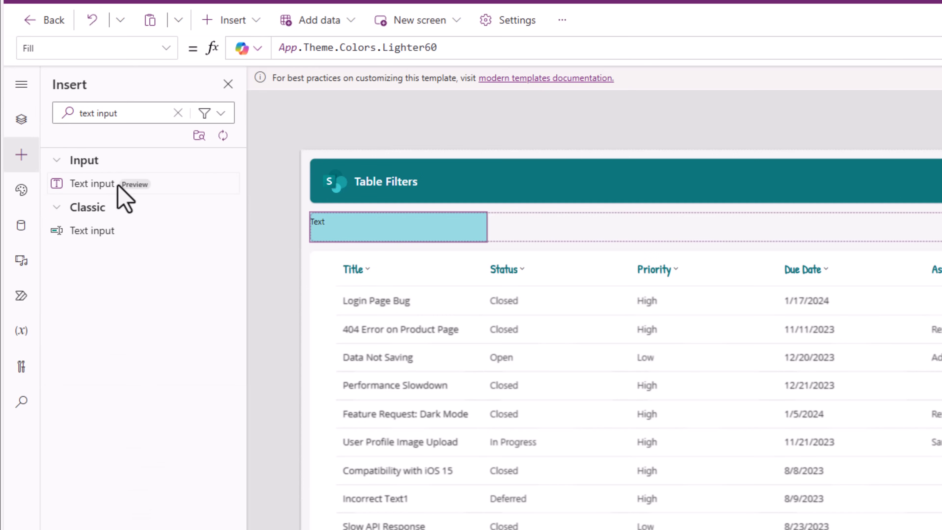
left_click(21, 119)
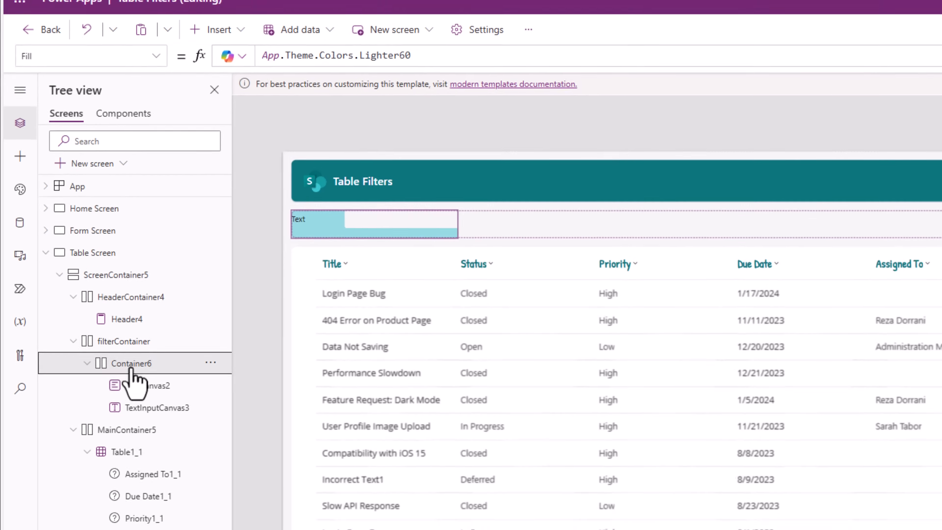
left_click(131, 363)
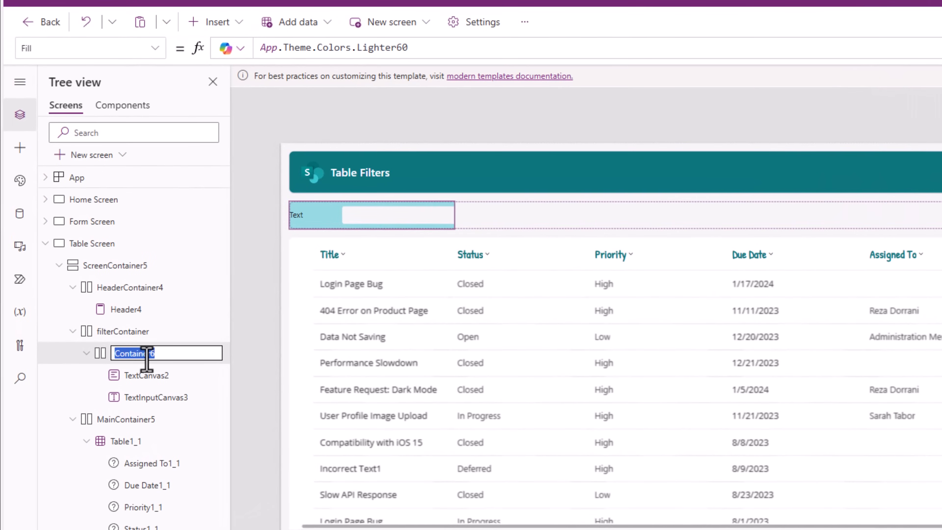
Rename the container to titleFilter, set the label to 'Title' and the text input Width to 180
type("titleFilter")
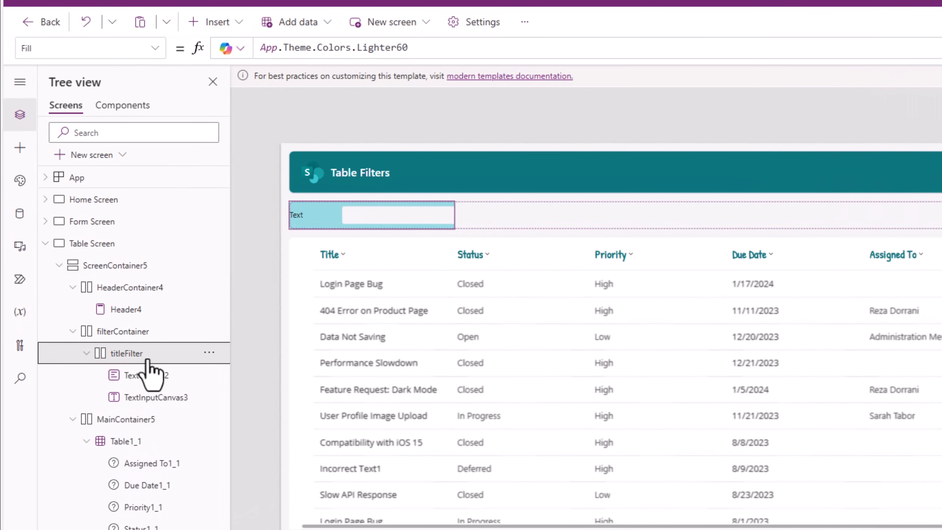
left_click(144, 374)
type("\"Title\"")
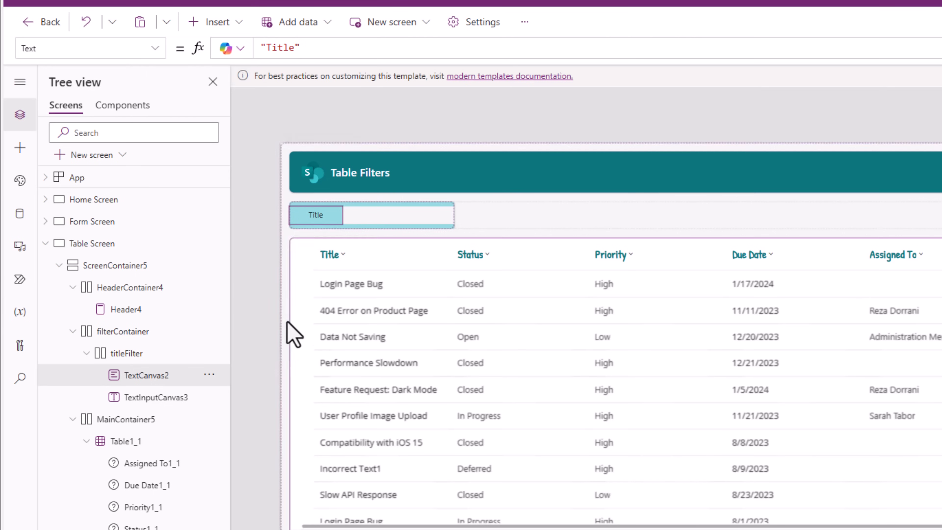
left_click(398, 215)
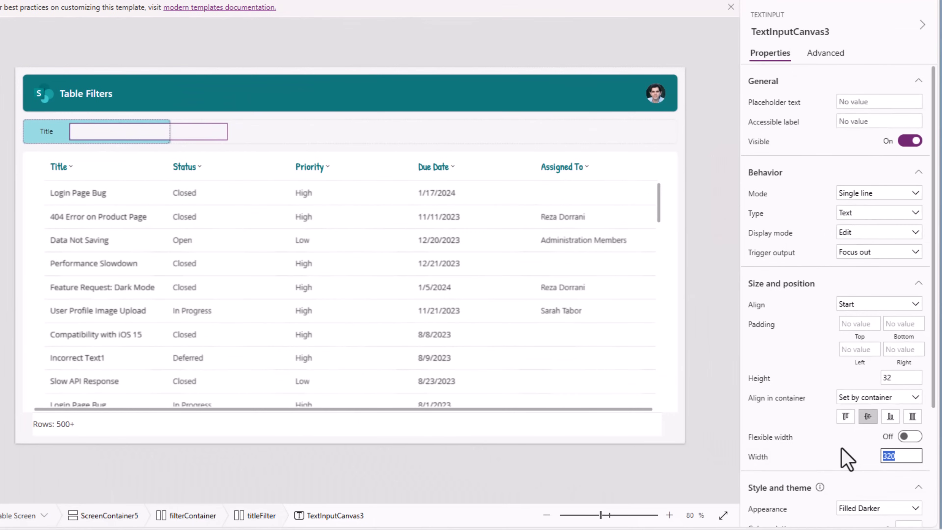
type("180")
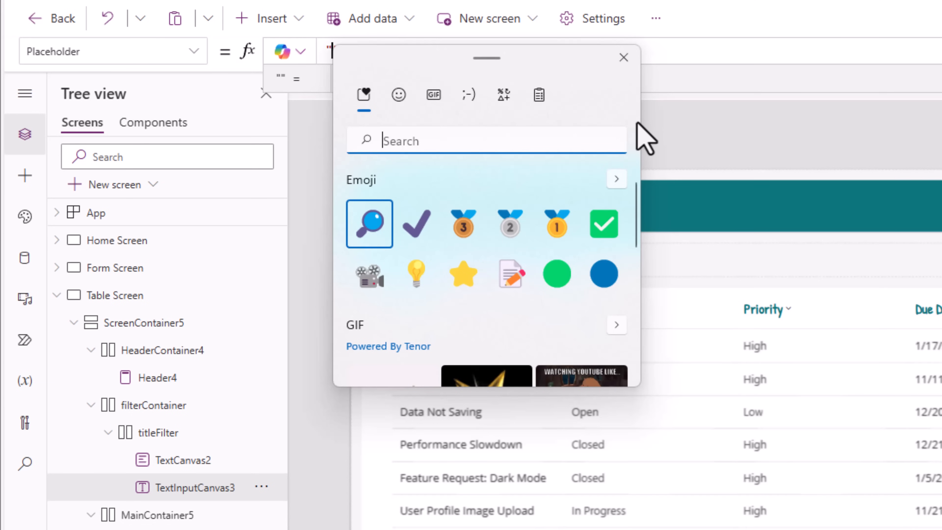
mouse_move(439, 187)
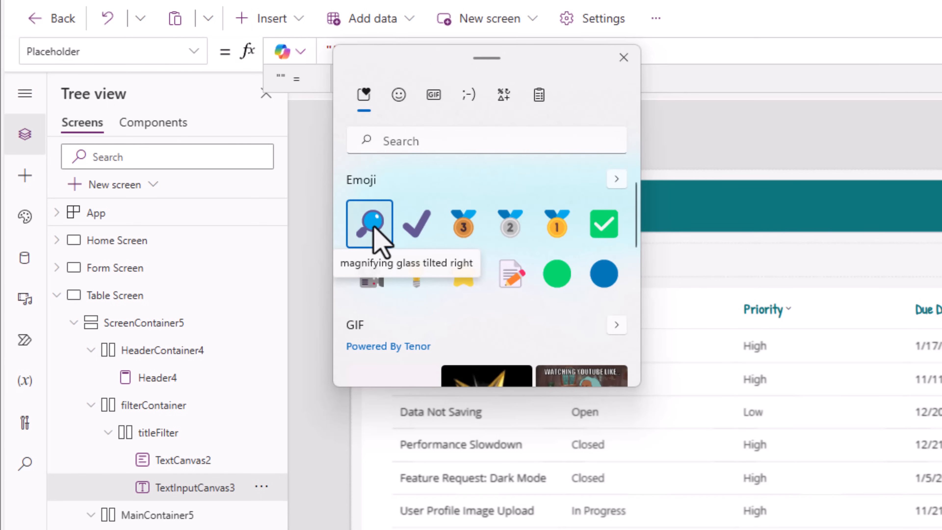
Set the Title input's placeholder to a magnifier emoji followed by 'Starts With Text'
left_click(369, 224)
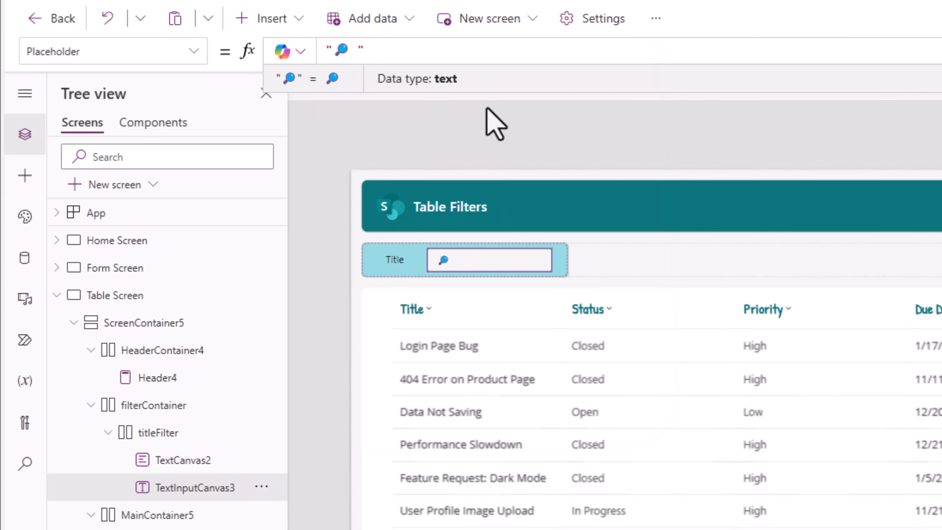
type("Starts With Text")
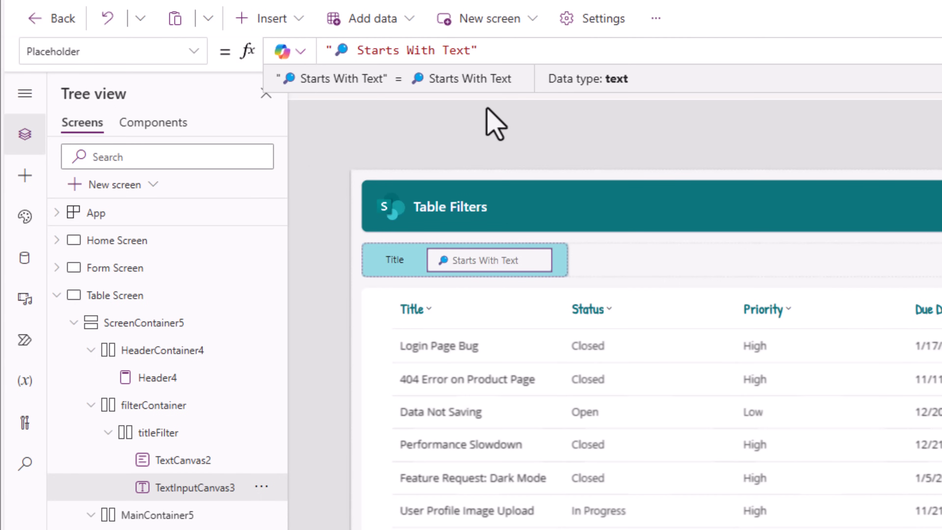
mouse_move(496, 283)
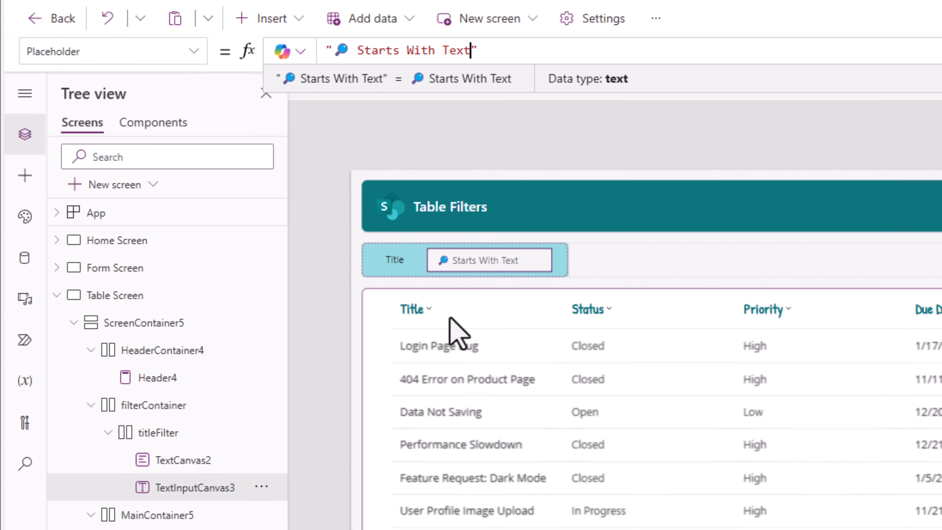
mouse_move(476, 280)
type("txtTitle")
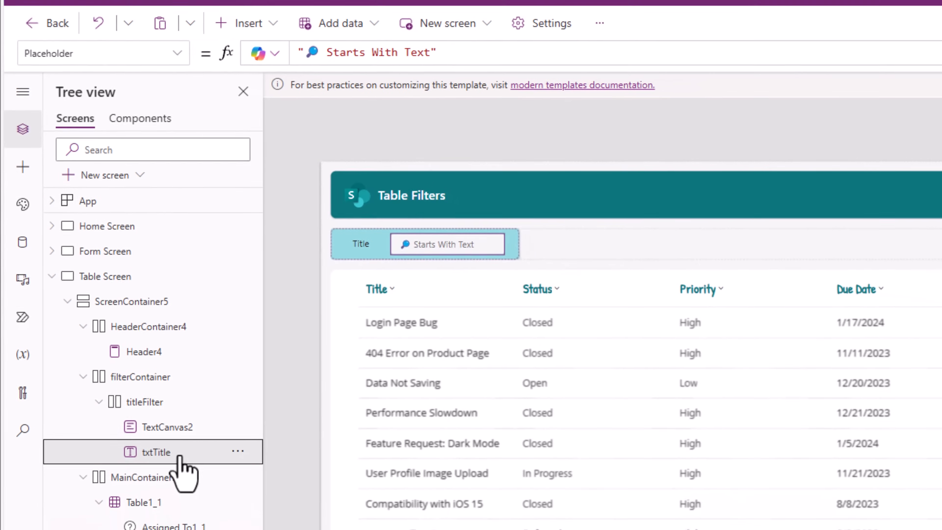
Rename the input txtTitle and select the issues table Table1_1
left_click(143, 398)
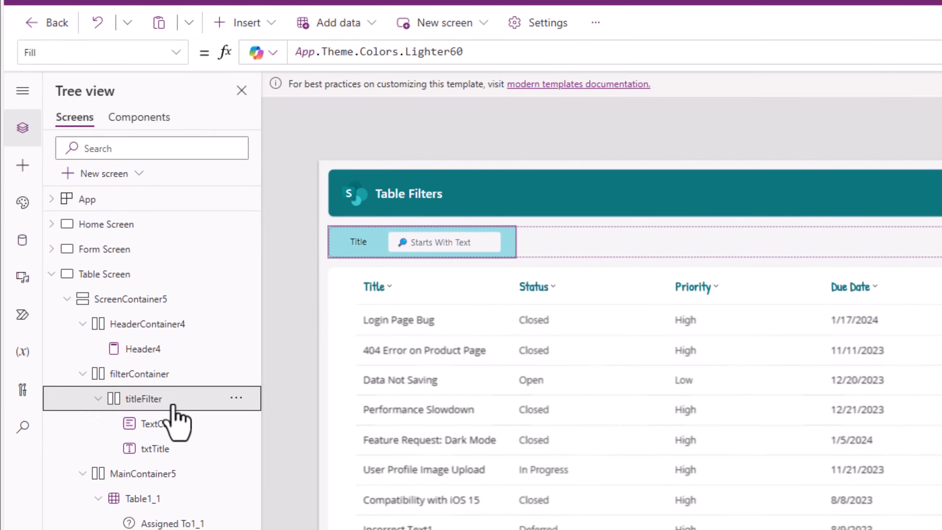
left_click(143, 467)
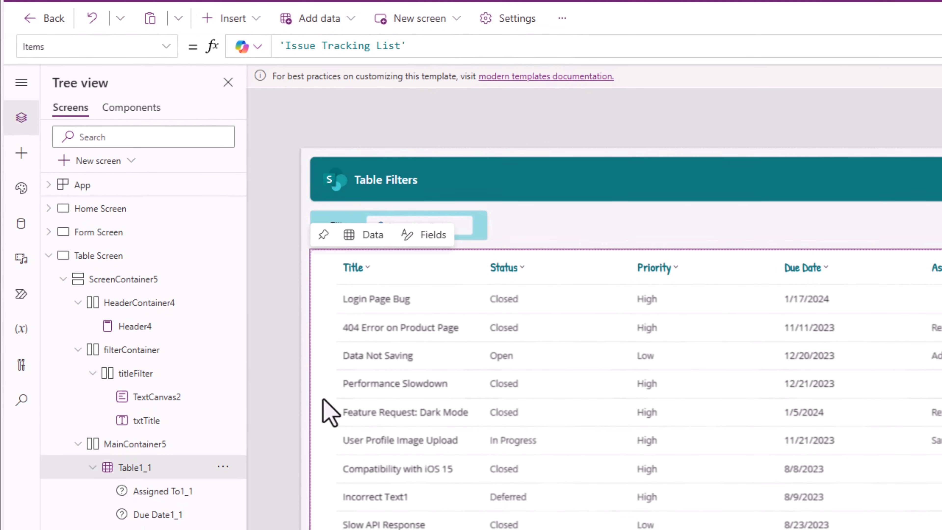
mouse_move(57, 54)
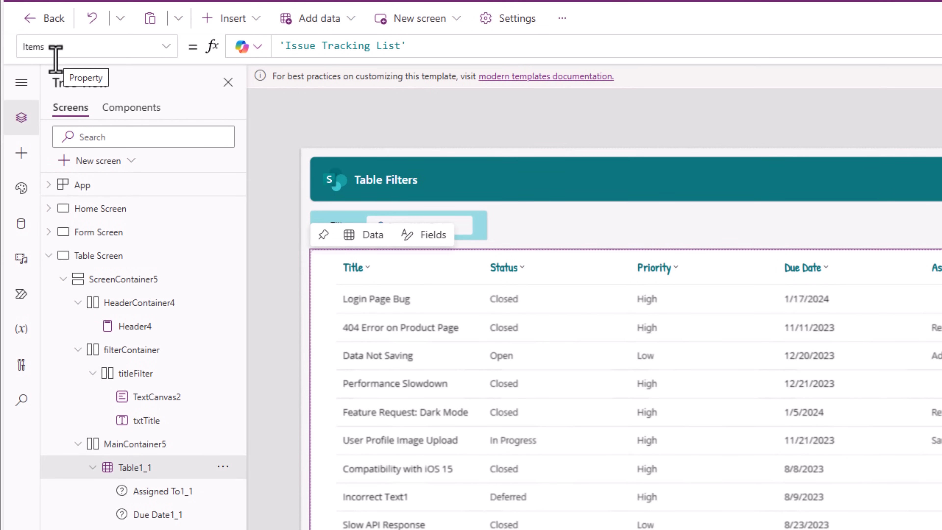
mouse_move(278, 46)
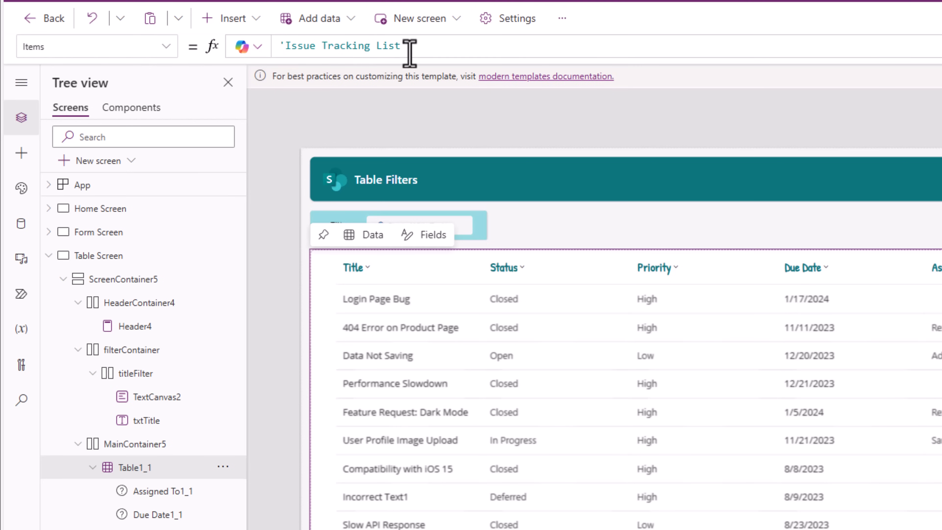
Set the table's Items to Filter('Issue Tracking List', StartsWith(Title, txtTitle.Value))
left_click(336, 46)
type("Filter(")
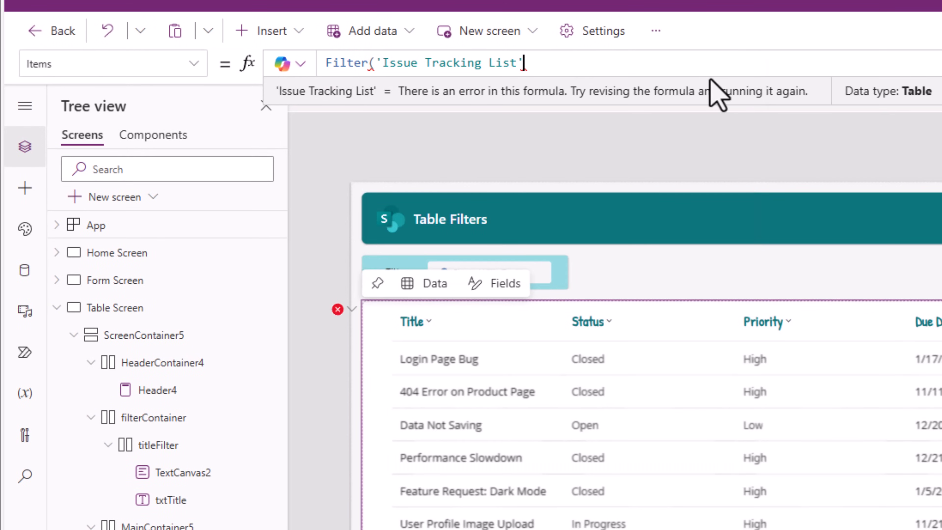
type(",")
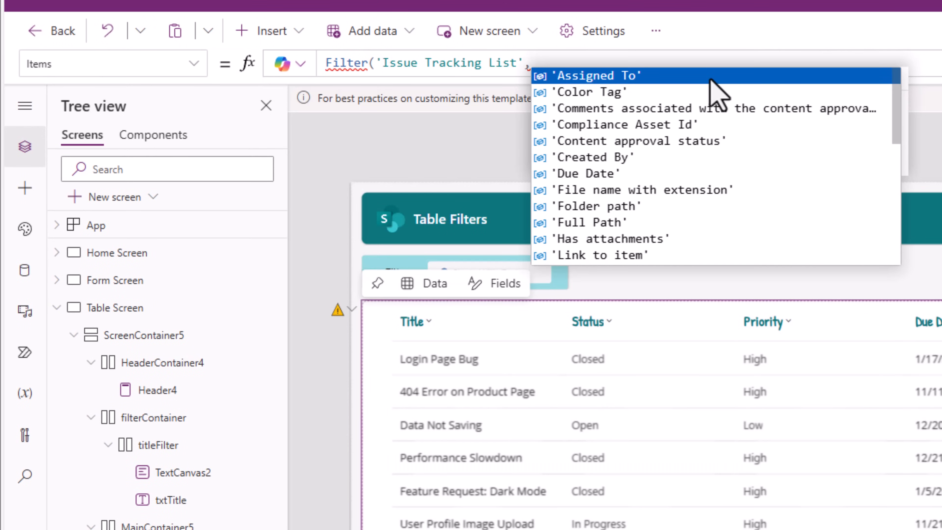
type("StartsWith")
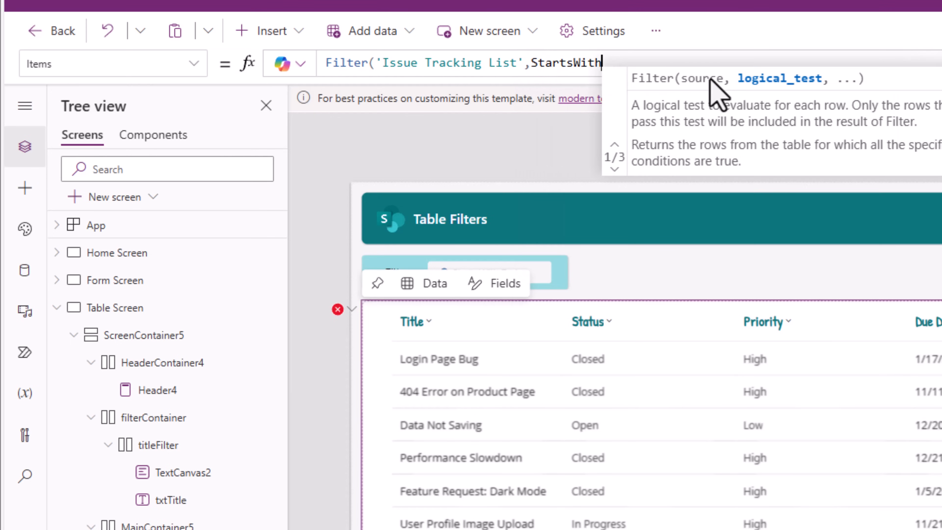
type("(")
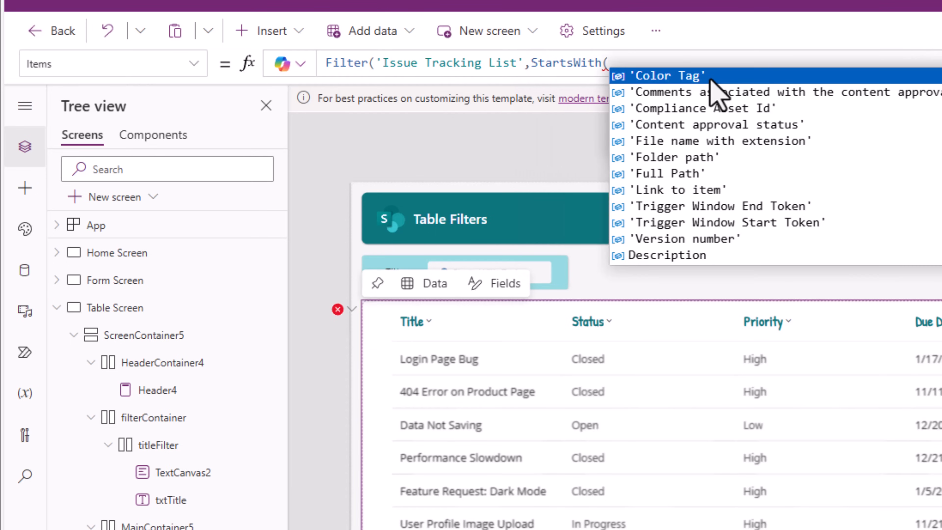
type("Title,")
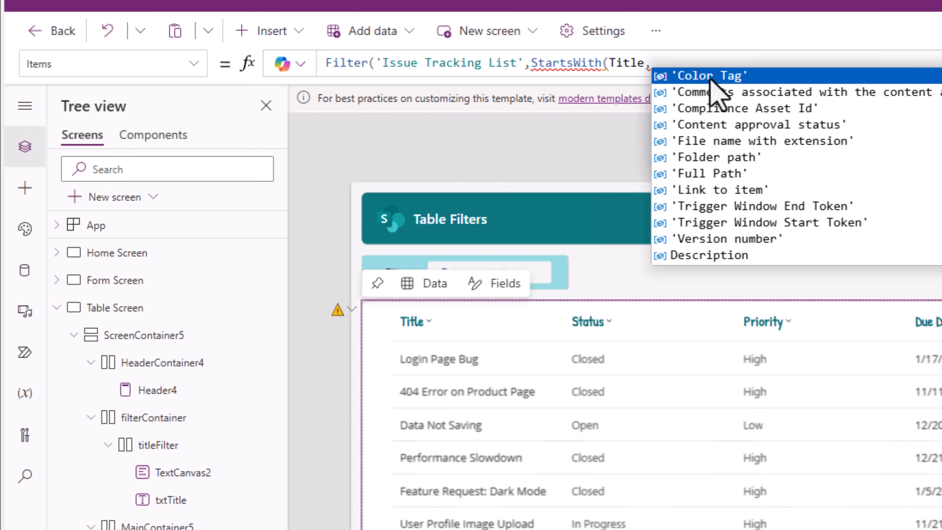
type("txtti")
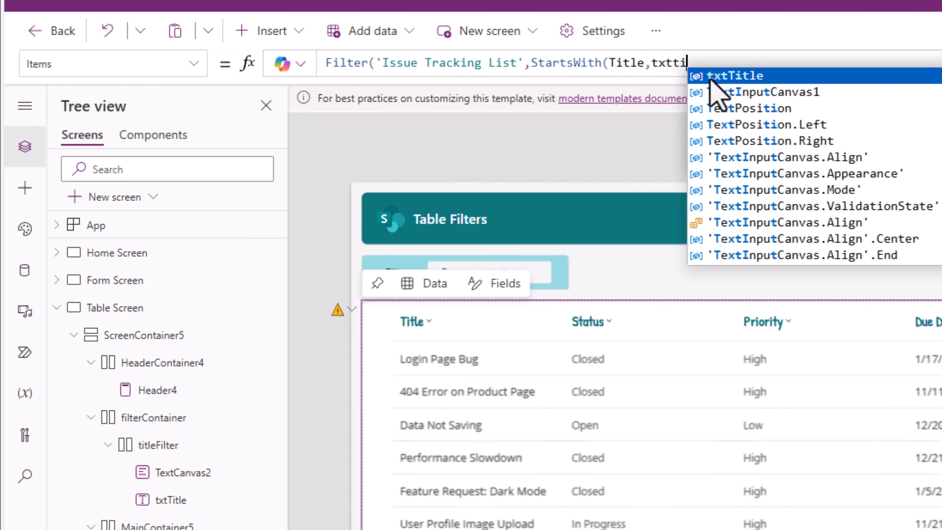
left_click(730, 75)
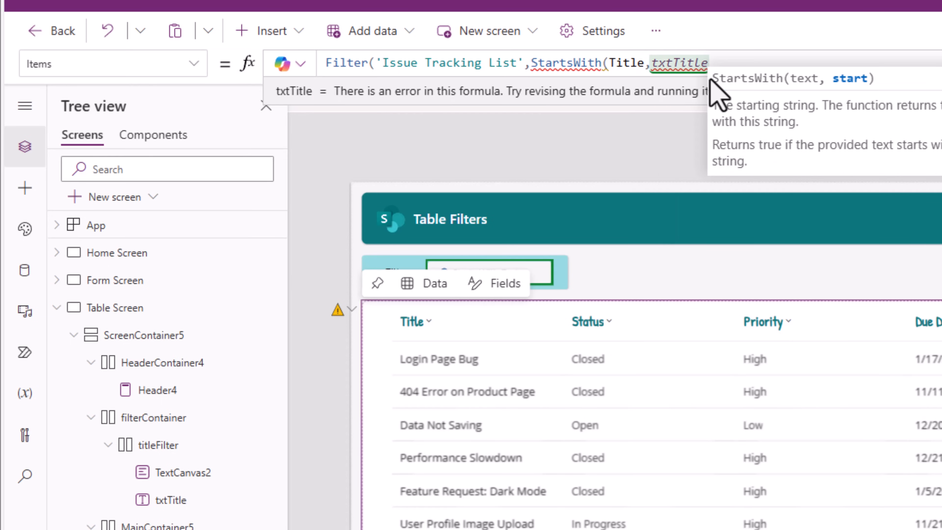
type(".Value)")
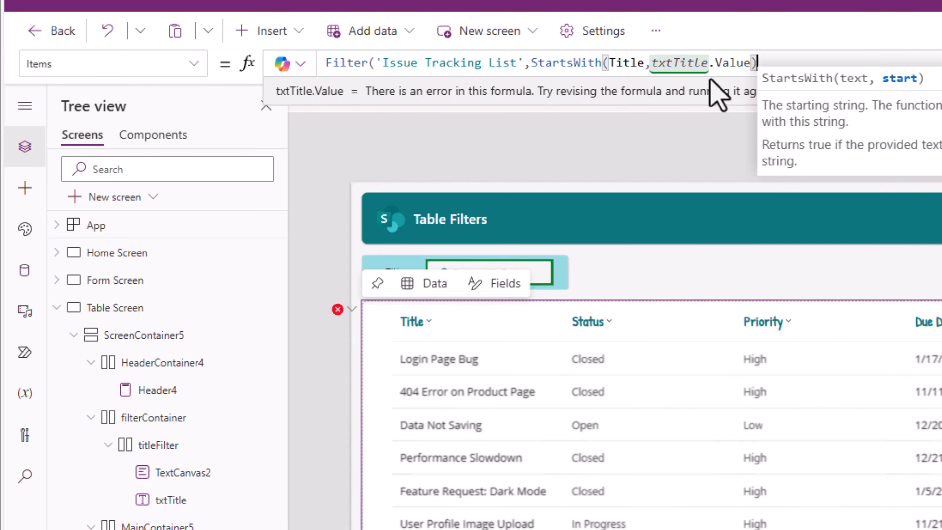
type(")")
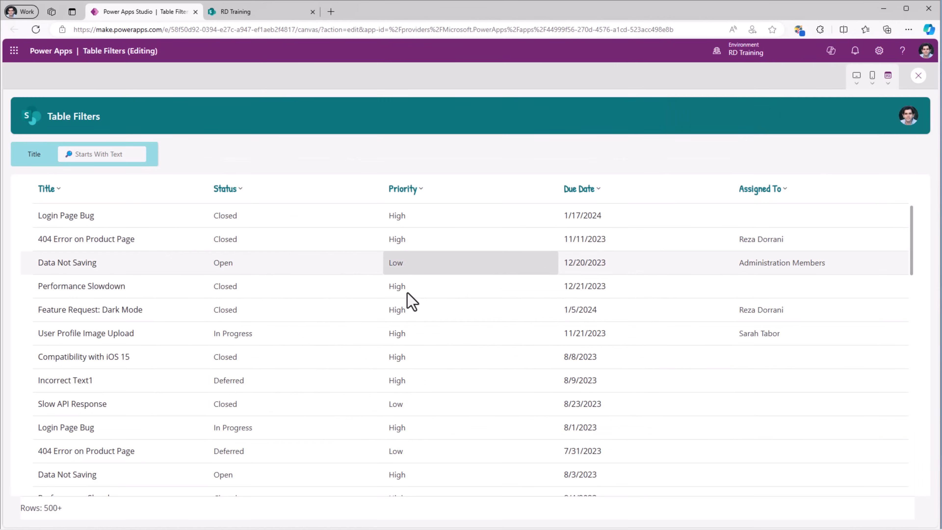
Preview the Title filter with 'login' then 'feature', narrowing the table to matching rows
type("login")
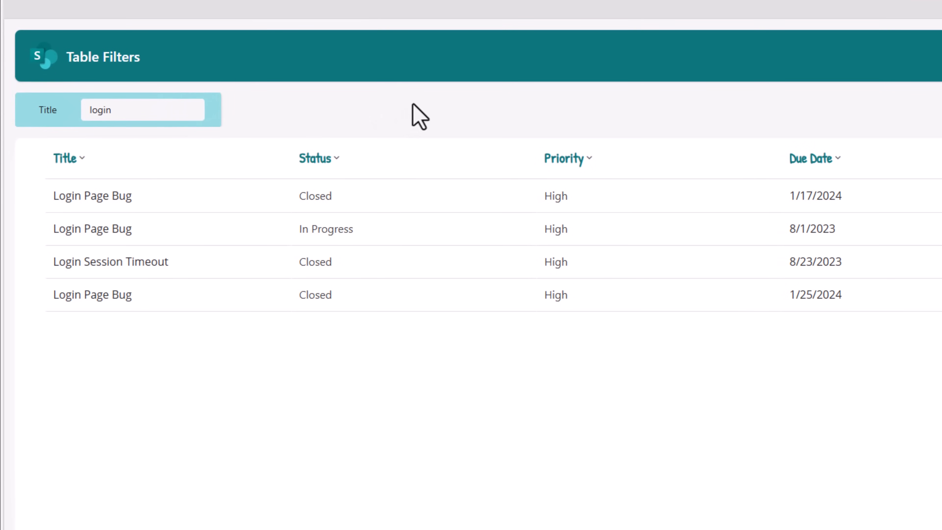
mouse_move(182, 135)
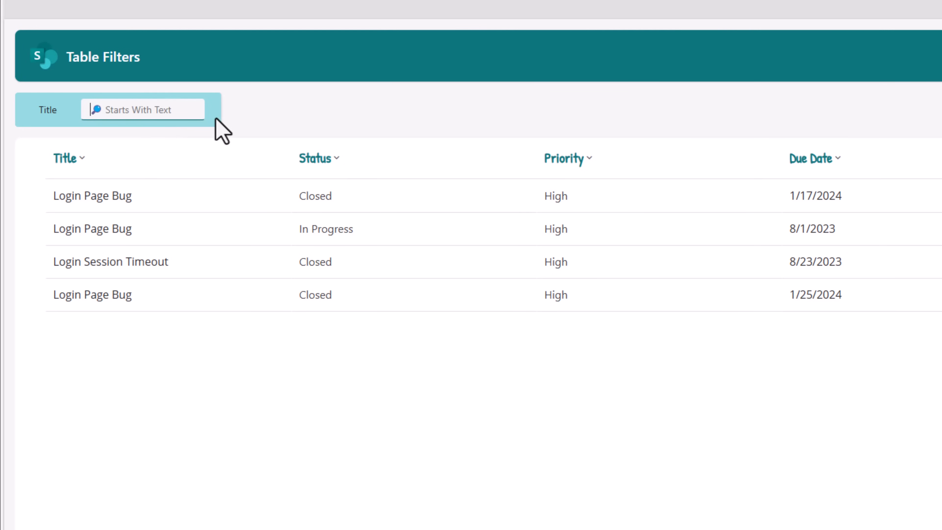
mouse_move(267, 126)
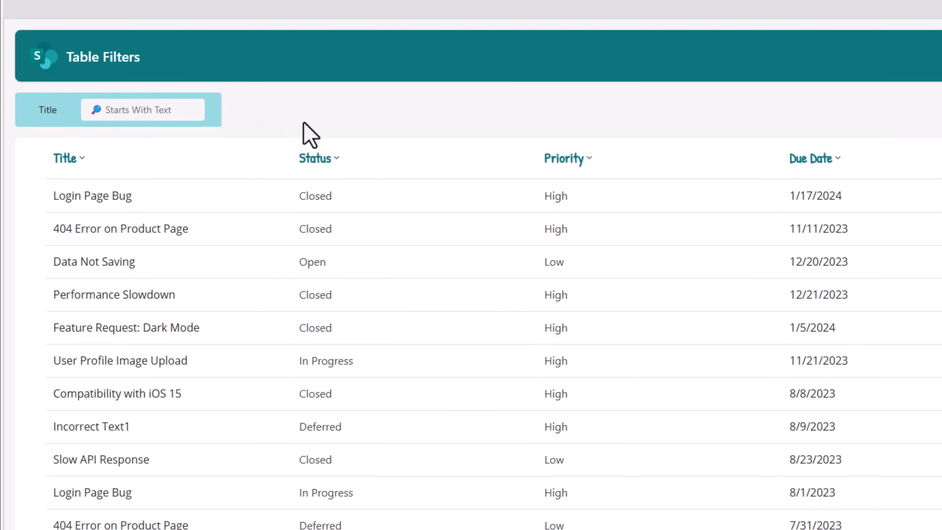
mouse_move(209, 149)
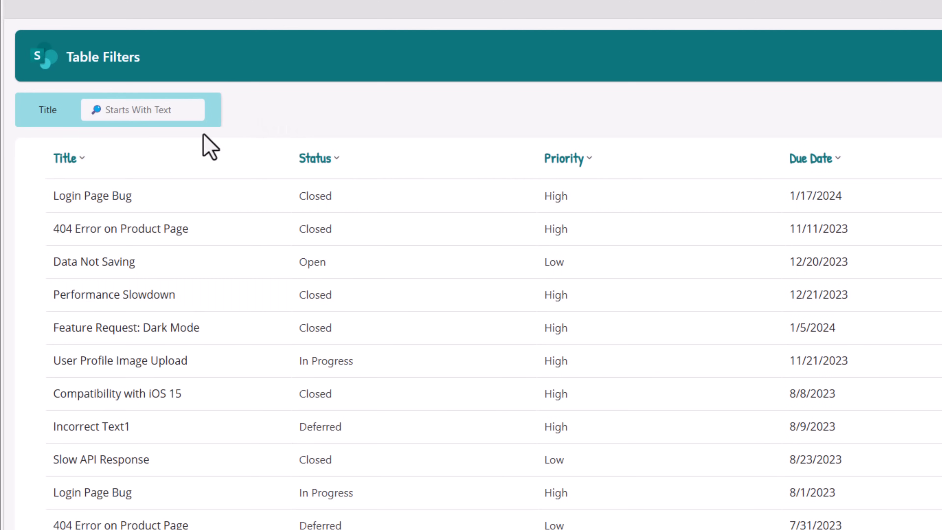
type("feature")
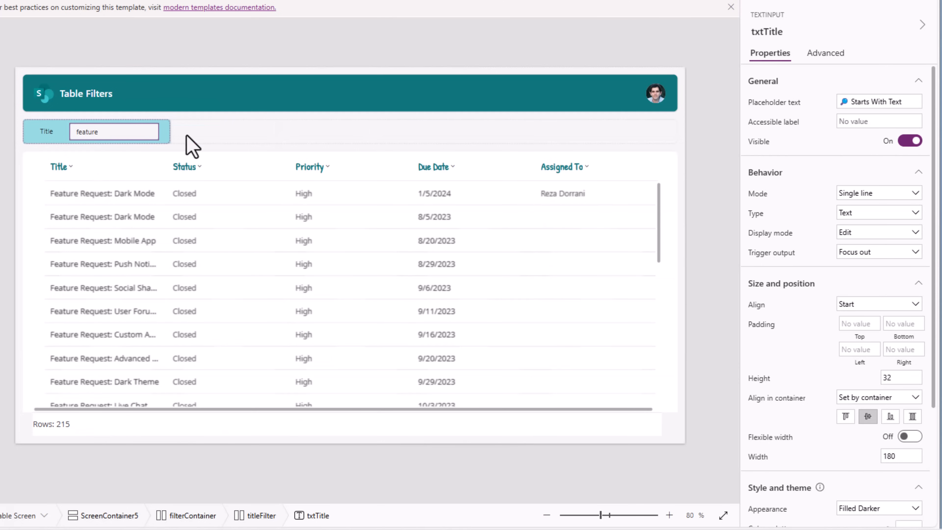
mouse_move(789, 271)
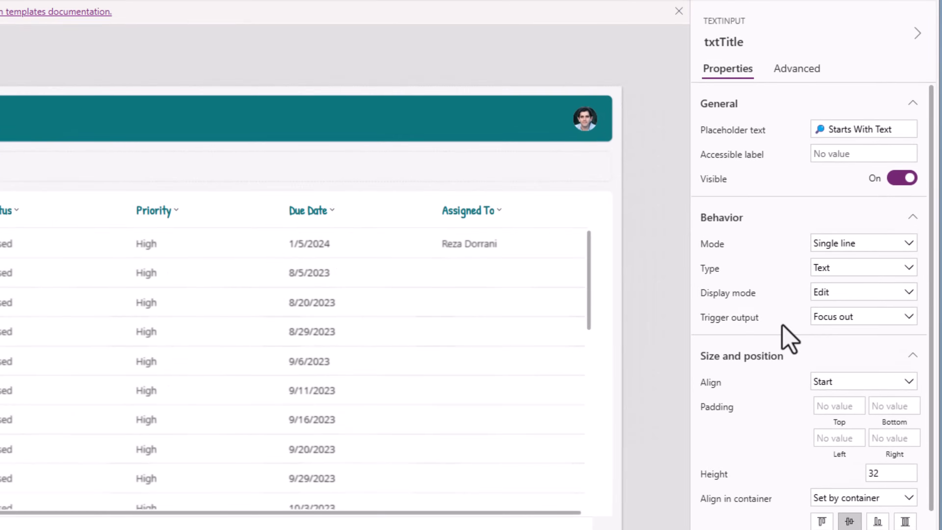
Change txtTitle's Trigger output from Focus out to a different timing option
left_click(863, 316)
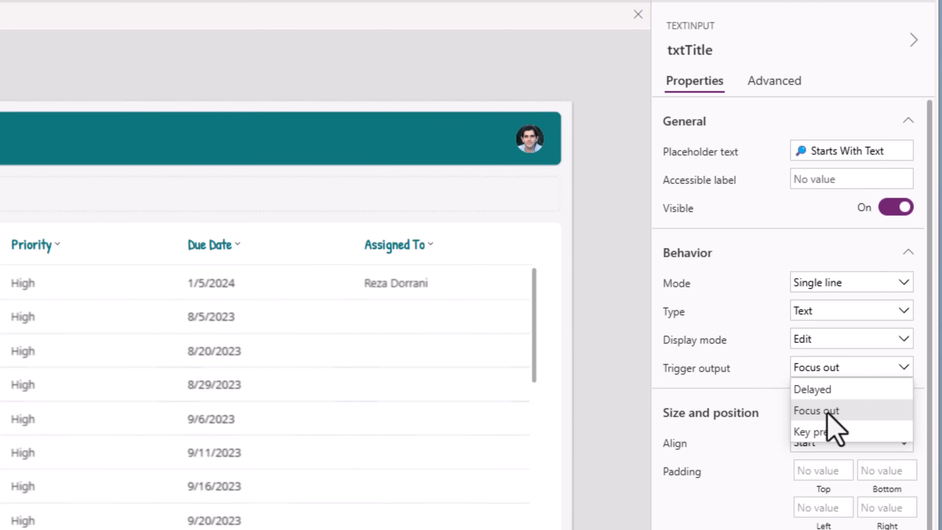
mouse_move(816, 431)
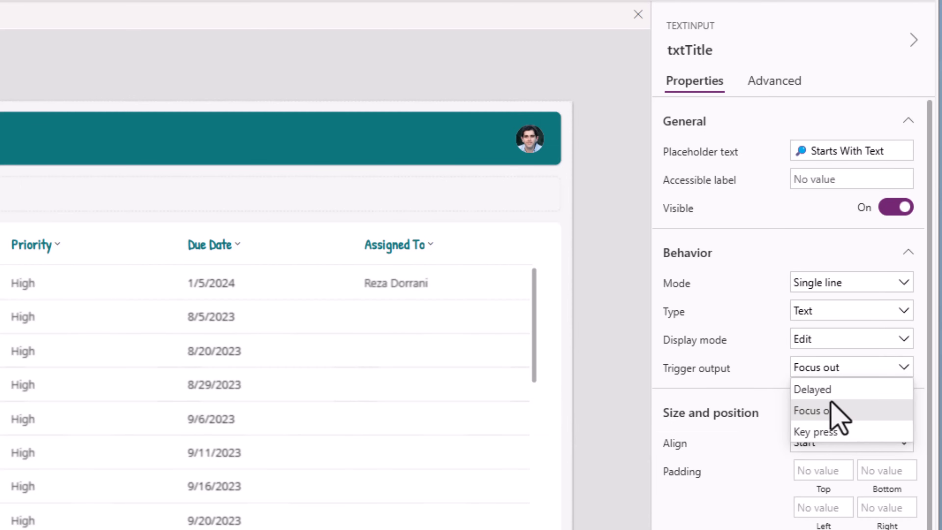
left_click(811, 388)
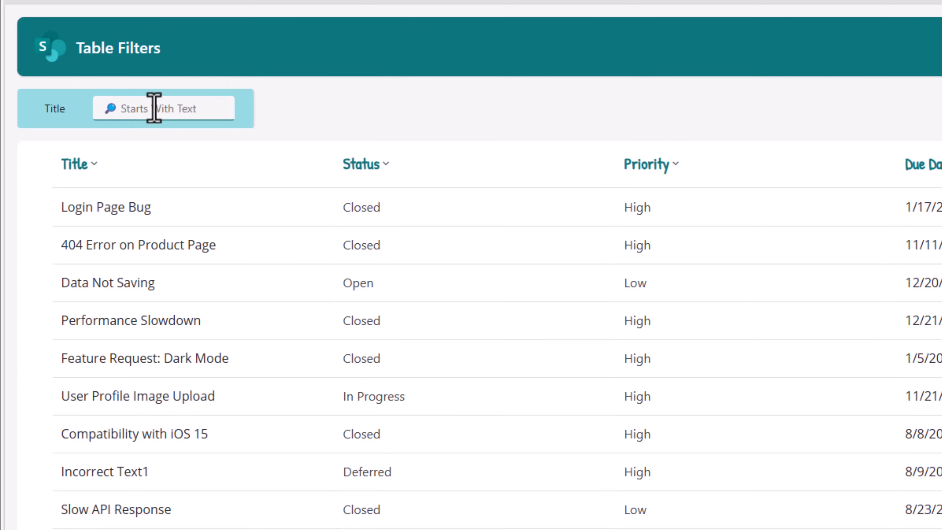
Enter 'feature' in preview to list only Feature Request titles, then return to editing
type("feature")
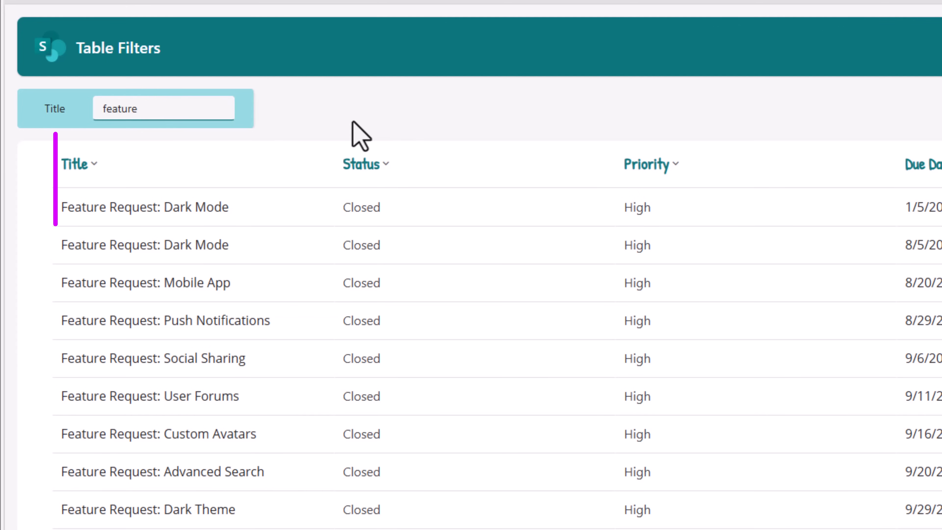
left_click(77, 165)
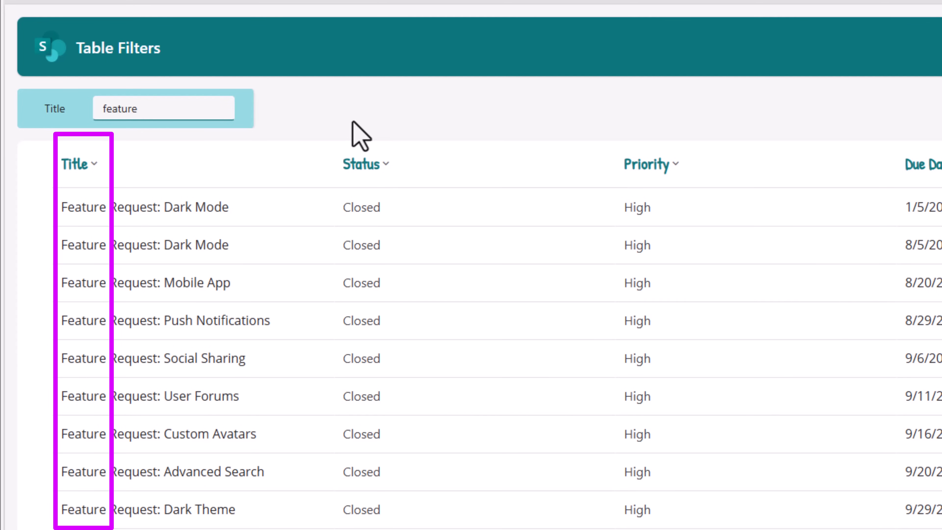
left_click(163, 109)
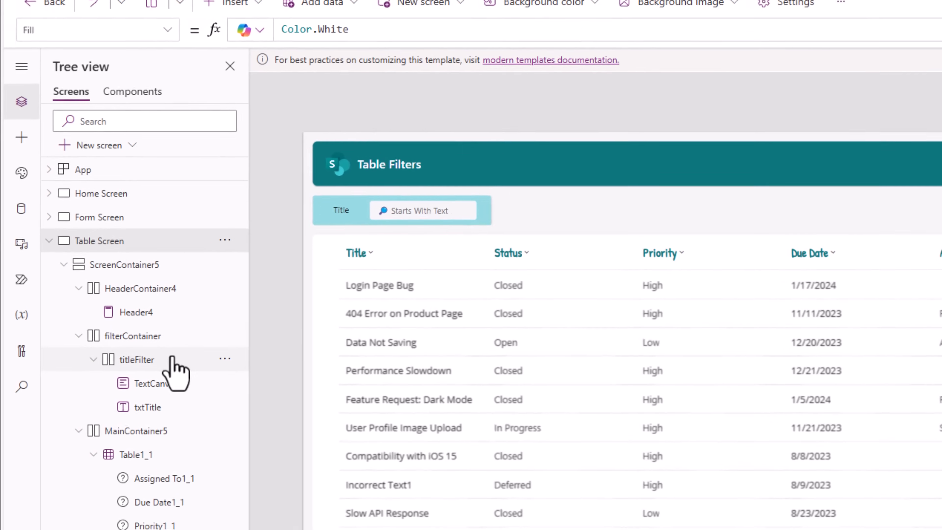
Duplicate titleFilter inside filterContainer and rename the copy statusFilter
left_click(136, 359)
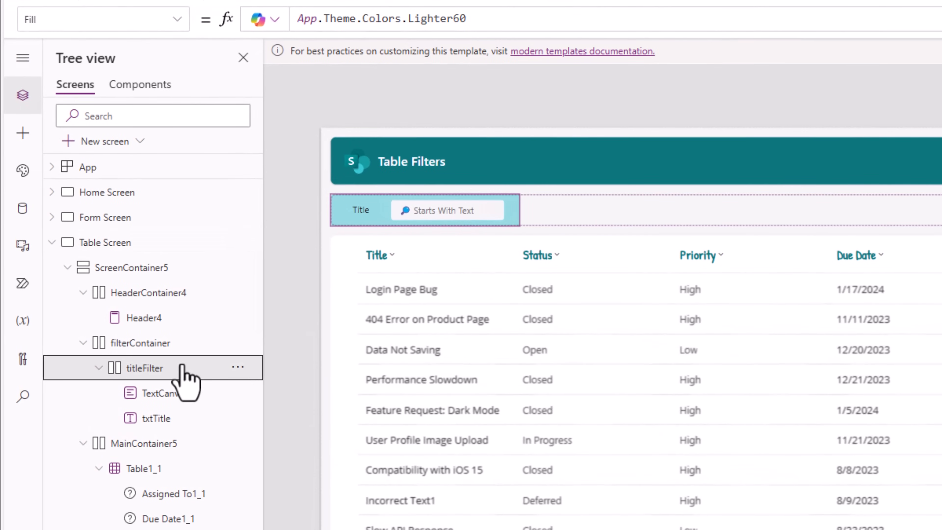
right_click(137, 367)
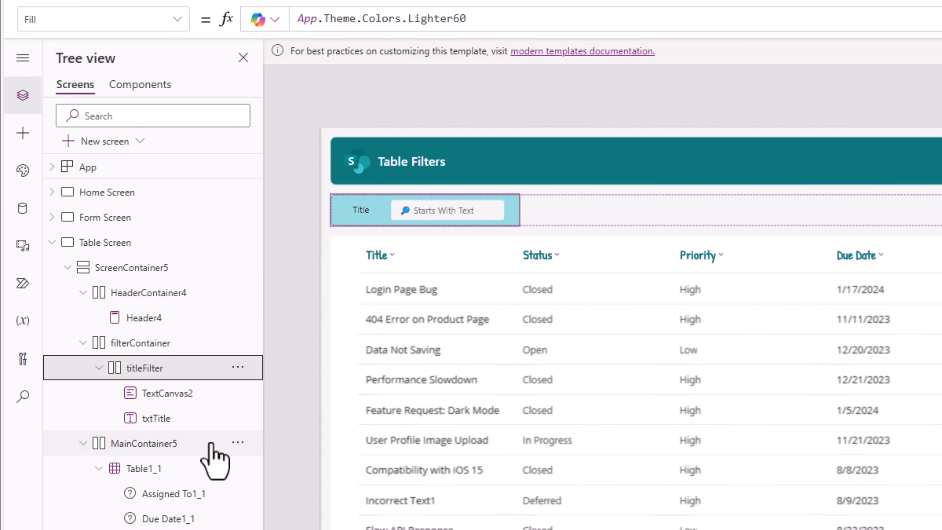
left_click(141, 343)
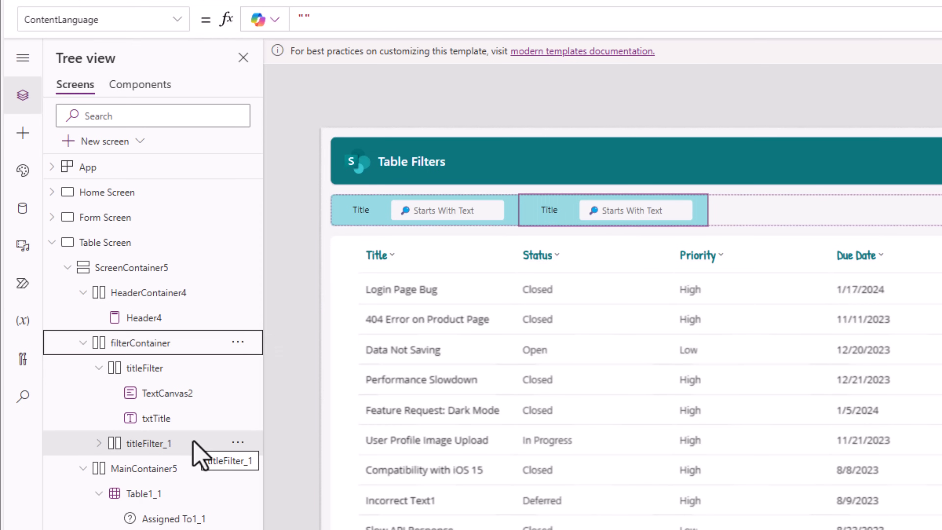
mouse_move(522, 247)
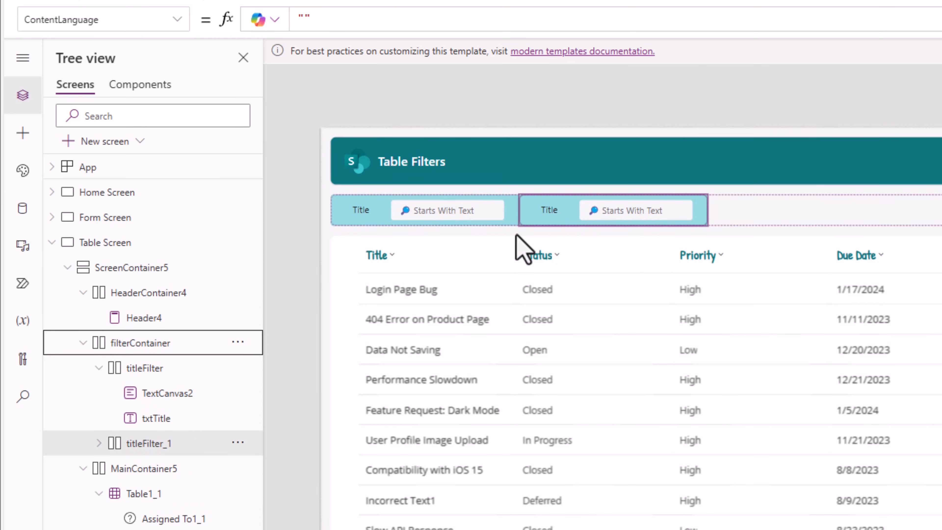
double_click(160, 442)
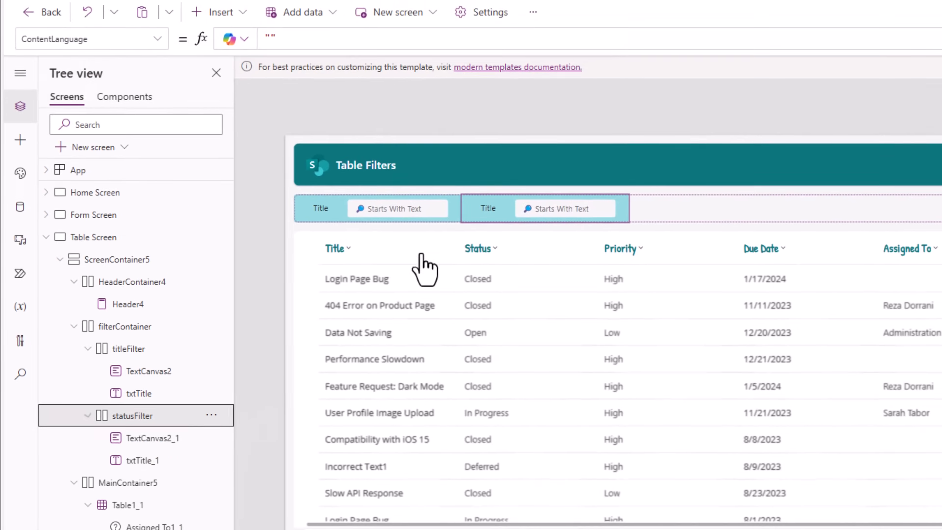
Set statusFilter's label text to 'Status' and remove its copied text box txtTitle_1
left_click(152, 438)
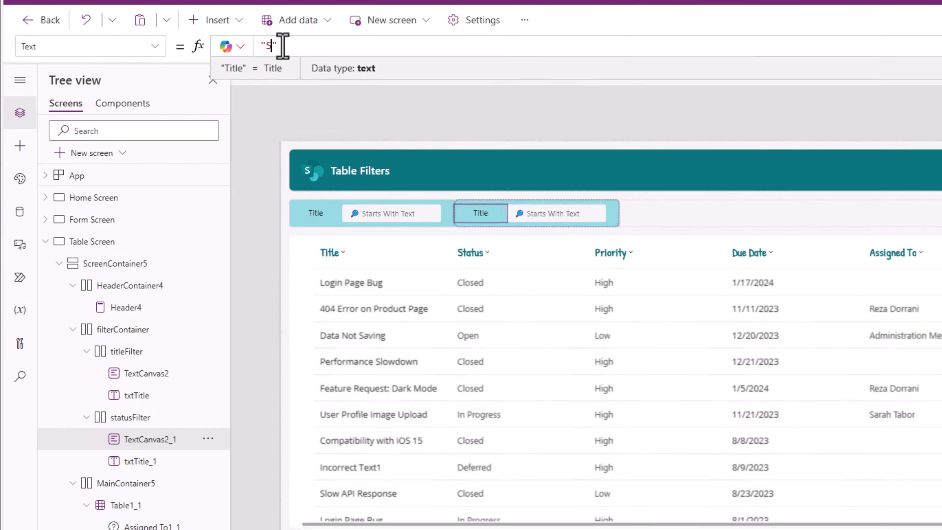
left_click(139, 460)
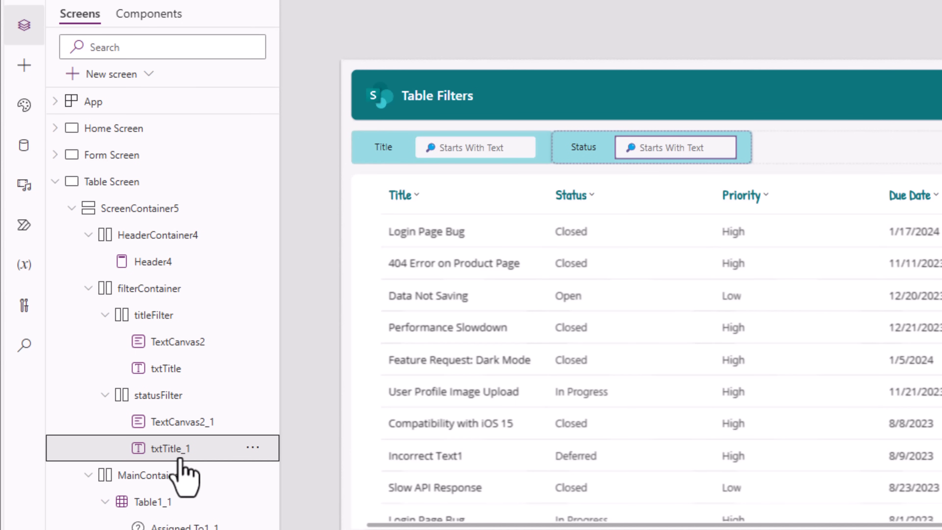
left_click(152, 448)
type("dropdown")
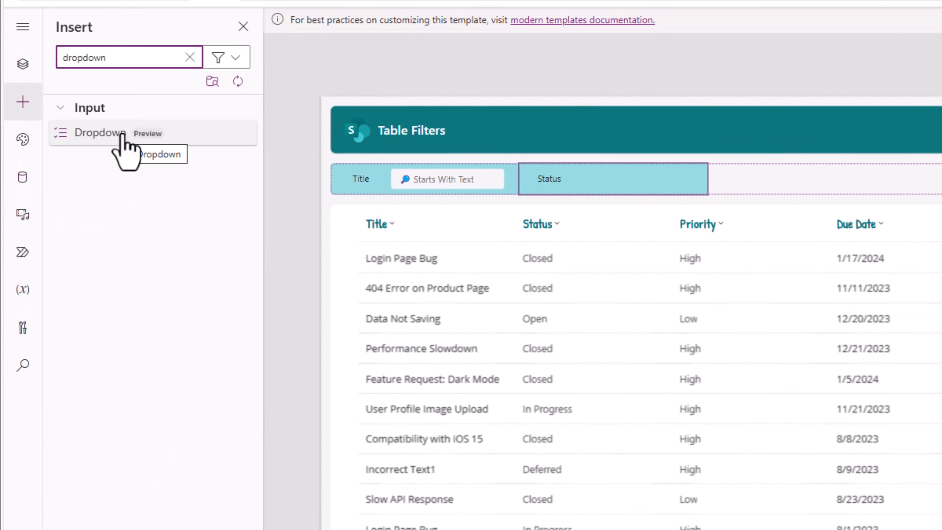
Add dropdown drpStatus to statusFilter with Items Choices('Issue Tracking List'.Status) and check its options
left_click(99, 133)
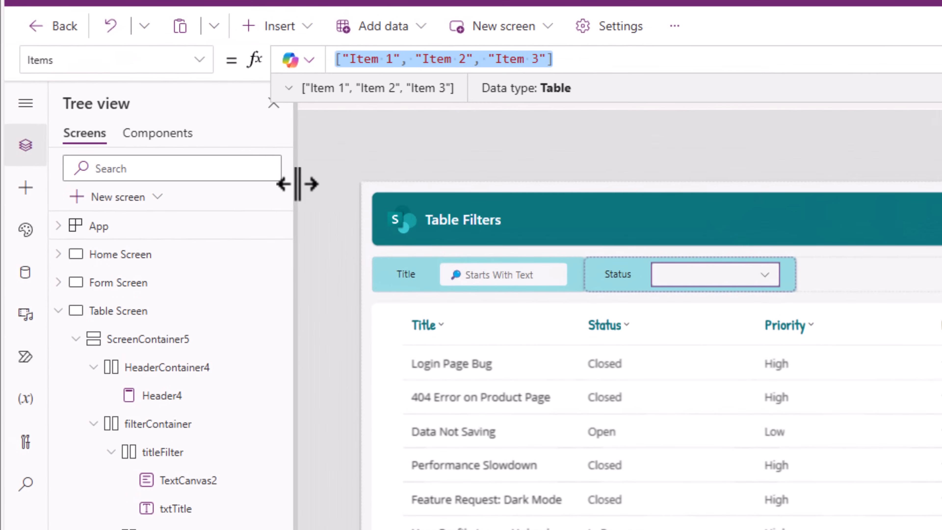
type("Choices(")
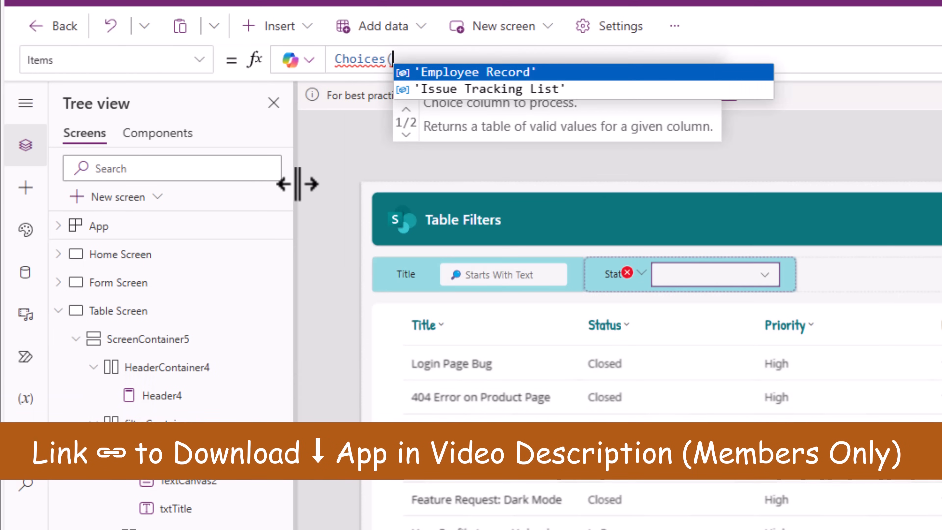
left_click(462, 89)
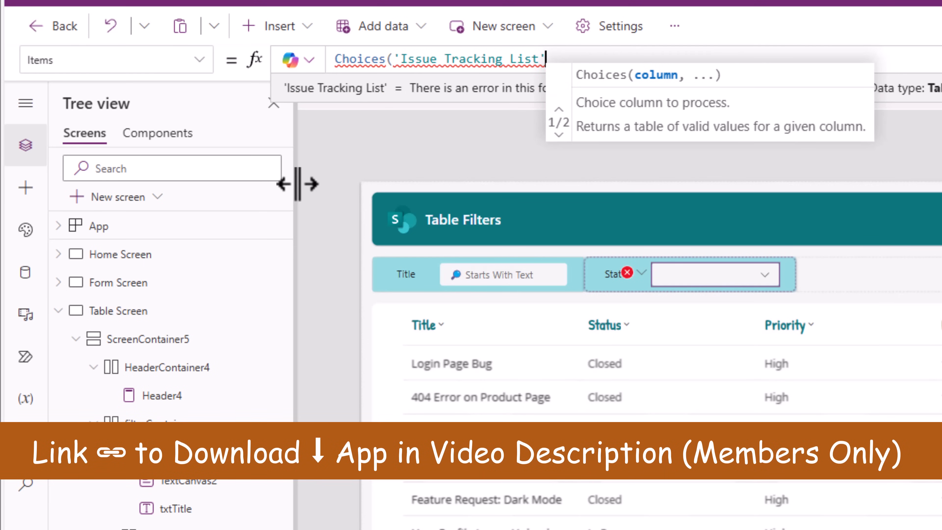
type(",")
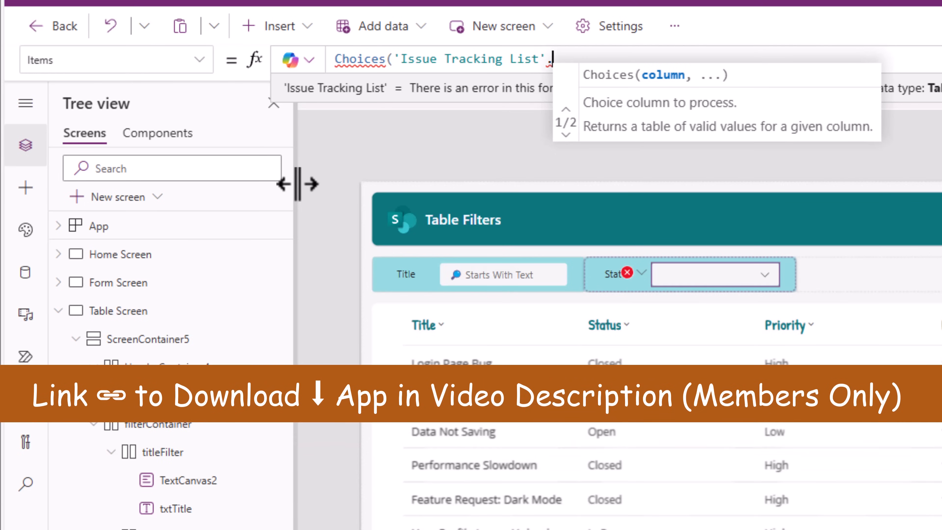
type(".Status)")
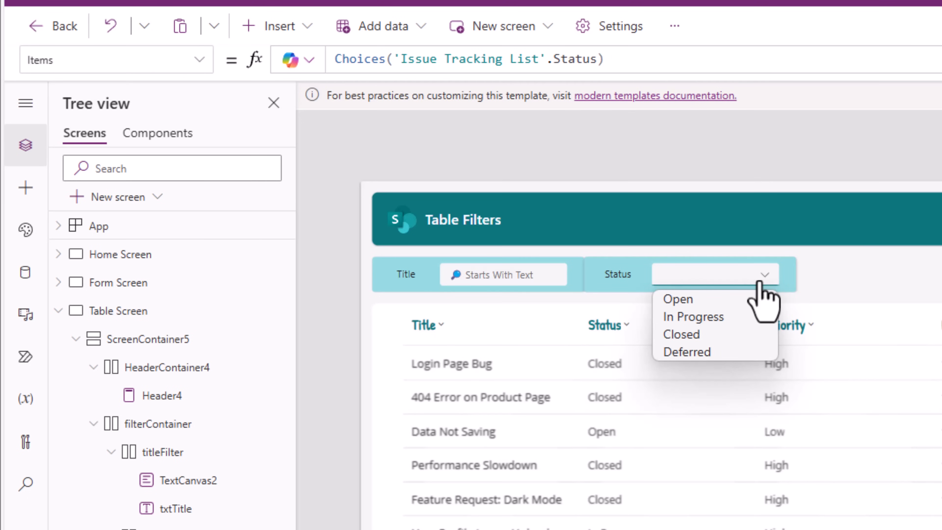
left_click(829, 294)
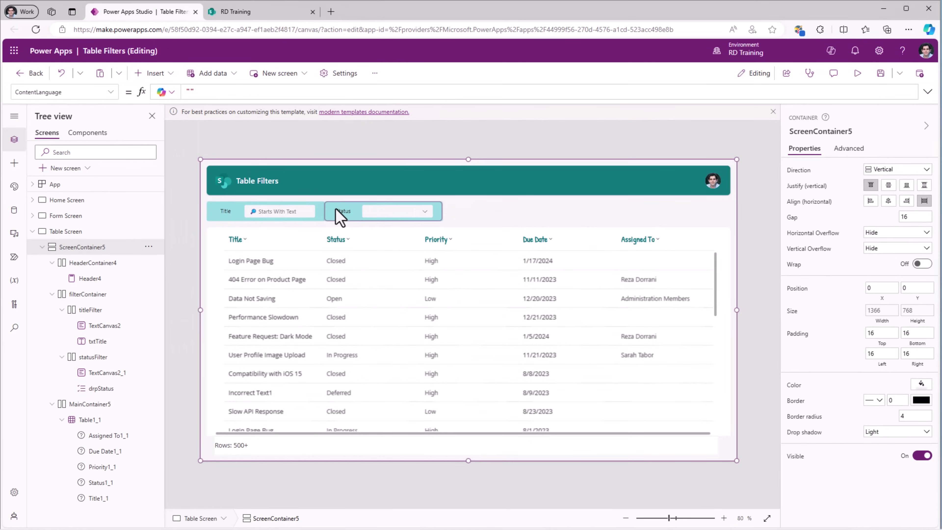
Set filterContainer's Gap to 10 so the Title and Status filters sit 10 apart
left_click(88, 293)
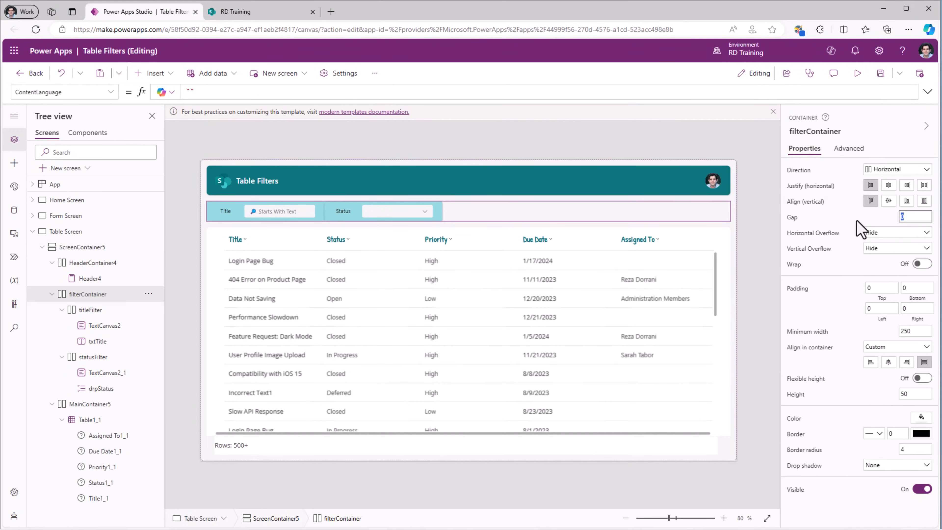
type("10")
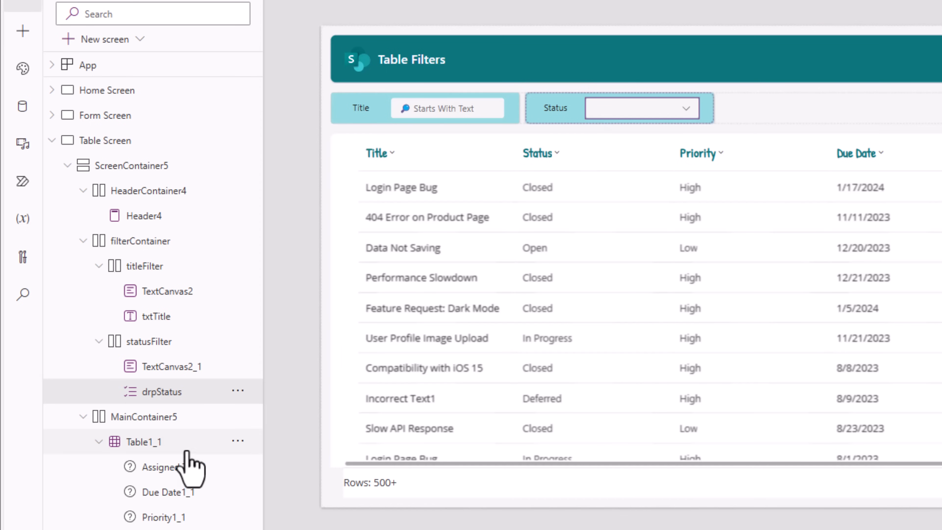
Wrap the table filter in And with Status.Value = drpStatus.Selected.Value
left_click(142, 441)
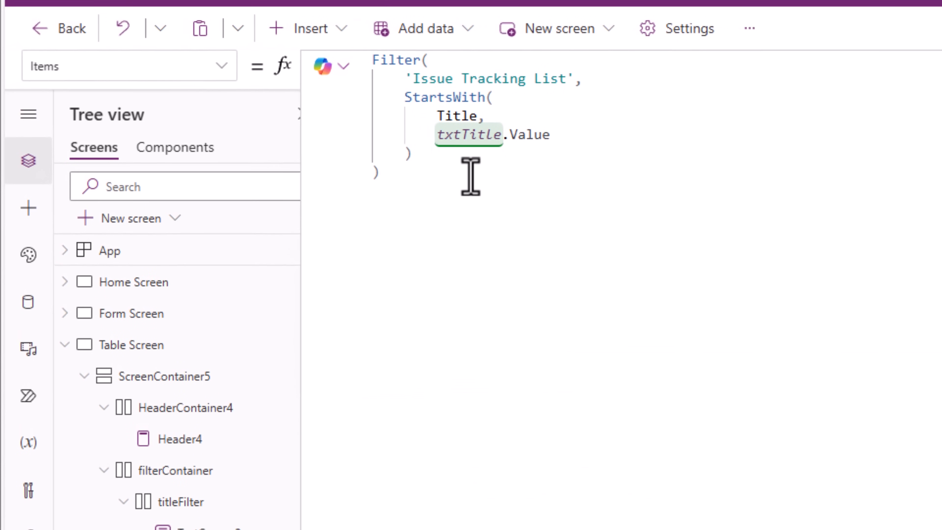
mouse_move(568, 166)
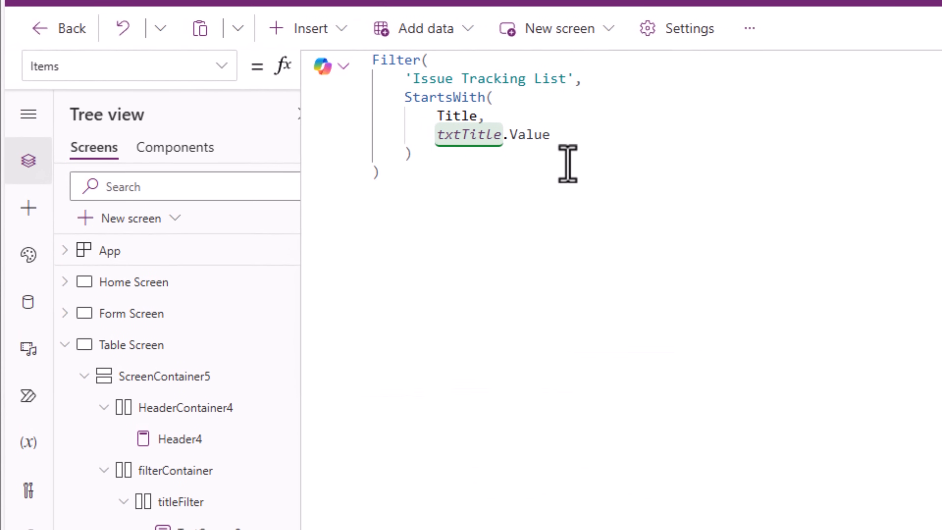
mouse_move(560, 165)
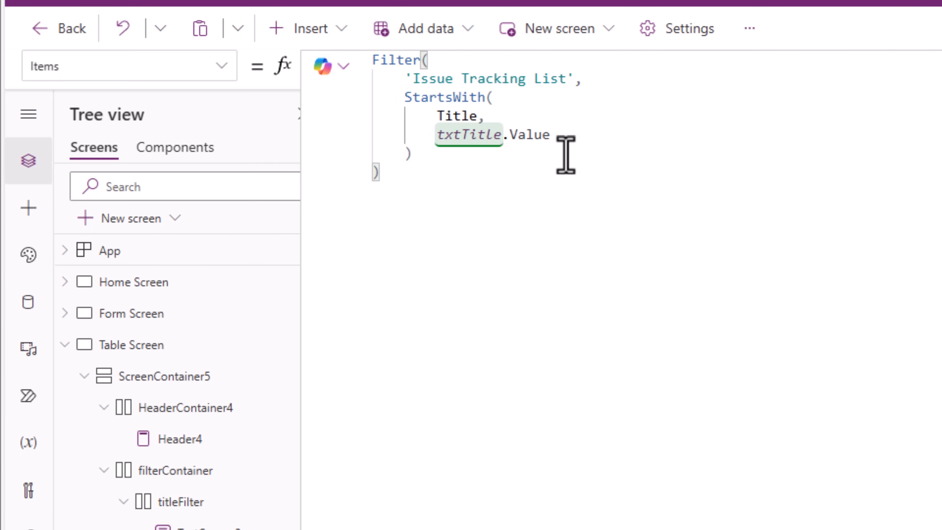
type("And(")
type(",")
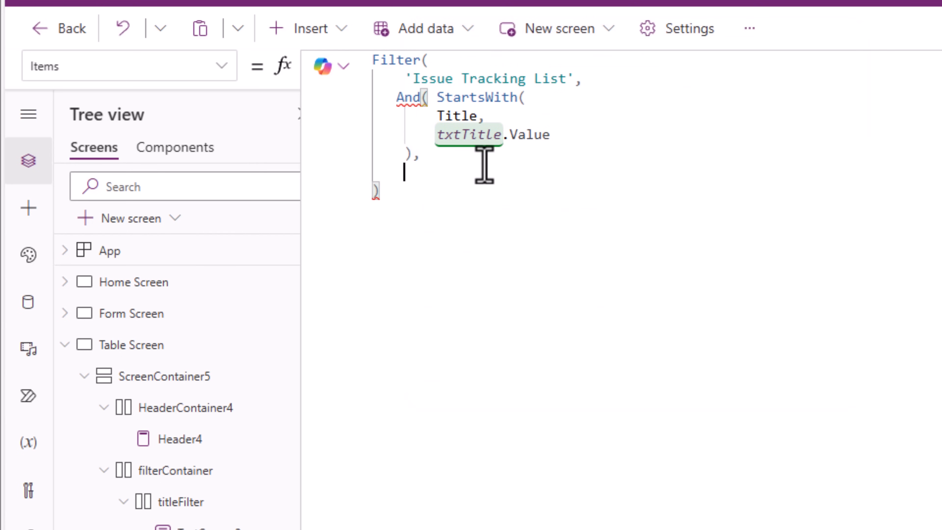
type("Stat")
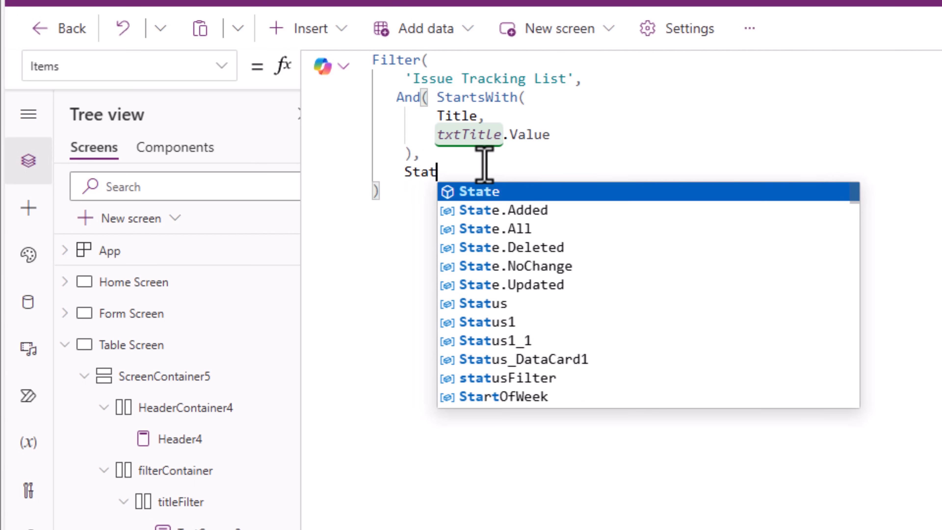
type("us.Value")
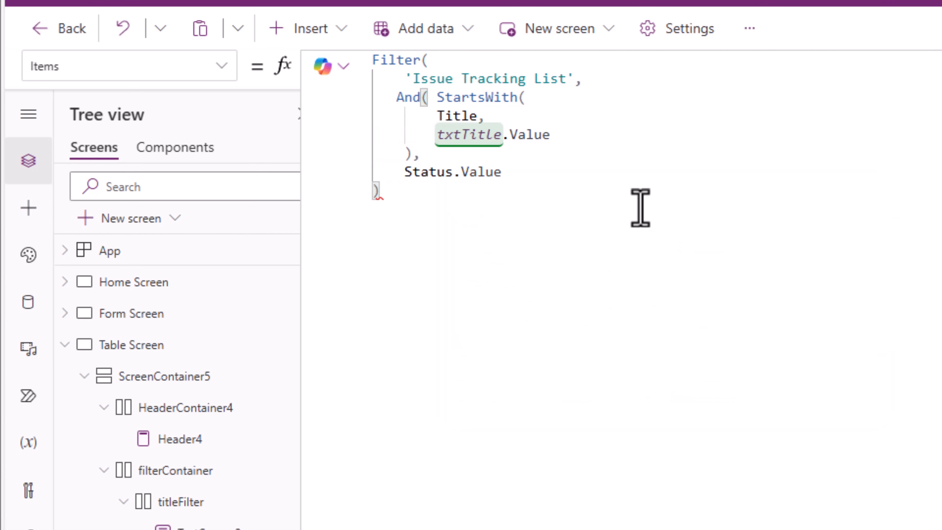
type("= drpst")
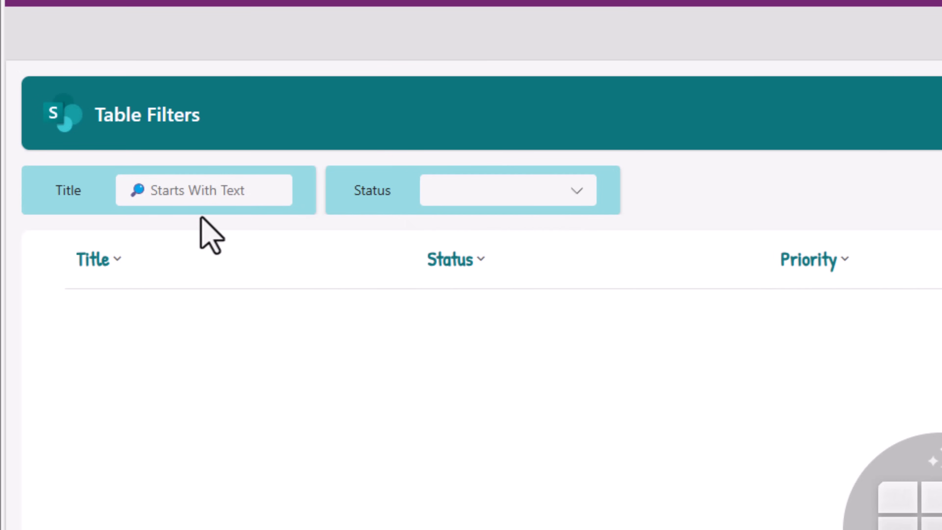
mouse_move(508, 216)
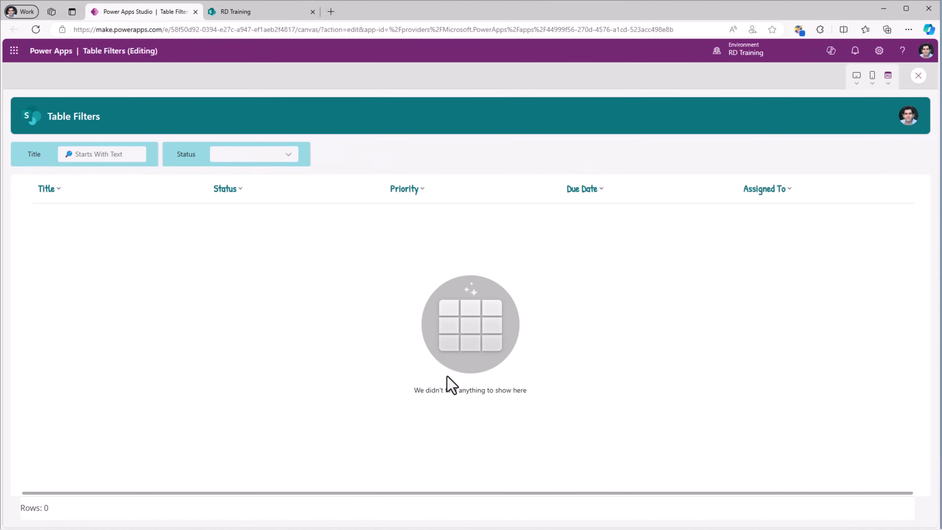
mouse_move(252, 250)
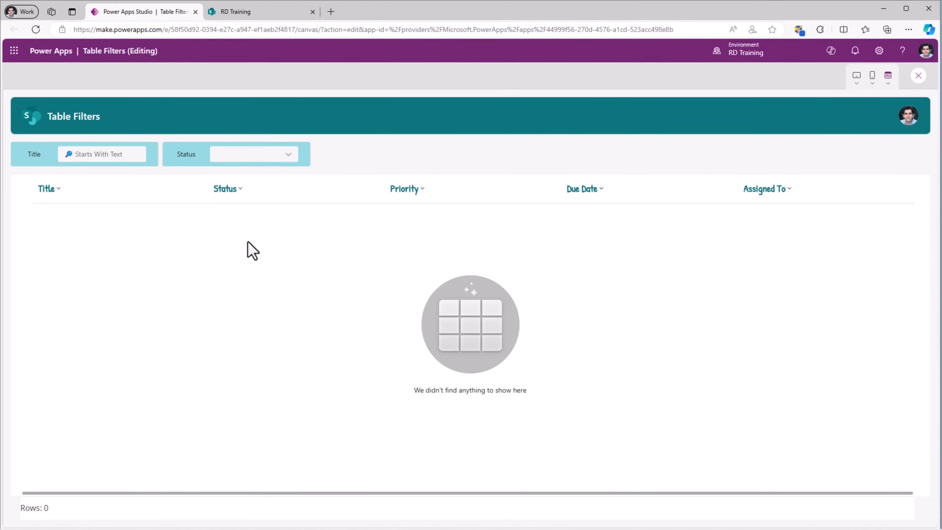
mouse_move(259, 165)
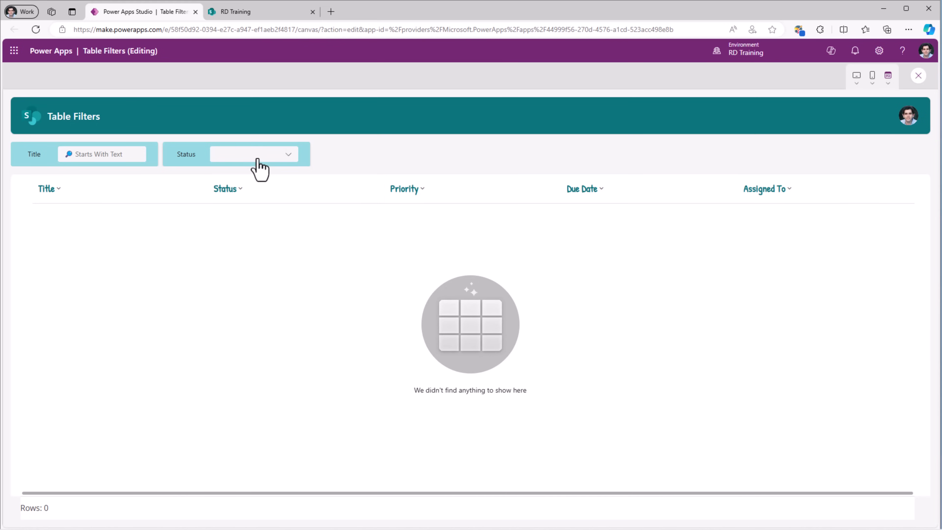
mouse_move(270, 163)
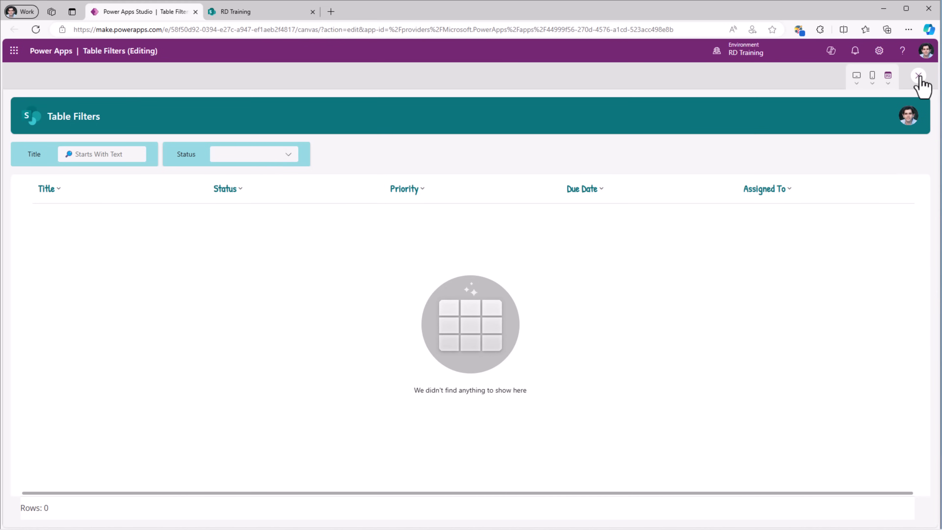
Change the status condition to Or(drpStatus.Selected.Value = Blank(), Status.Value = drpStatus.Selected.Value)
left_click(918, 76)
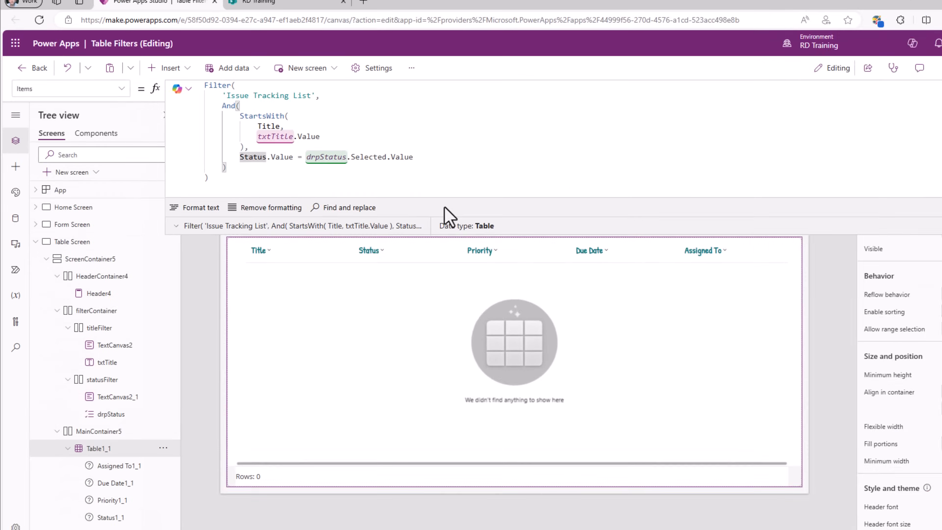
type("Or(")
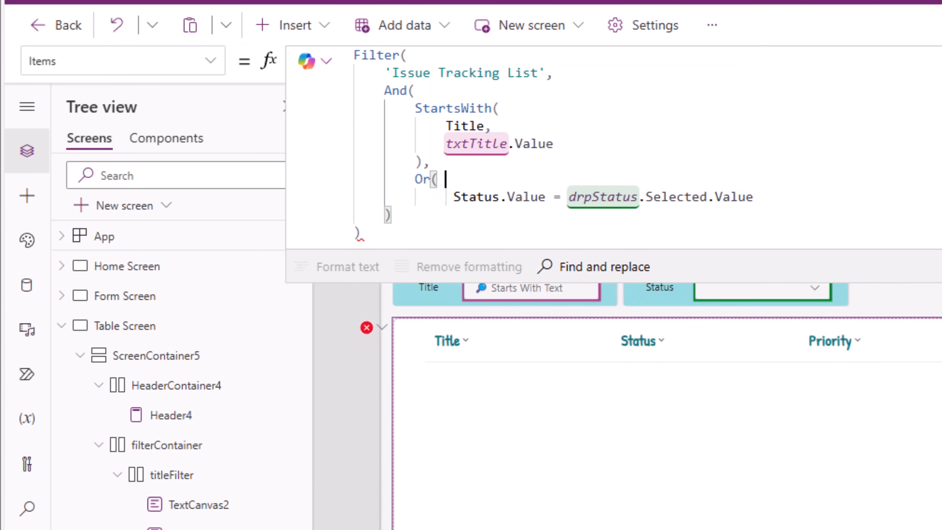
type("drpStatus.s")
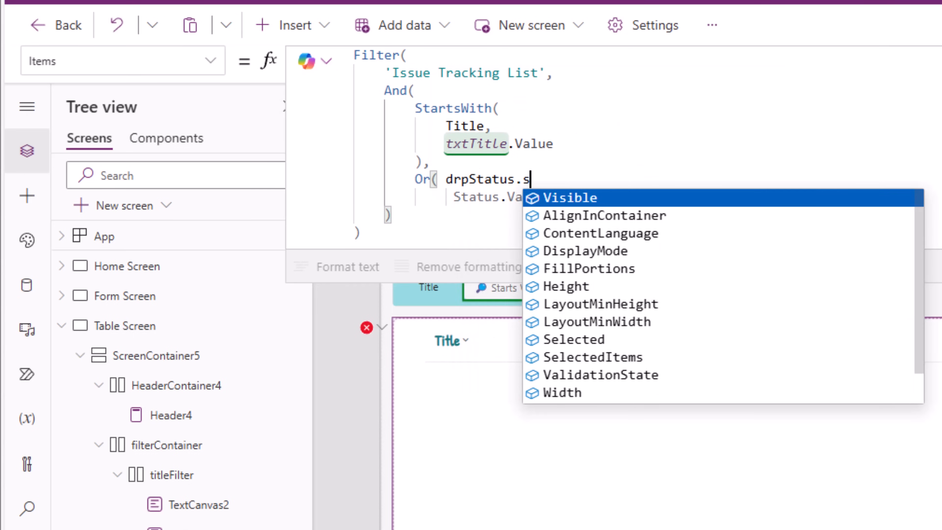
left_click(572, 339)
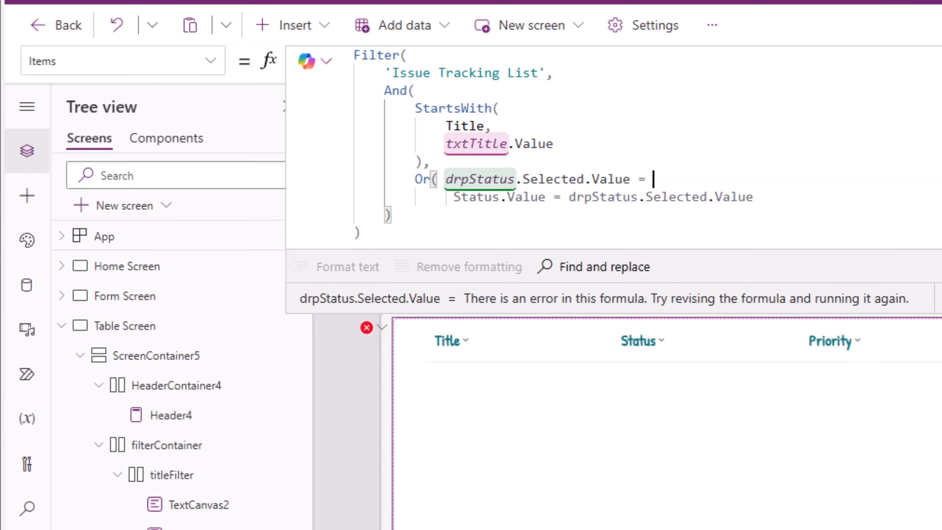
type("Blank(),")
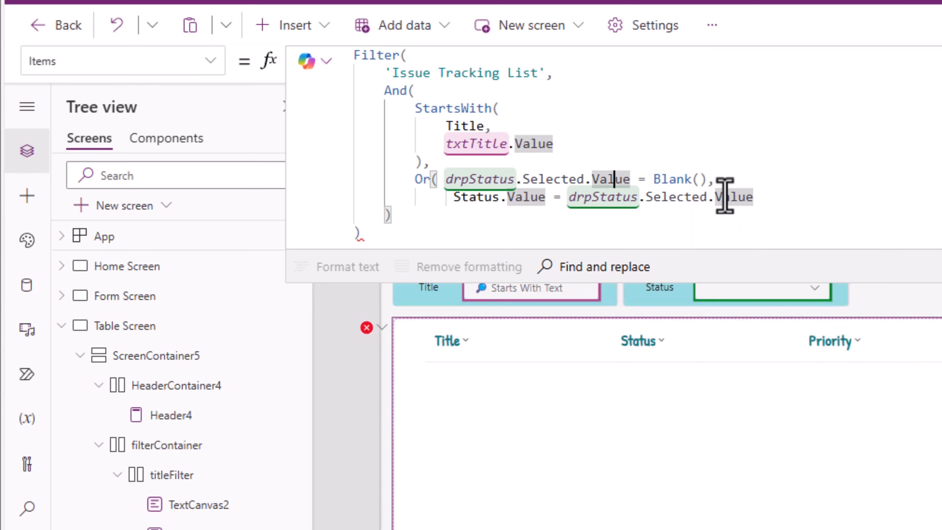
type(")")
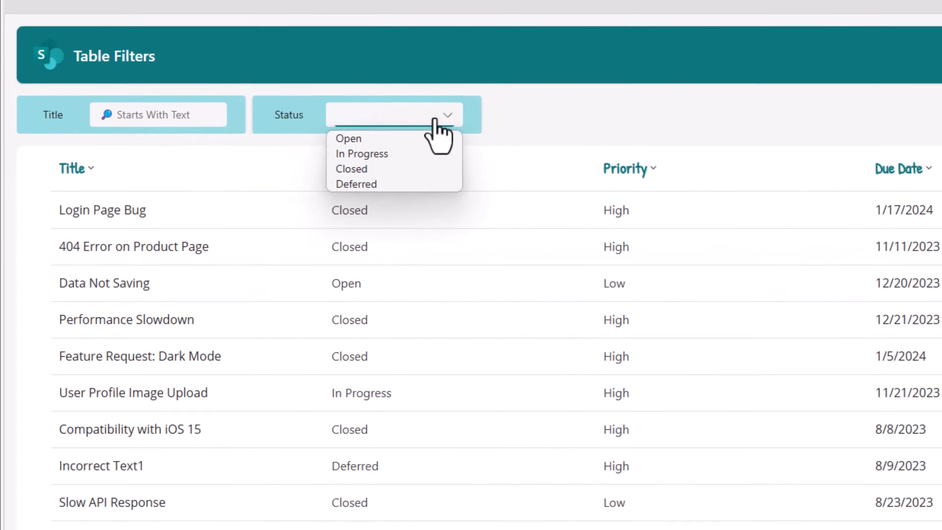
Filter the preview by In Progress then Open status, then title 'UI' to show only UI Layout Issue
left_click(361, 153)
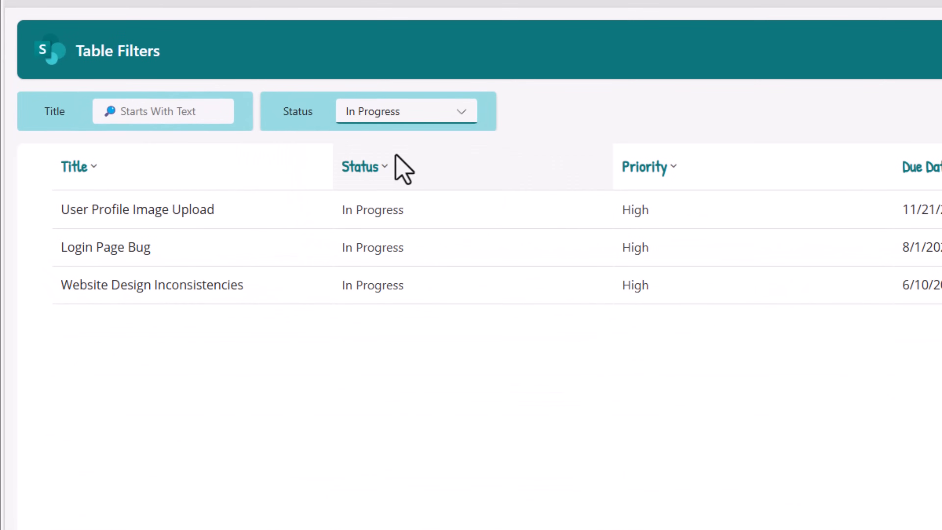
mouse_move(406, 209)
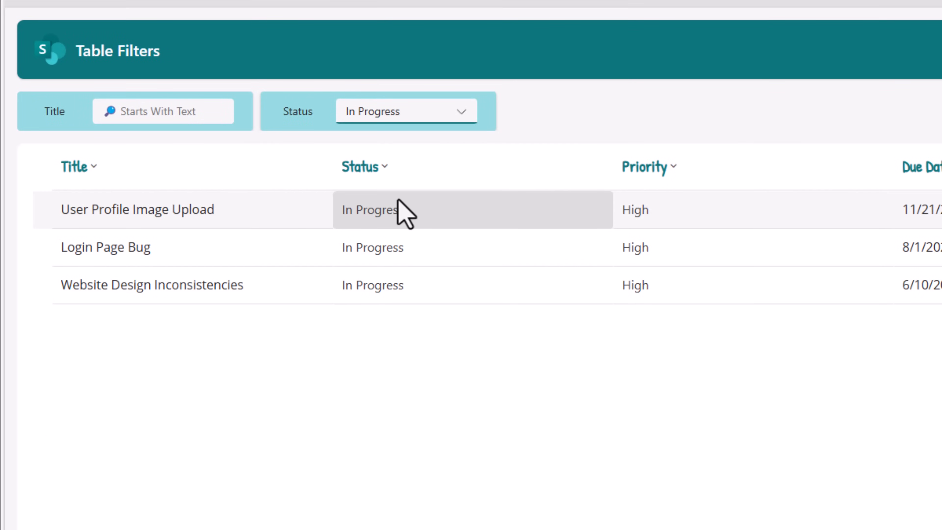
left_click(406, 112)
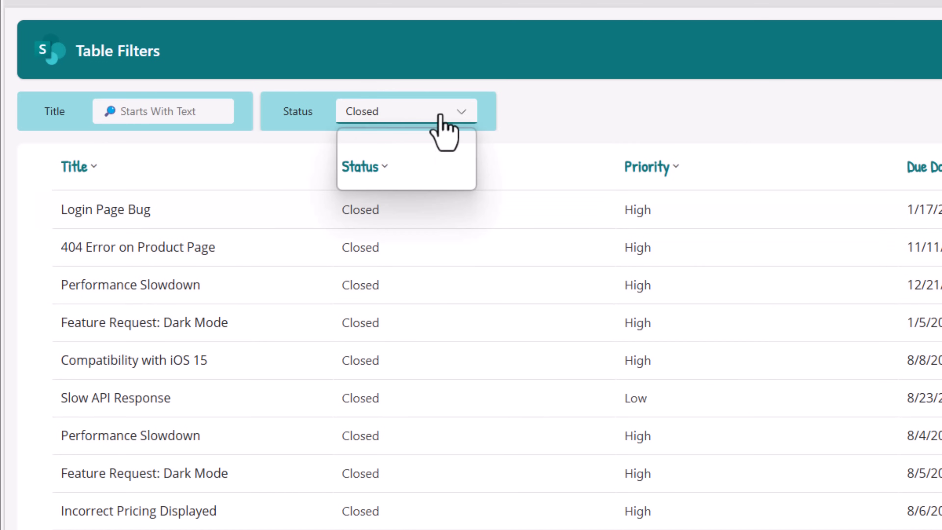
left_click(406, 111)
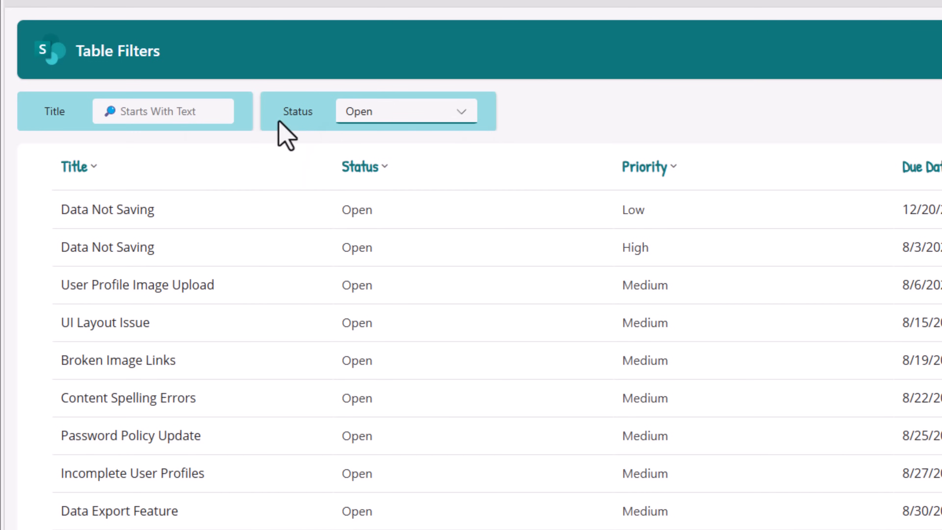
type("UI")
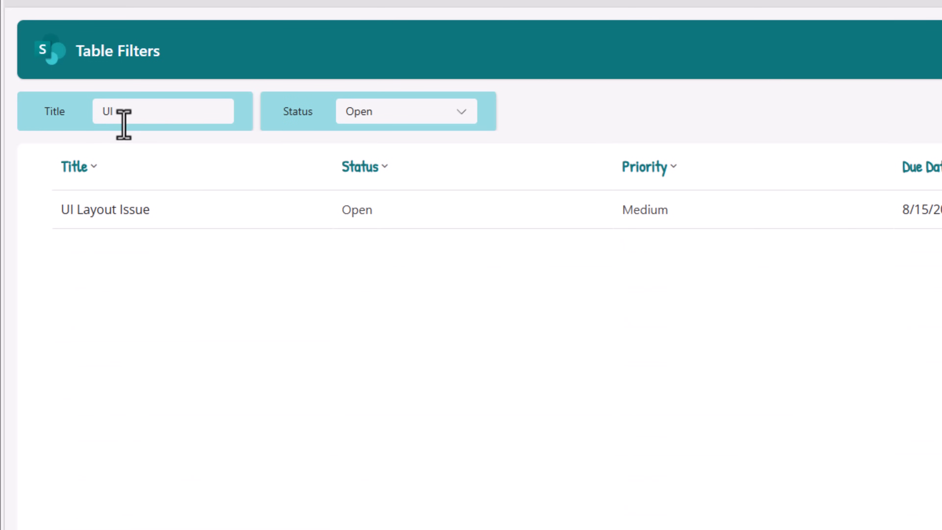
mouse_move(321, 123)
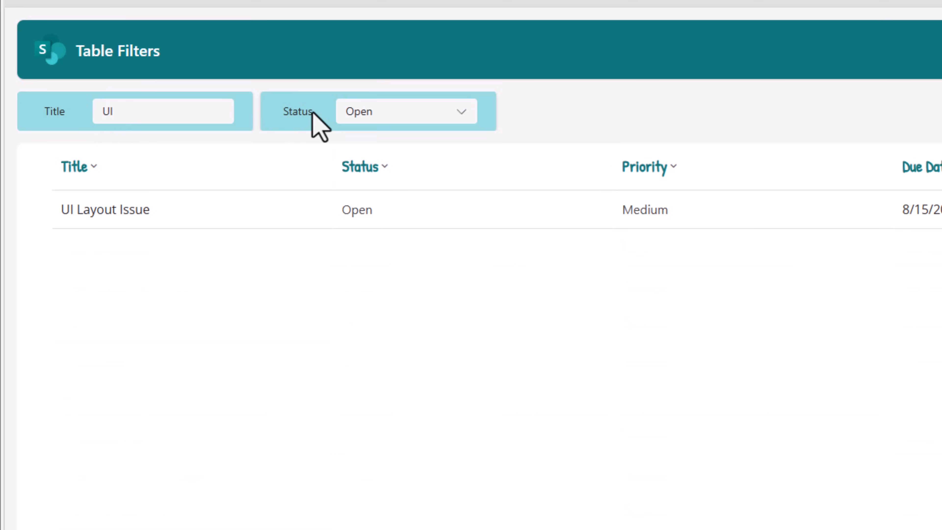
mouse_move(378, 209)
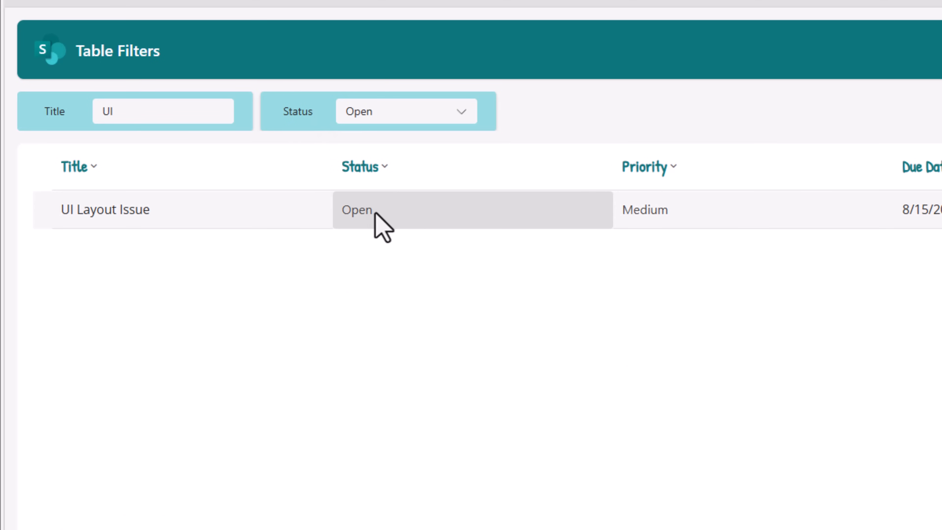
left_click(405, 110)
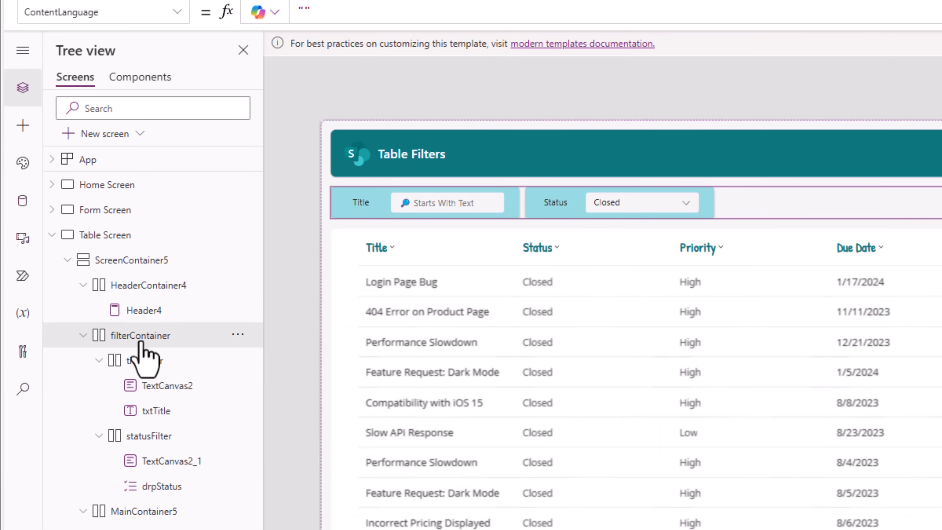
mouse_move(138, 360)
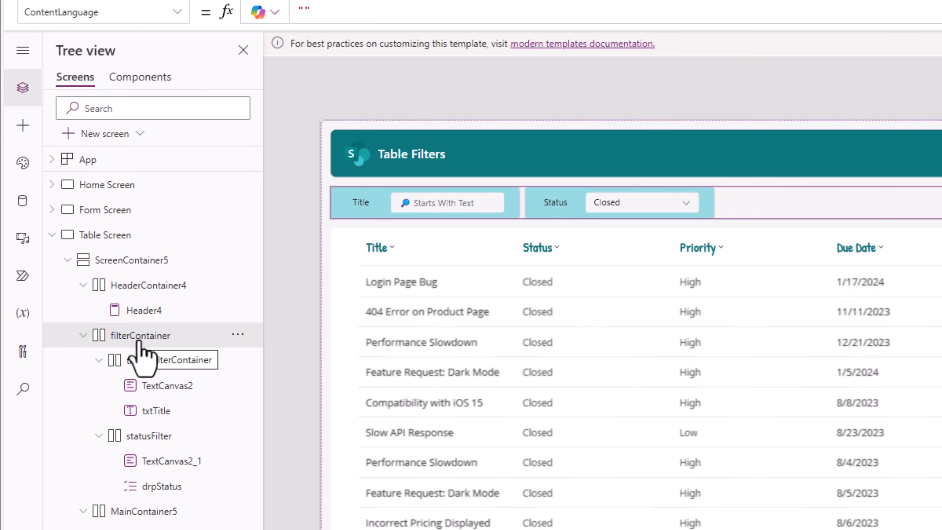
Insert a Button control into the filter container from the Insert search
left_click(22, 126)
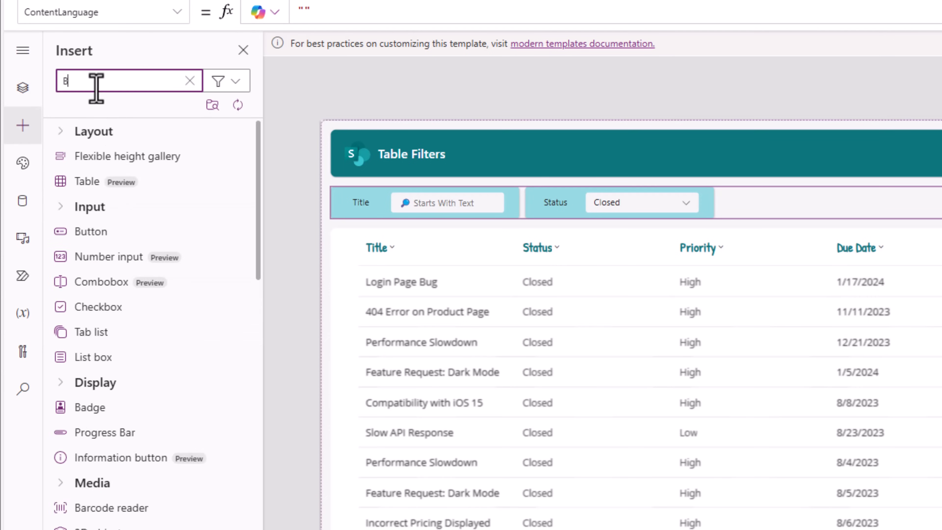
type("BUTTON")
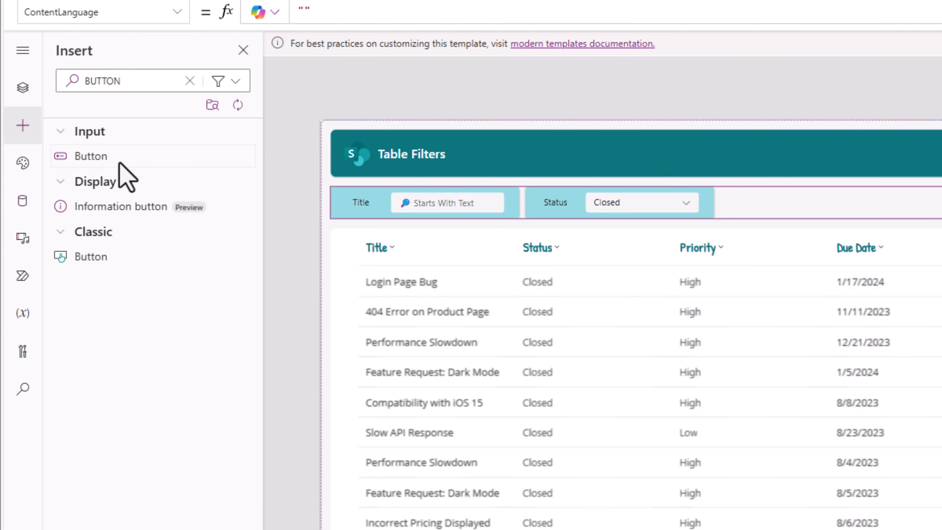
left_click(90, 156)
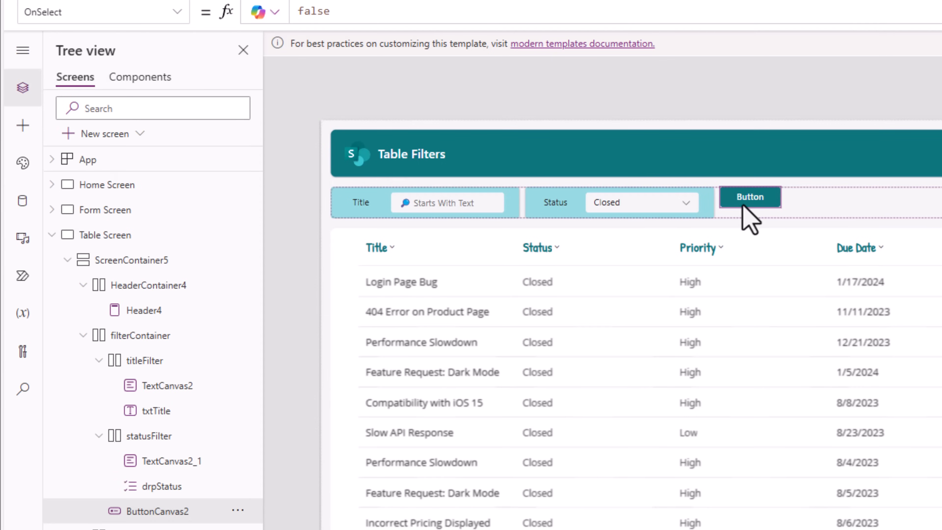
Give the button the ArrowReset icon and an Icon only layout
left_click(848, 188)
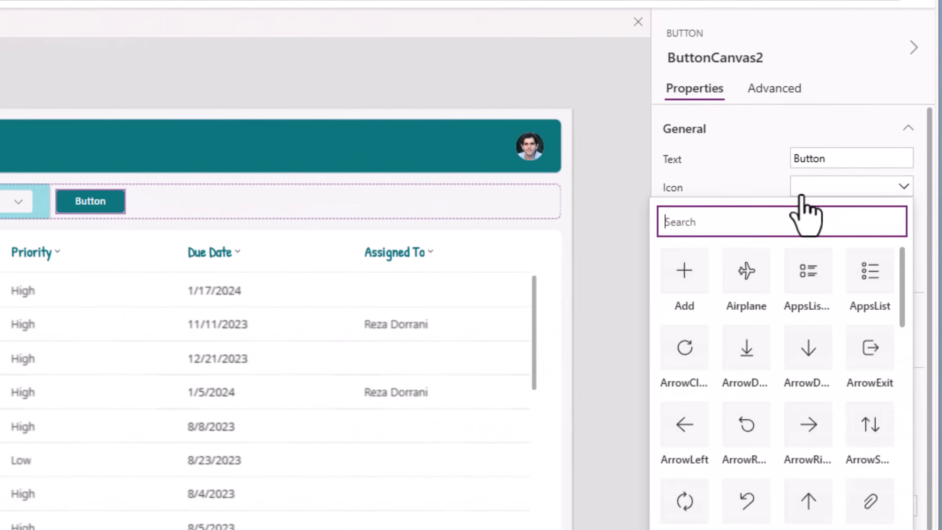
type("RESET")
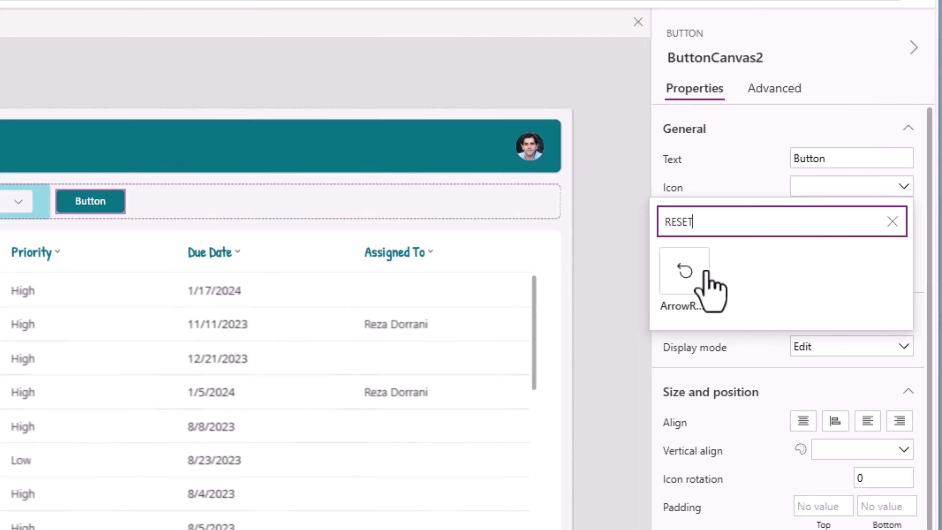
left_click(683, 272)
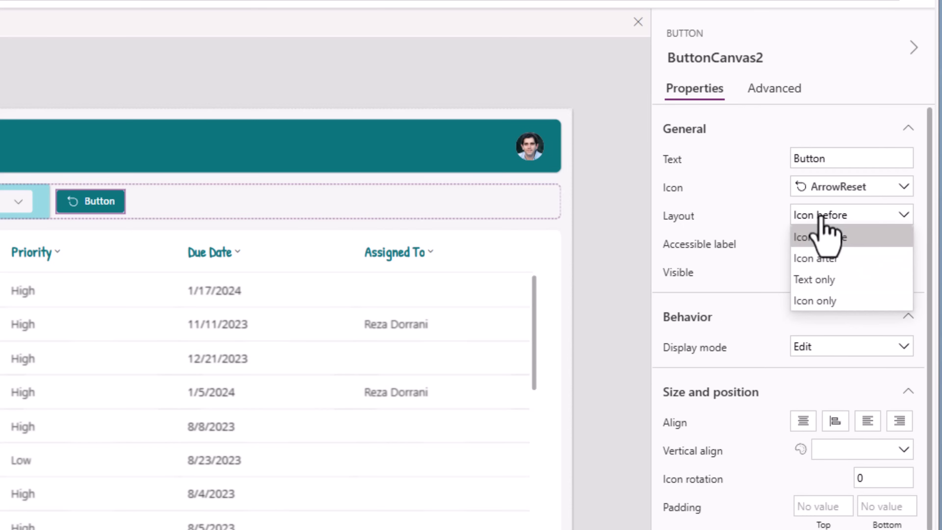
left_click(815, 300)
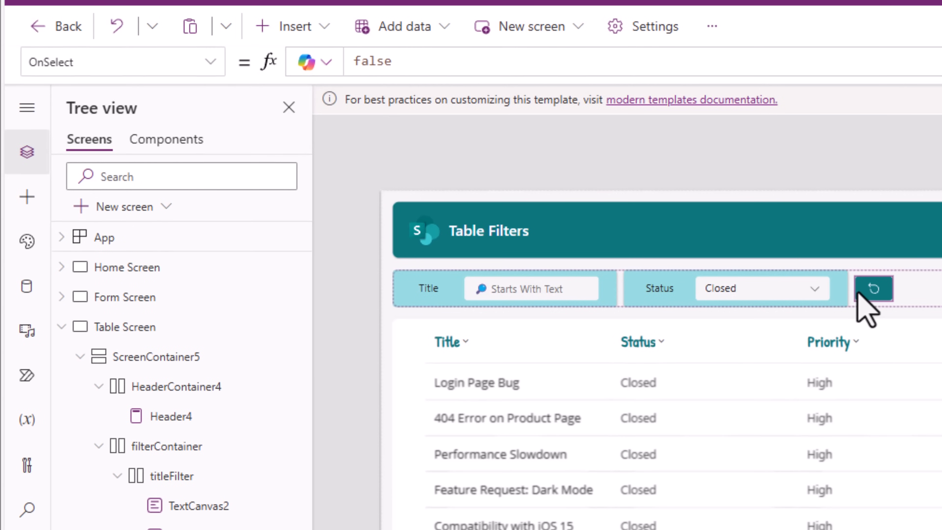
Set the button's OnSelect to Reset(txtTitle);Reset(drpStatus)
type("Reset(txtTitle);")
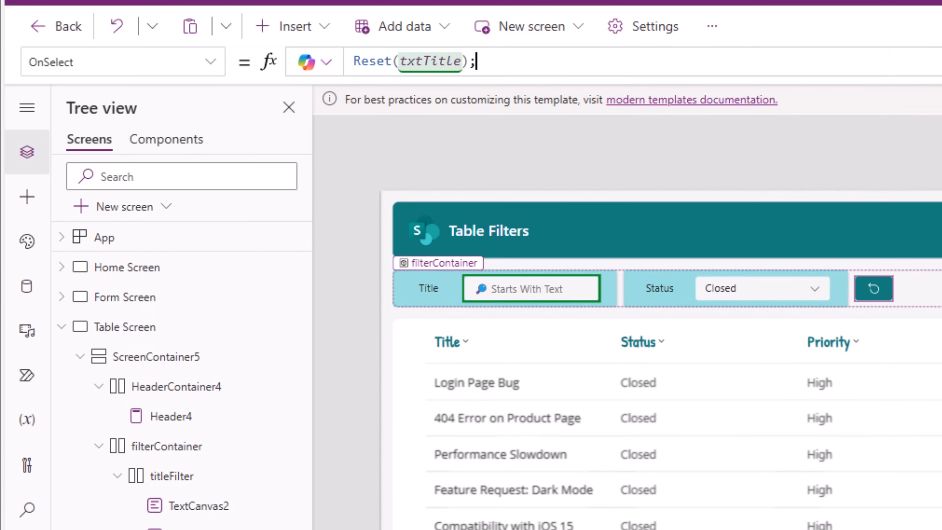
type("Reset(")
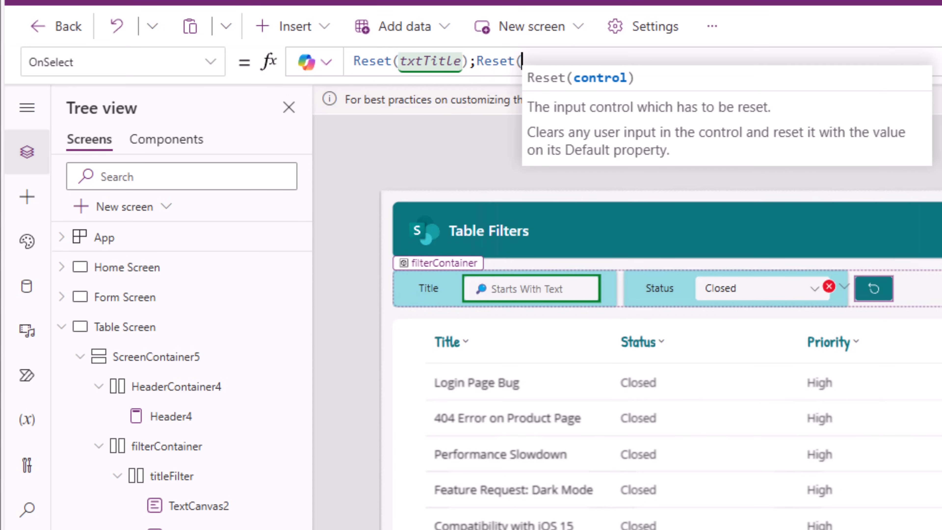
type("drpStatus")
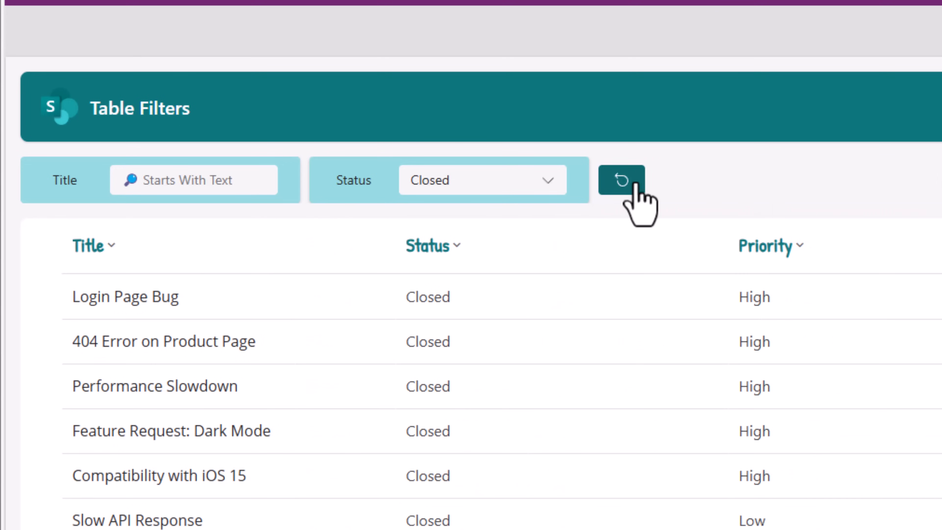
Reset the filters in preview, then filter by title 'login' and In Progress status
left_click(620, 179)
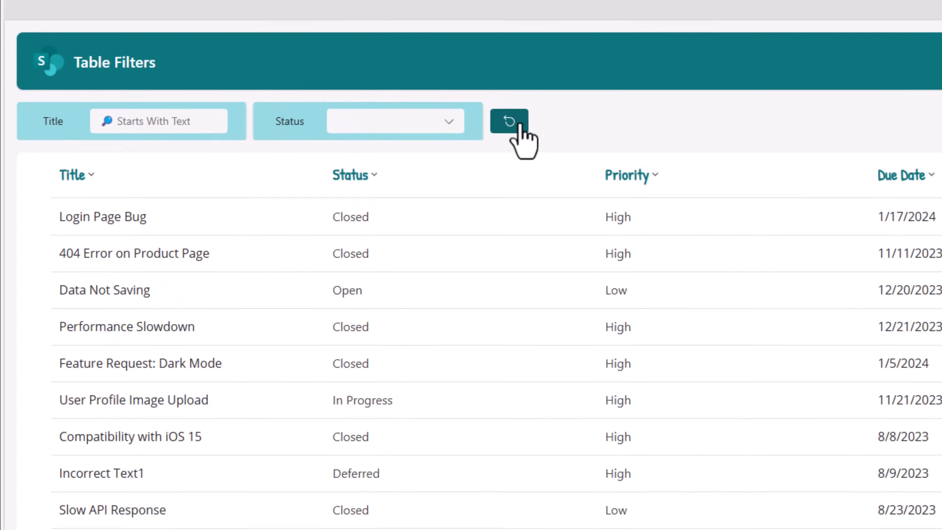
left_click(508, 121)
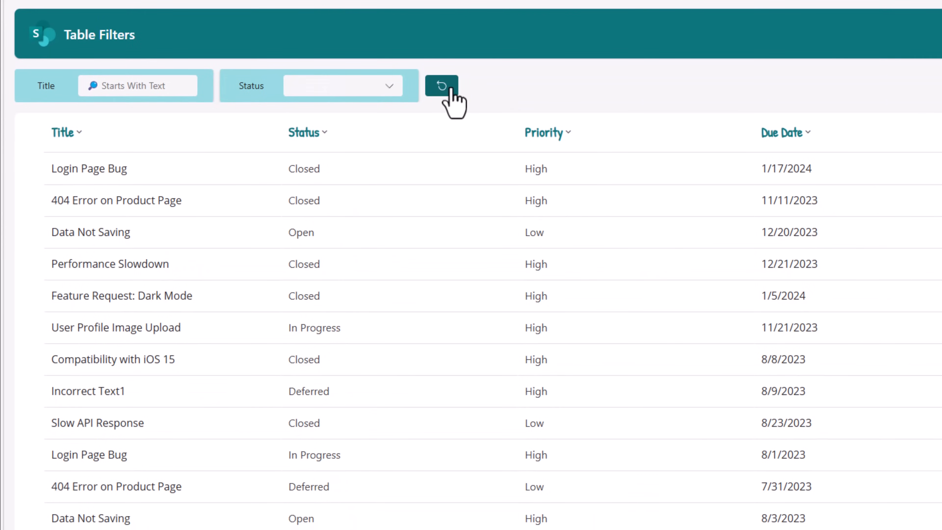
left_click(343, 85)
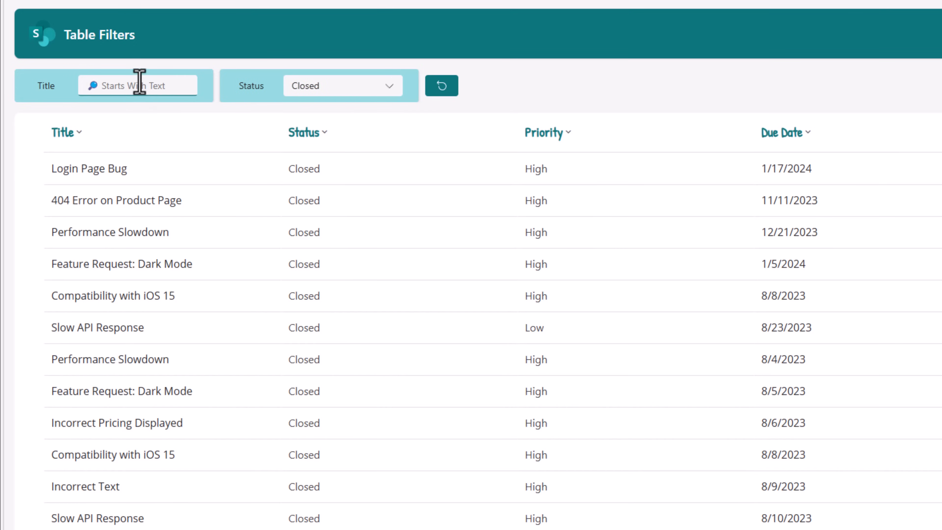
type("login")
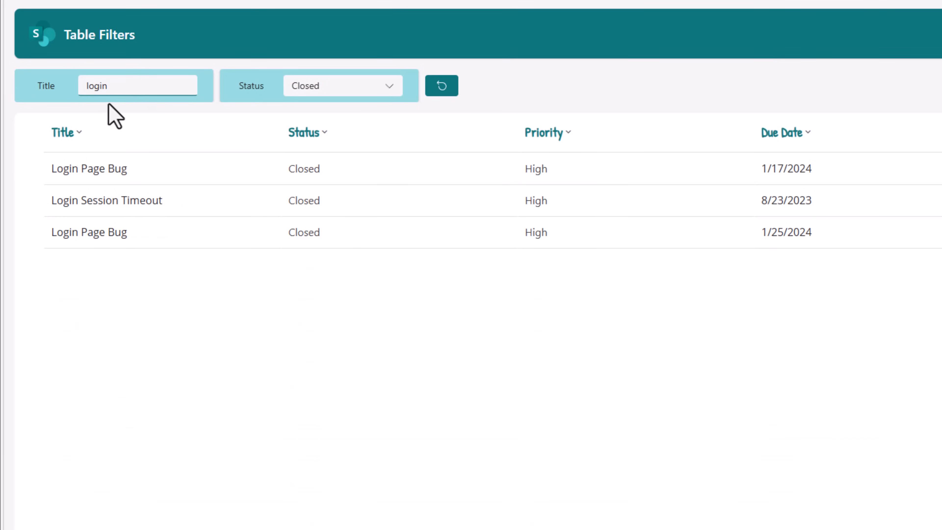
mouse_move(412, 118)
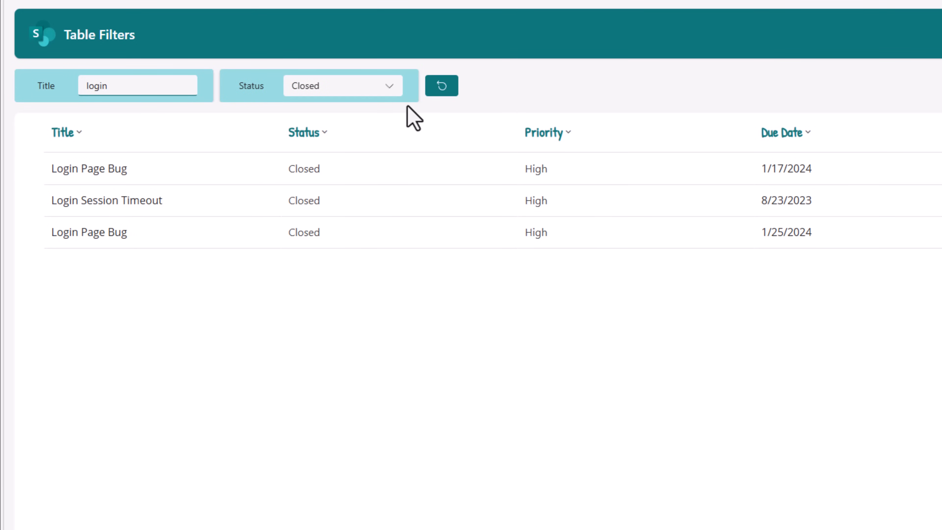
left_click(342, 85)
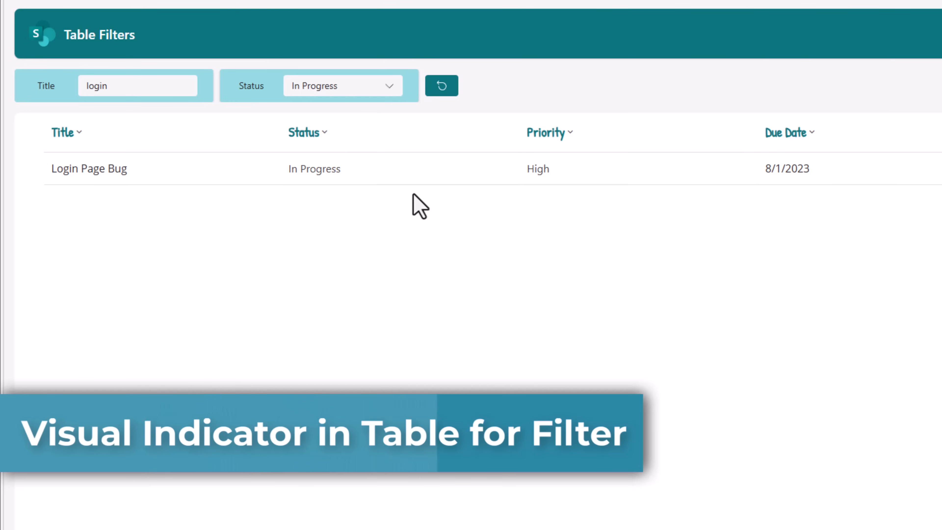
mouse_move(409, 217)
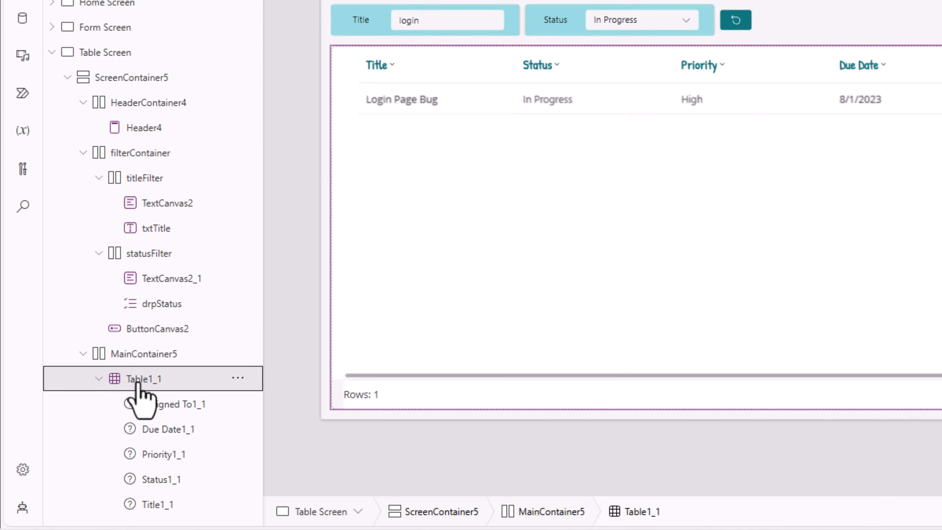
mouse_move(174, 428)
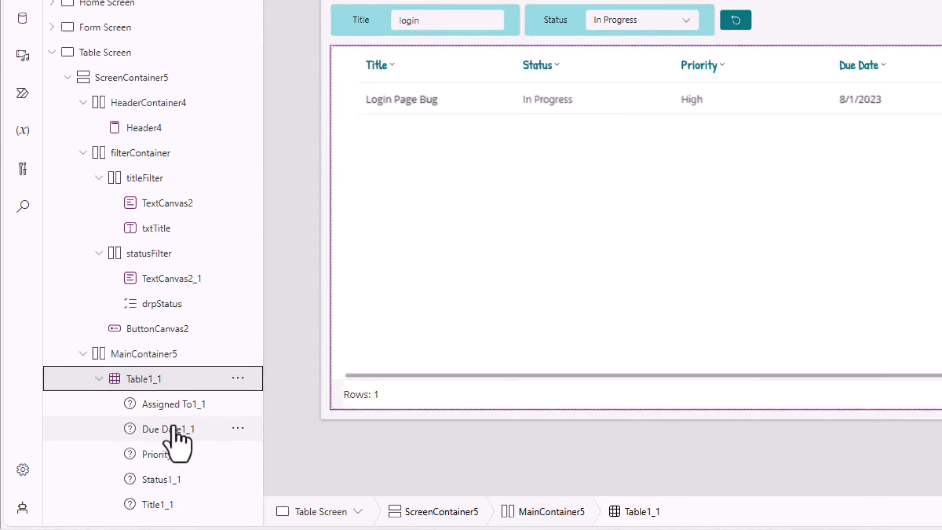
Set the Status column HeaderText to If(drpStatus.Selected.Value = Blank(),"Status","⚡ Status")
left_click(165, 479)
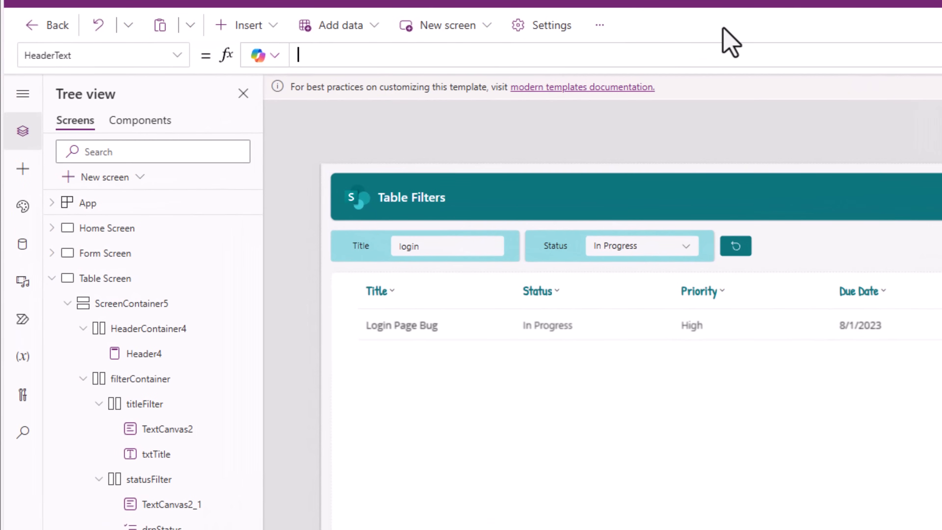
type("If(drpStatus.")
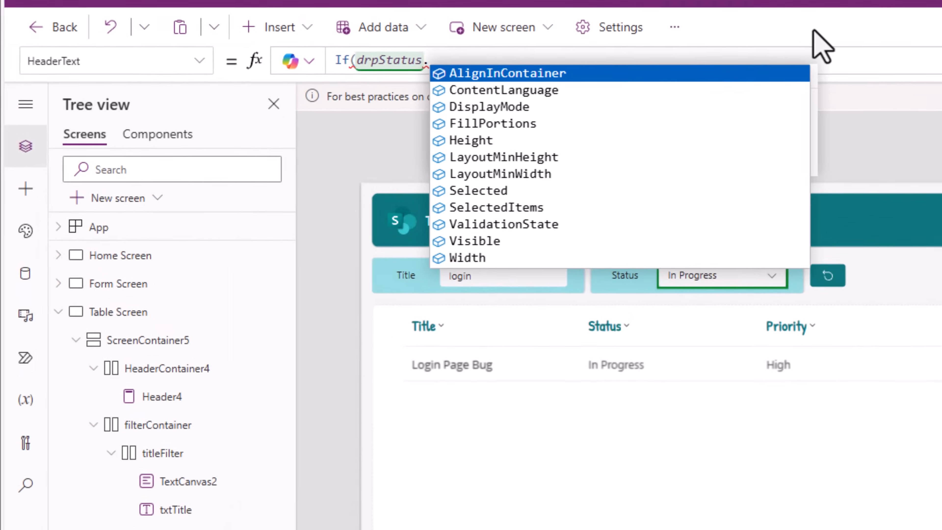
type("sel")
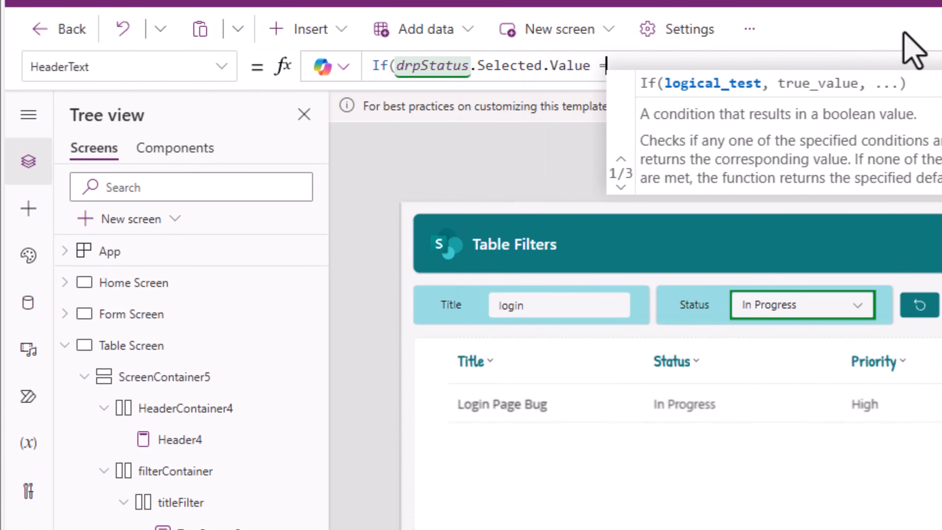
type("Blank(),")
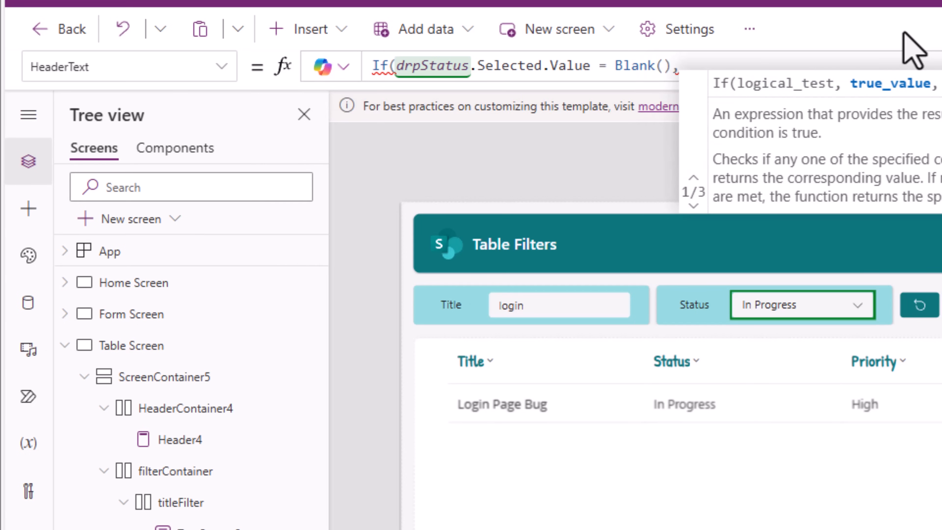
type("\"Status\",\"")
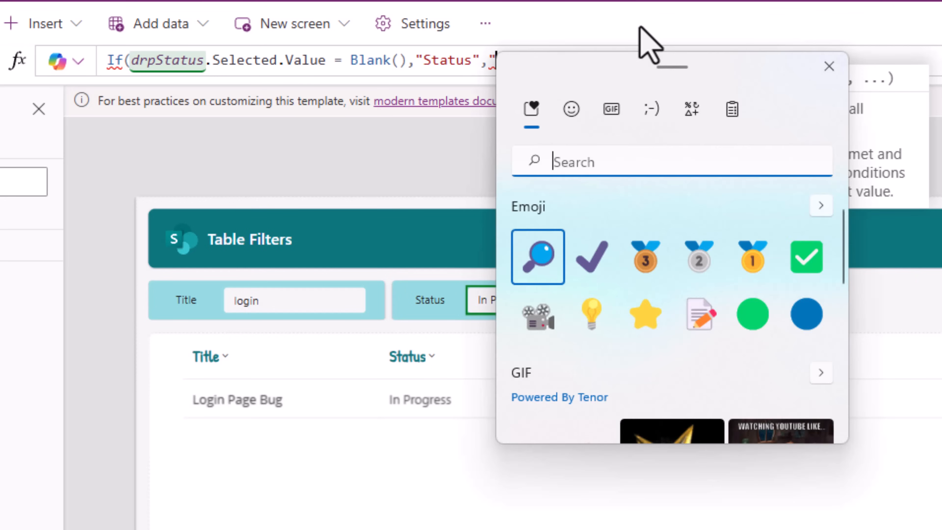
type("thunder")
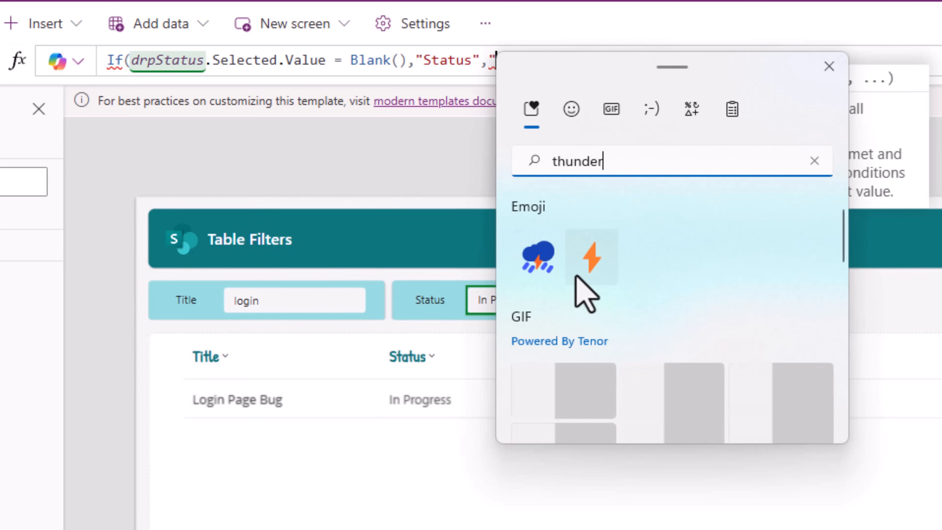
left_click(591, 257)
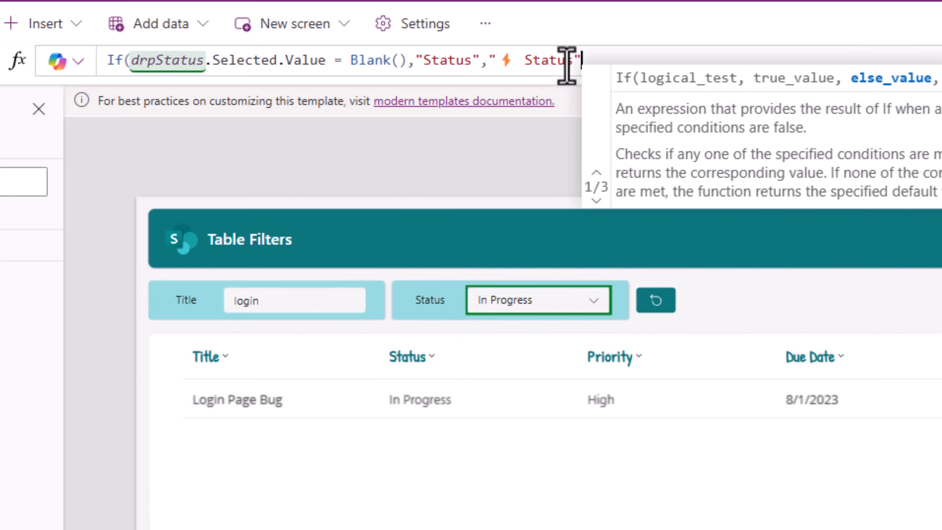
type(")")
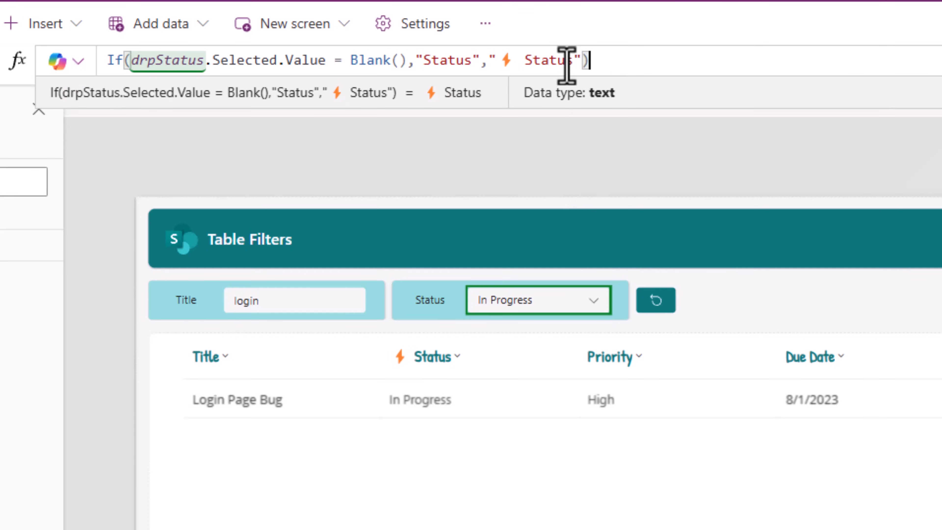
scroll("down", 3)
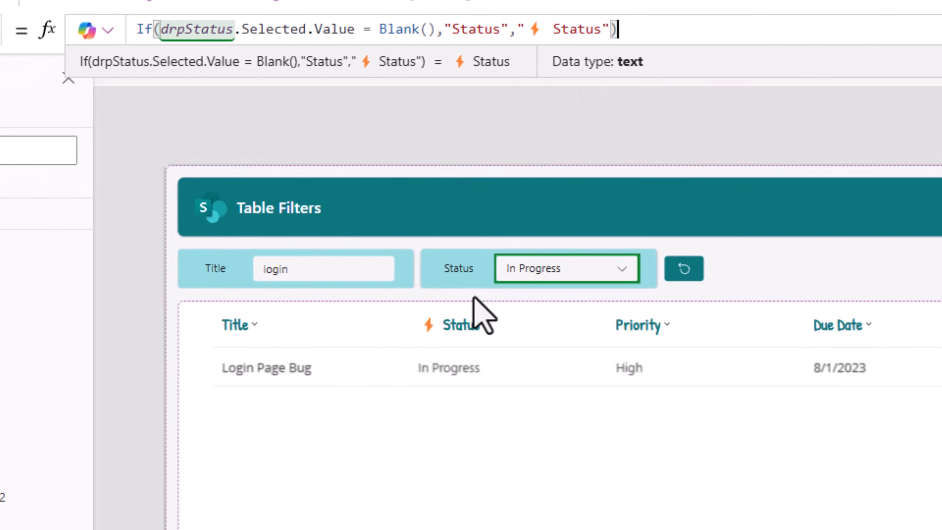
mouse_move(438, 349)
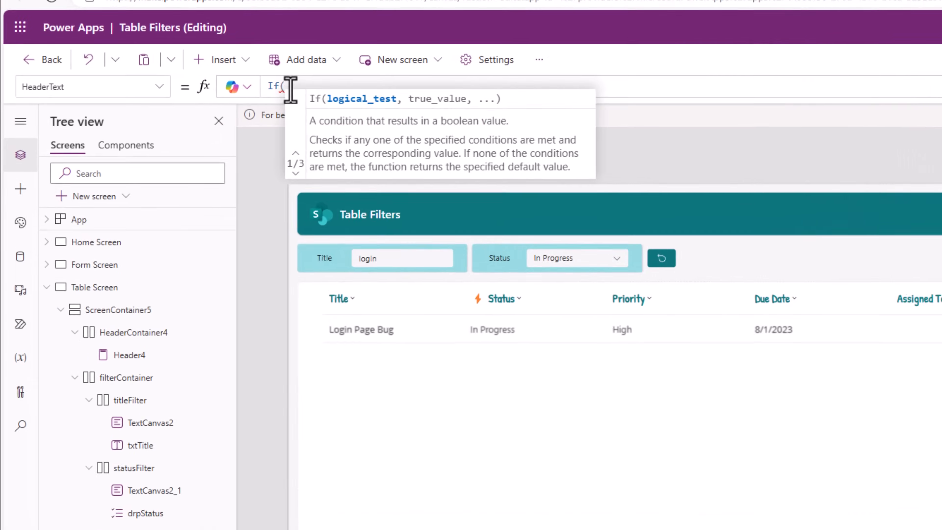
Set the Title column HeaderText to If(IsBlank(txtTitle.Value),"Title","⚡ Title") and check it in preview
type("IsBlank(txtTitle")
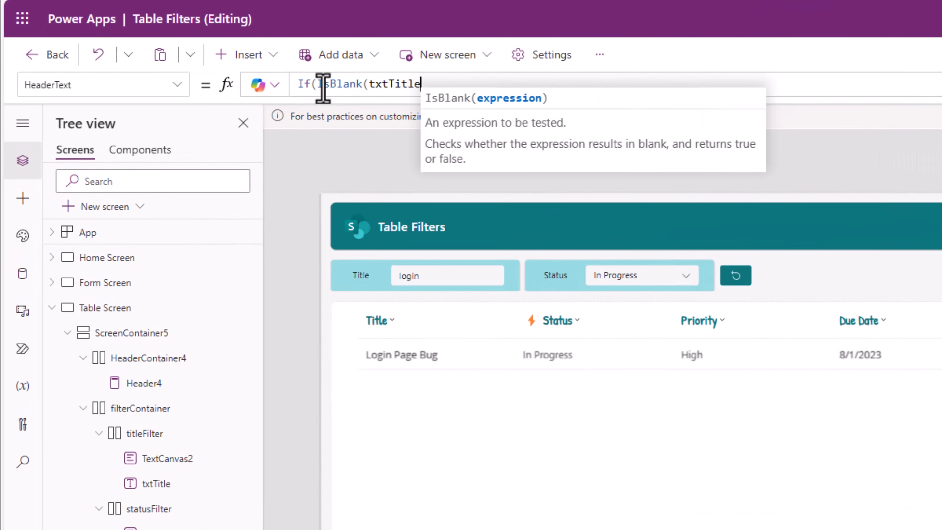
type(".Value),\"Title\",\" ⚡ Title\")")
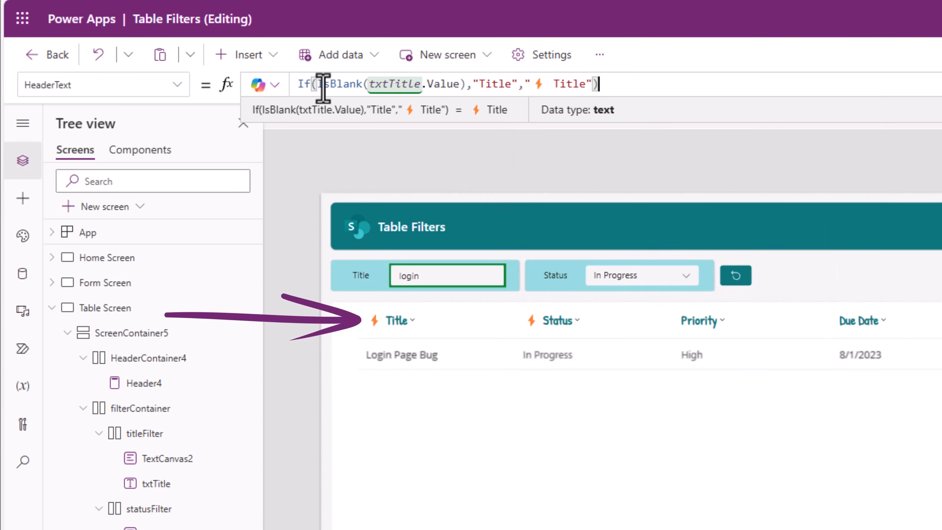
mouse_move(365, 160)
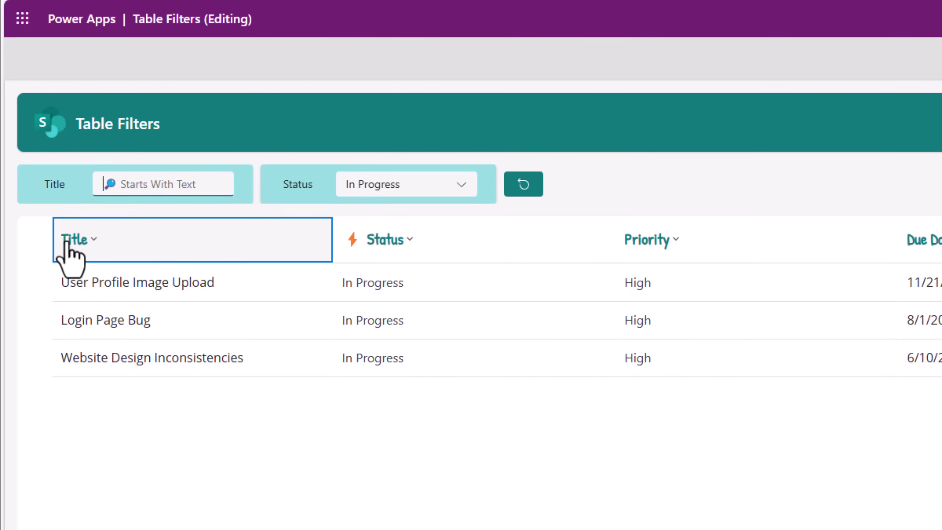
left_click(522, 184)
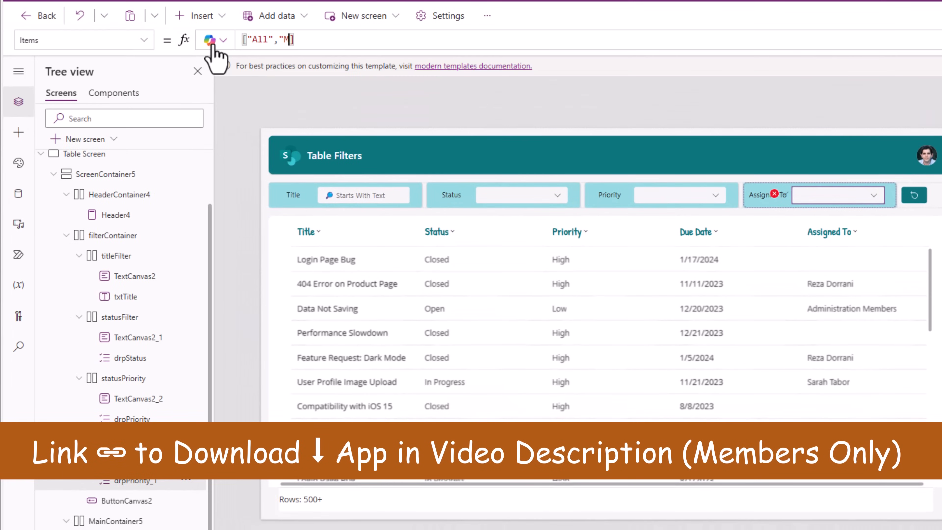
Set drpAssignedTo Items to ["All","Me"] and DefaultSelectedItems to ["All"]
type("e\"")
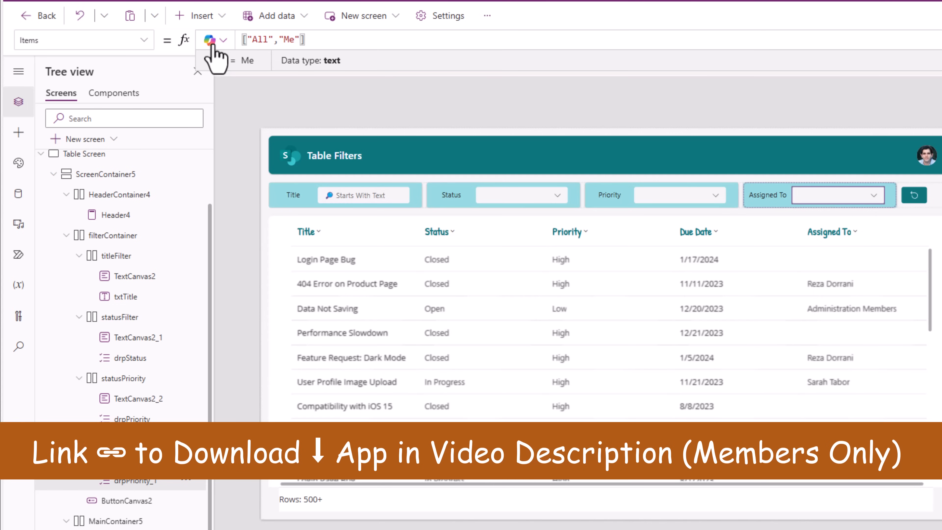
left_click(84, 40)
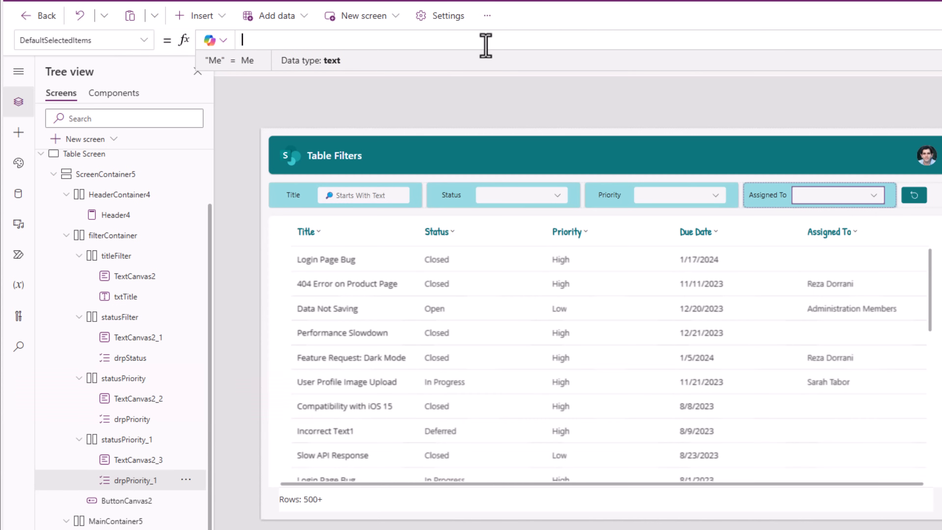
type("[\"All\"]")
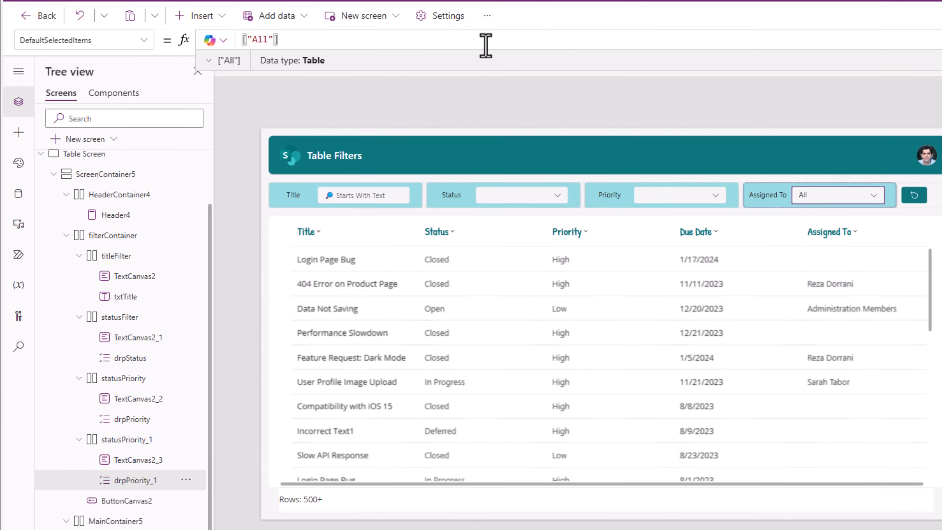
mouse_move(835, 217)
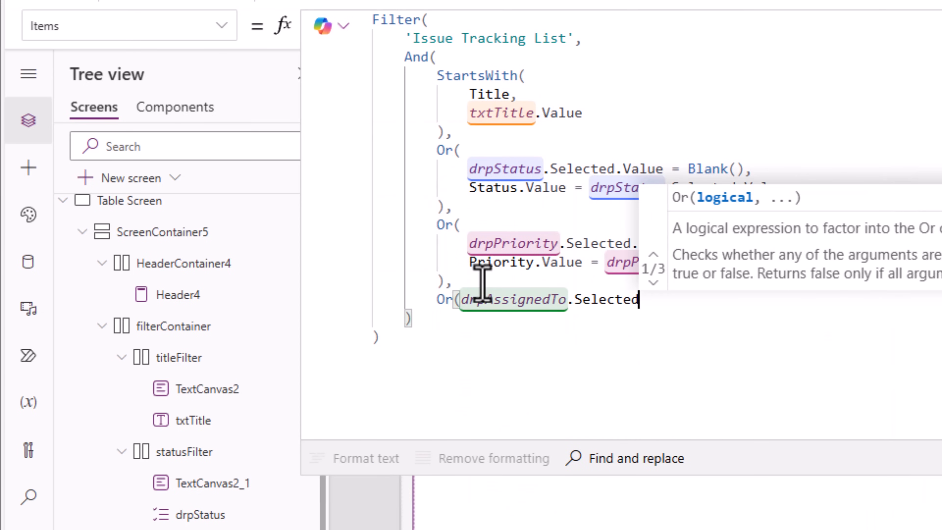
Add Or(drpAssignedTo.Selected.Value = "All", 'Assigned To'.Email = User().Email) to the table's Items filter
type(".Value = \"All")
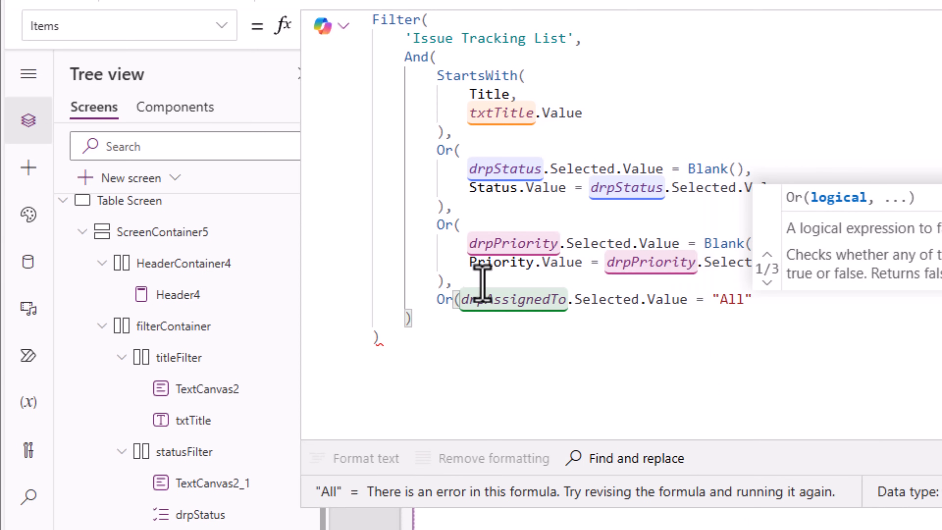
type("'Assigned To'")
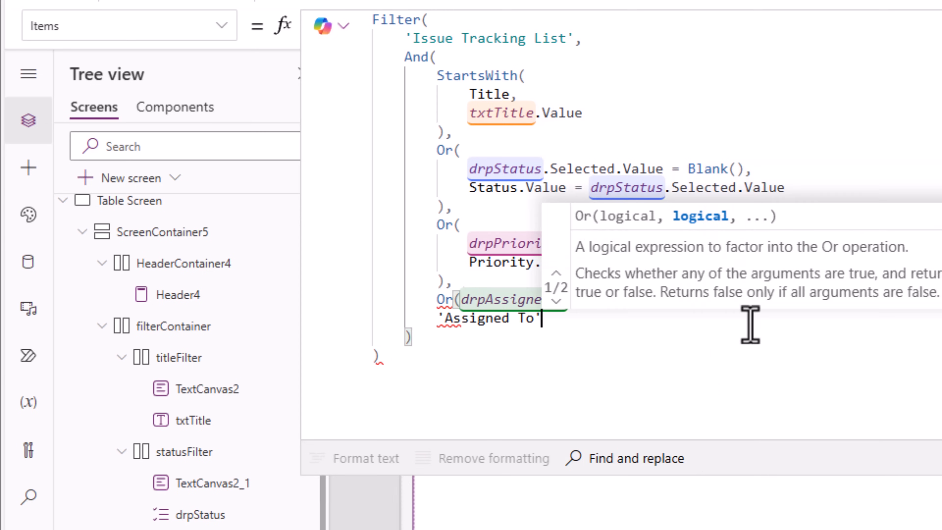
type(".Email =")
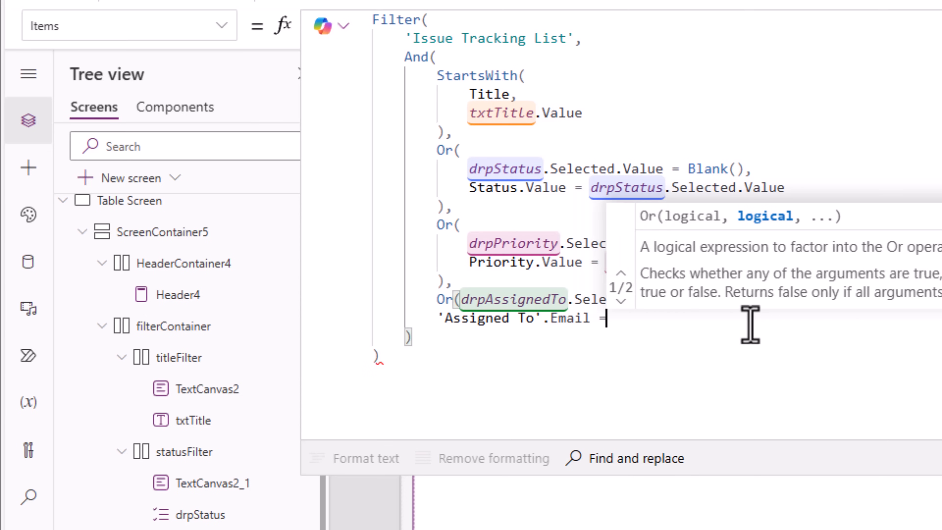
type("User(")
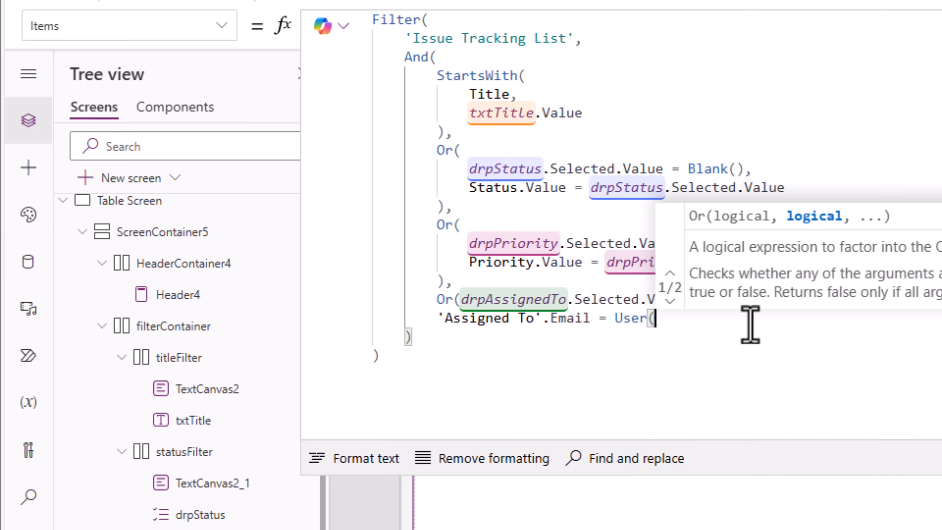
type(").Email")
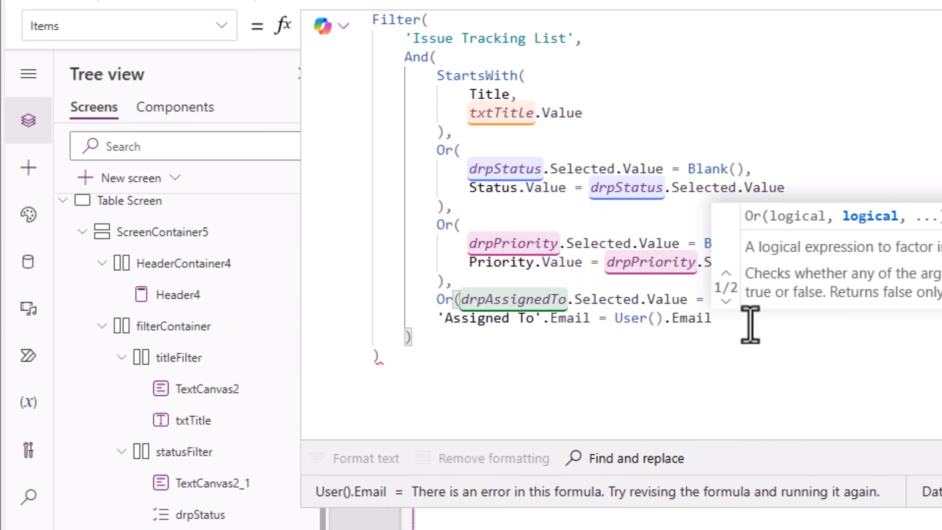
type(")")
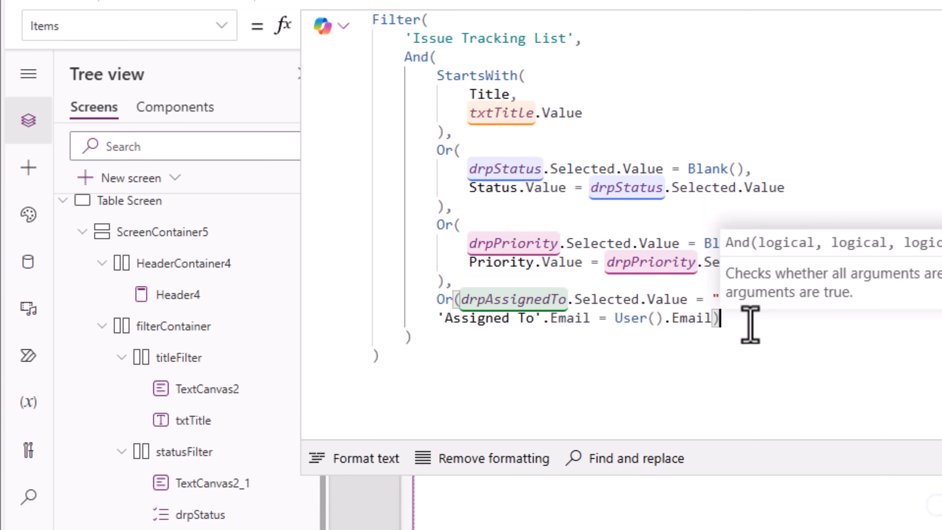
left_click(364, 458)
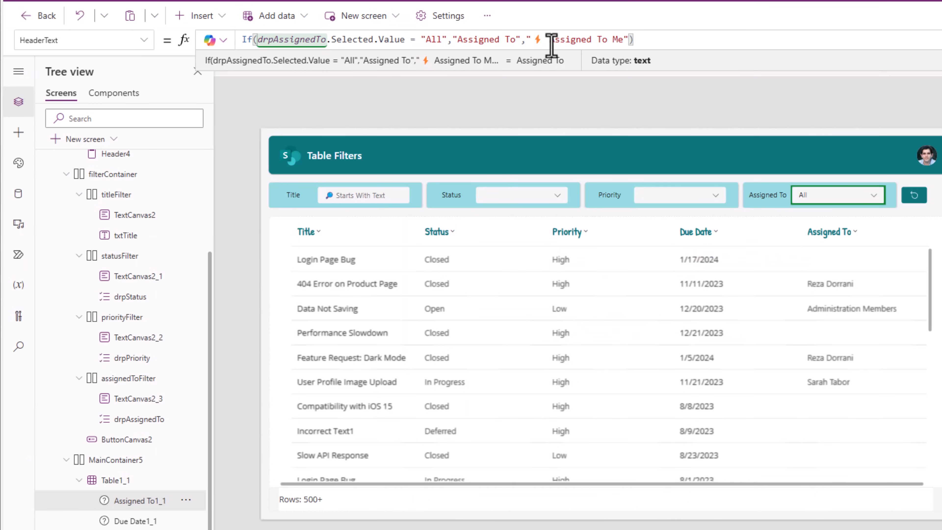
mouse_move(141, 500)
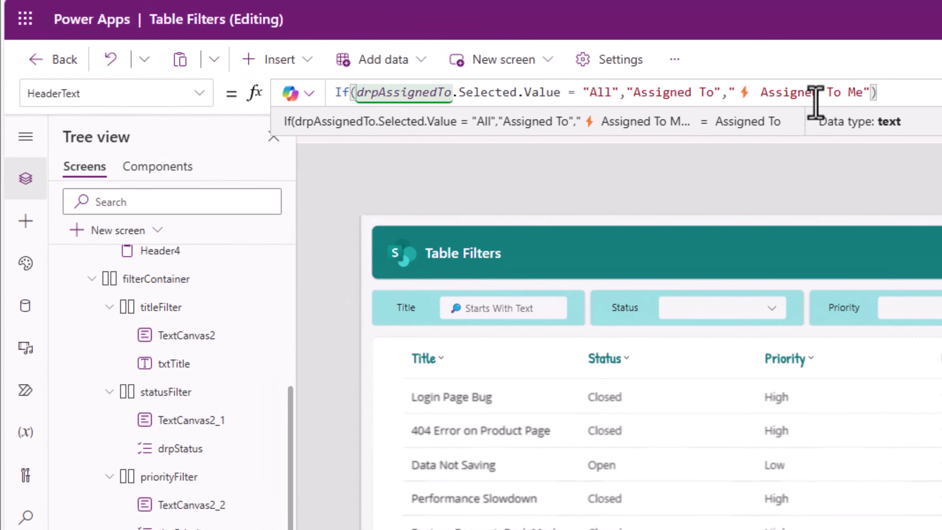
mouse_move(807, 144)
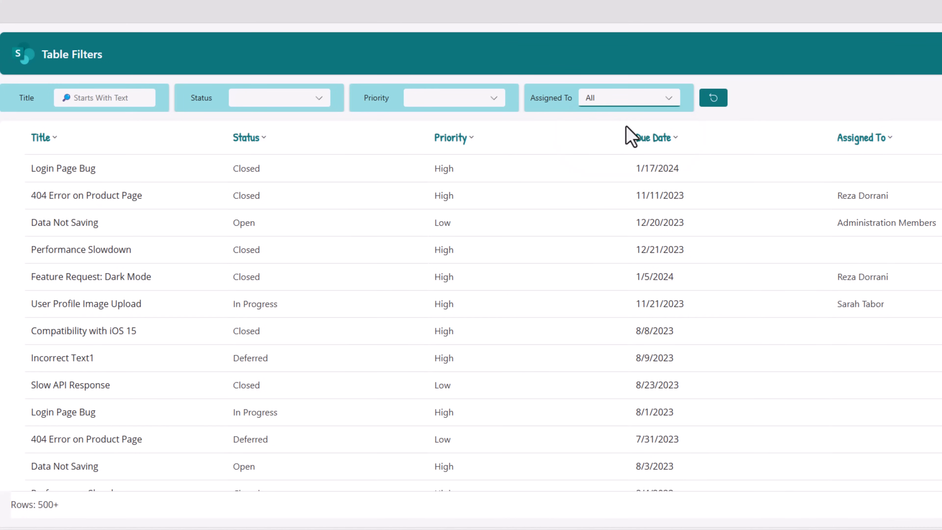
Choose Me in the preview's Assigned To filter so the header shows '⚡ Assigned To Me'
left_click(629, 98)
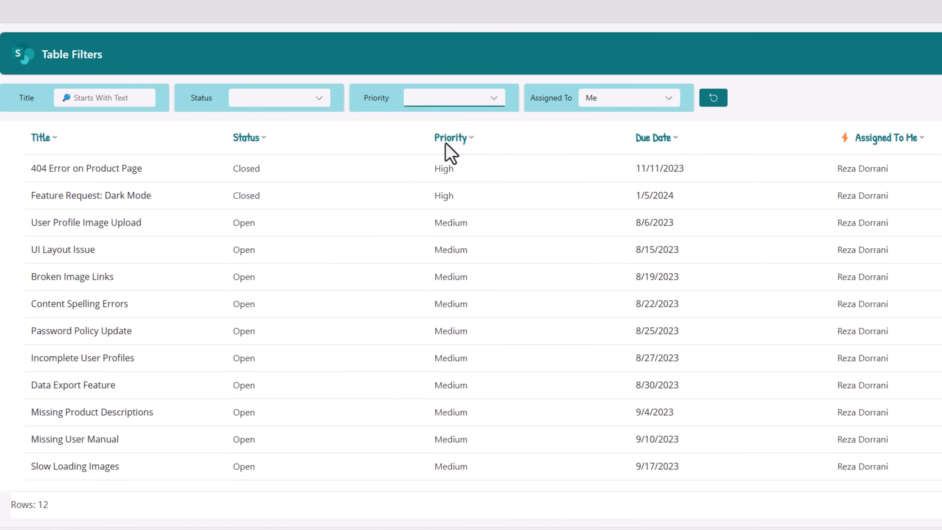
left_click(454, 97)
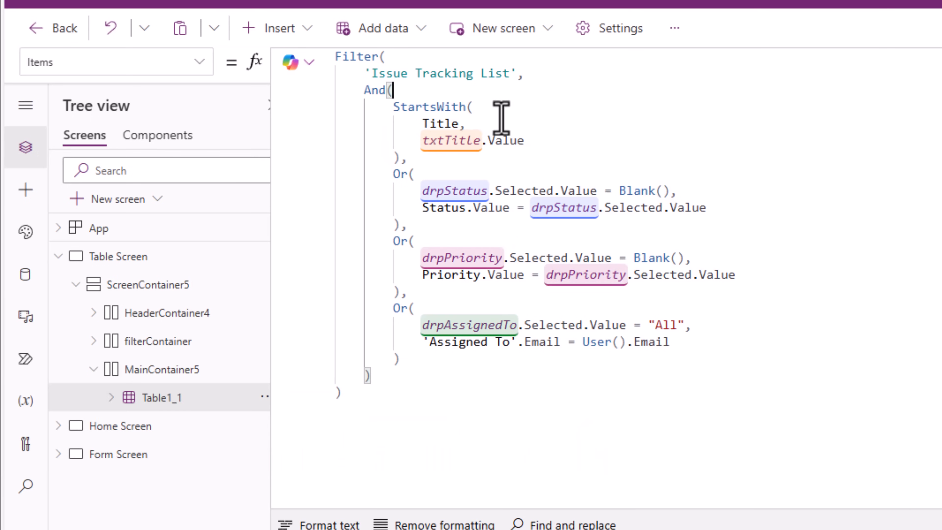
Wrap the title condition in Or(IsBlank(txtTitle.Value), StartsWith(Title, txtTitle.Value))
type("or")
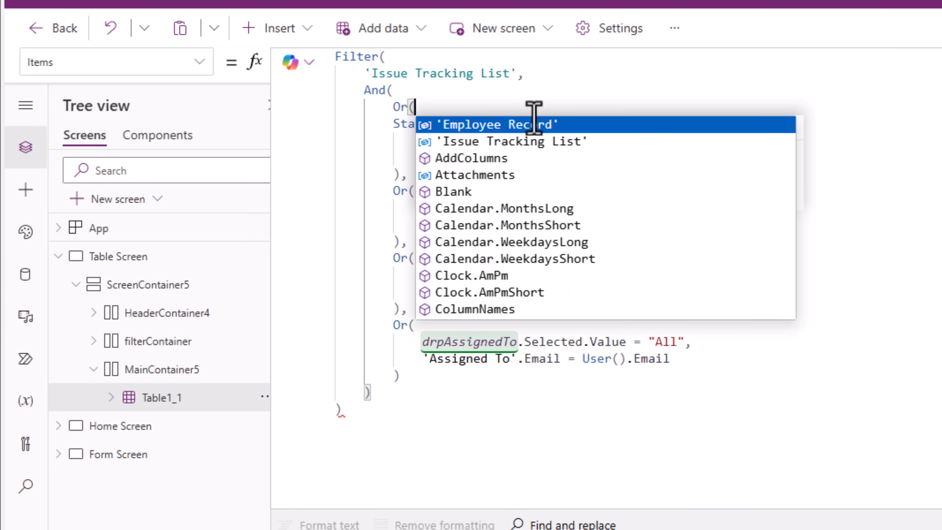
type("IsBlank(")
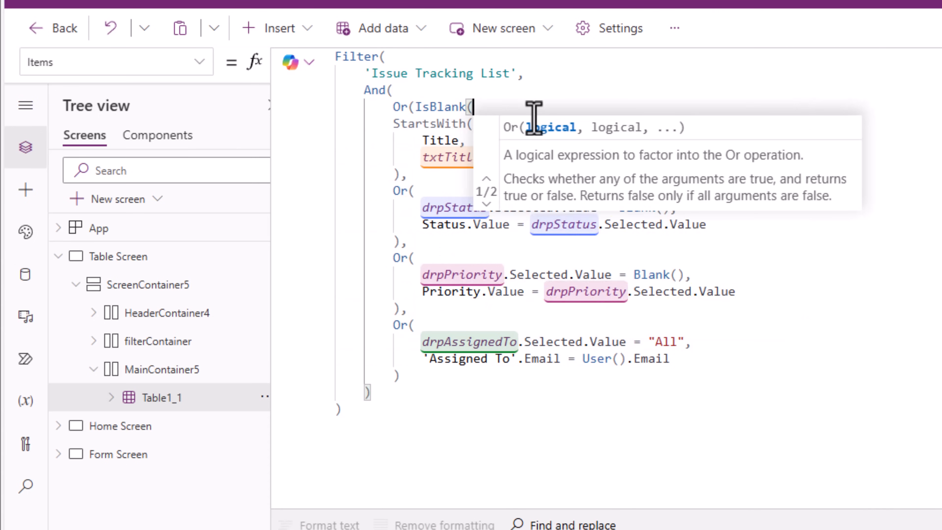
type("txtTitle")
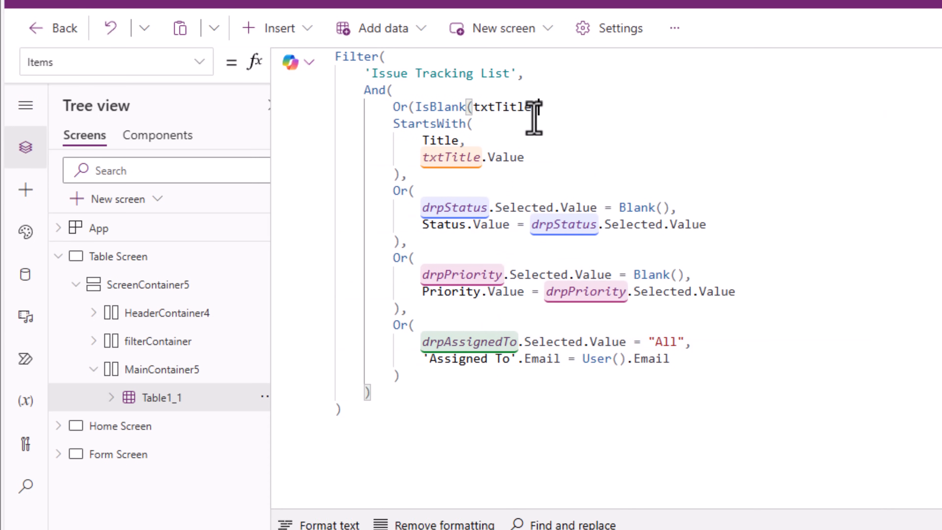
type(".Value),")
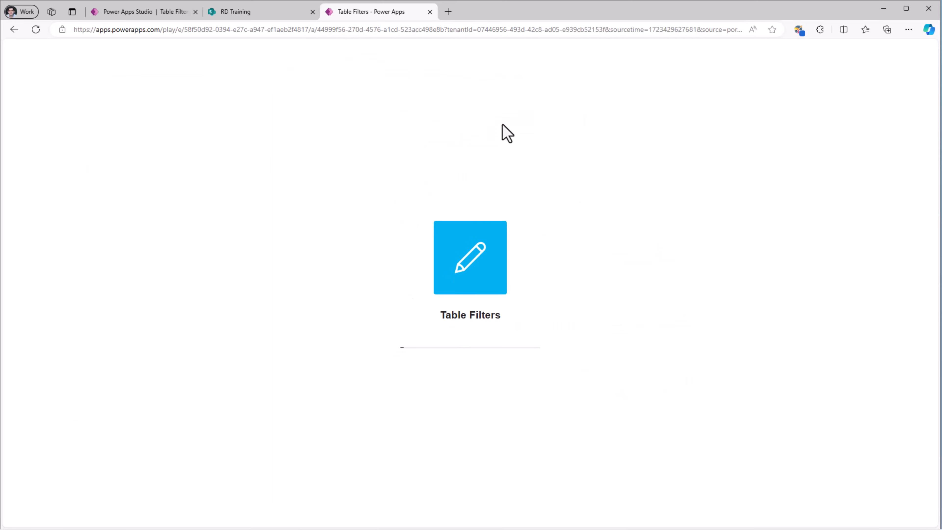
Run the app in its own tab, then review the tablet device sizes in the preview toolbar
left_click(469, 257)
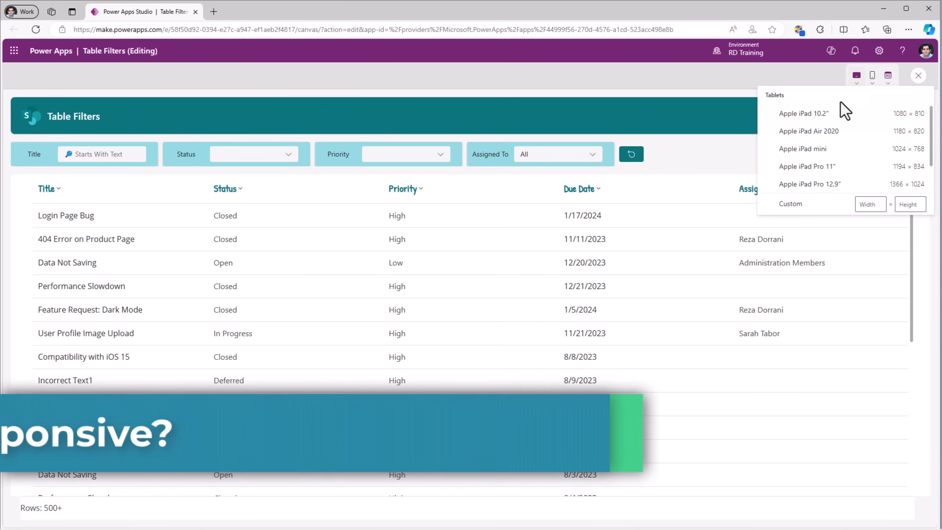
left_click(803, 148)
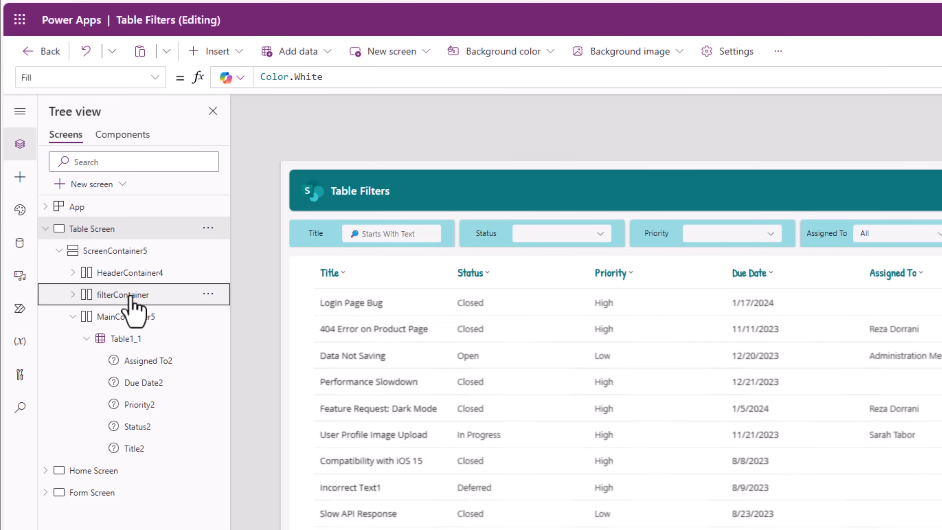
Enable wrapping on filterContainer and preview it at tablet size, where Assigned To gets cut off
left_click(124, 295)
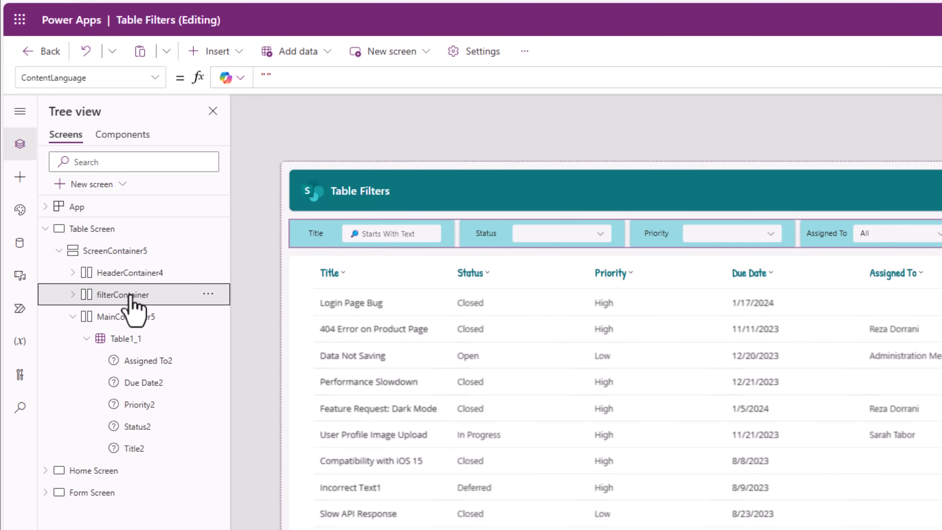
left_click(124, 294)
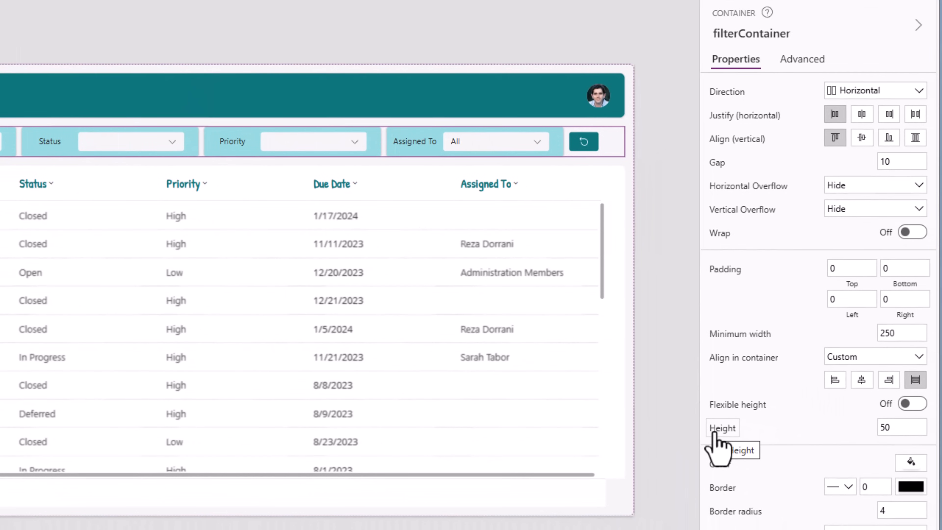
mouse_move(724, 252)
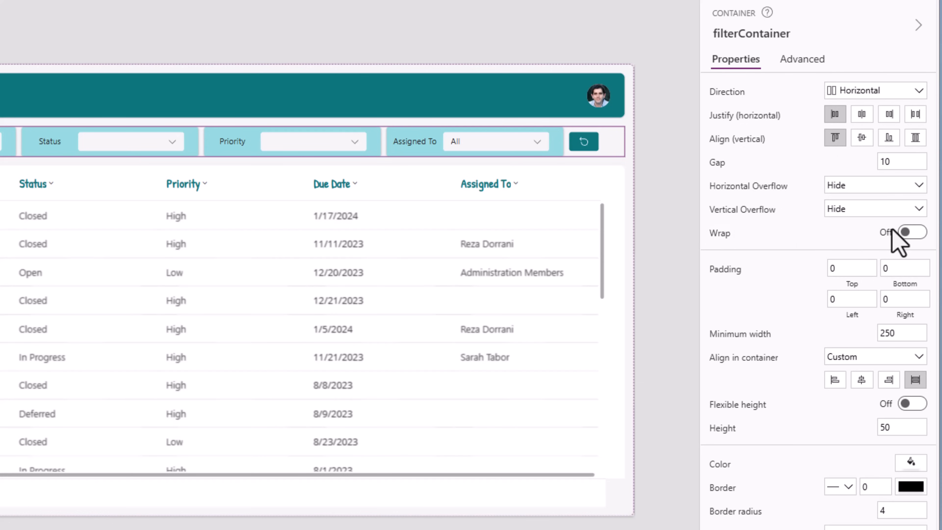
left_click(911, 232)
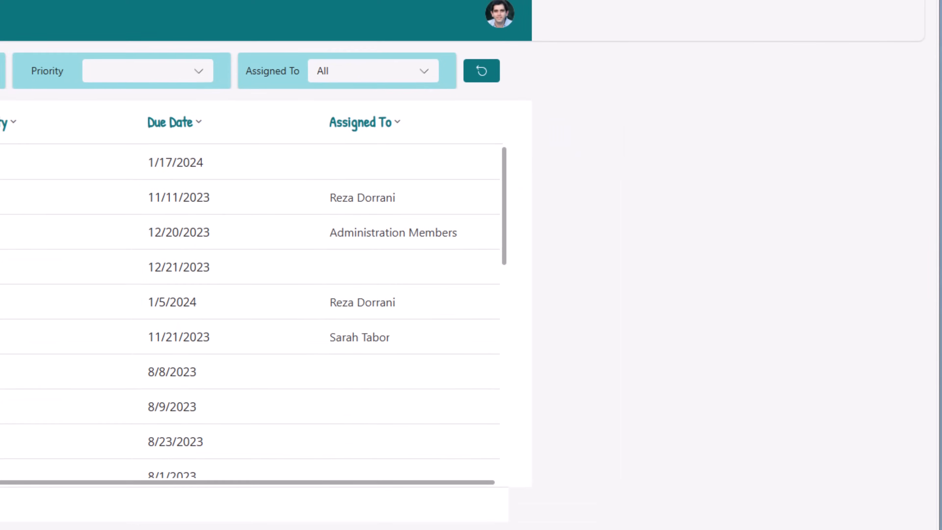
left_click(779, 132)
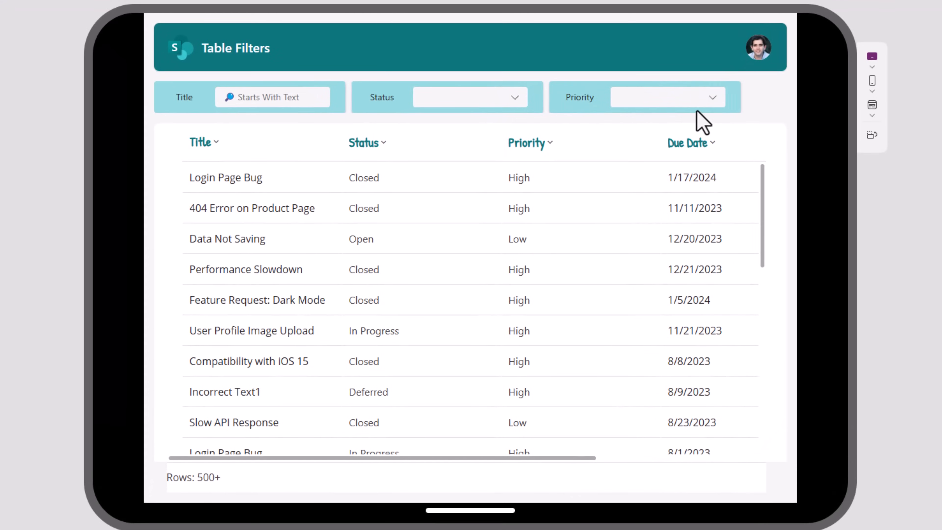
mouse_move(754, 113)
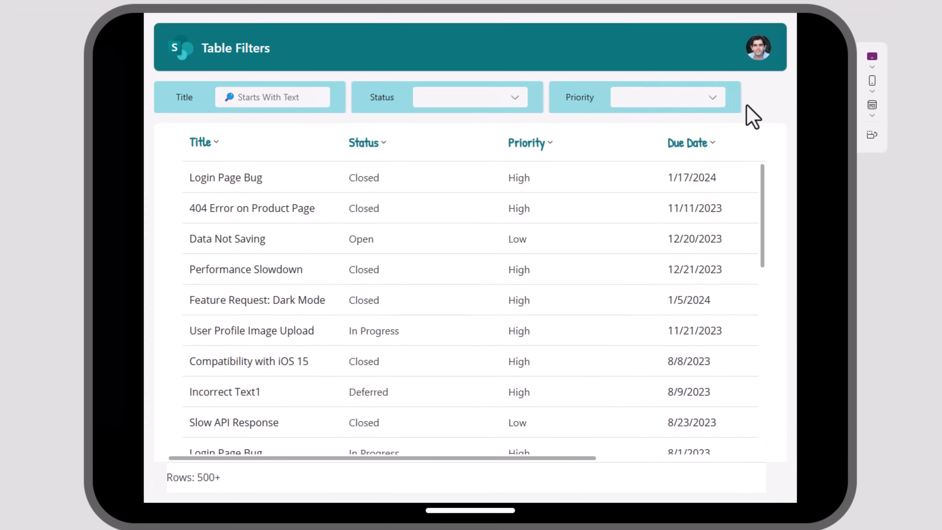
mouse_move(779, 113)
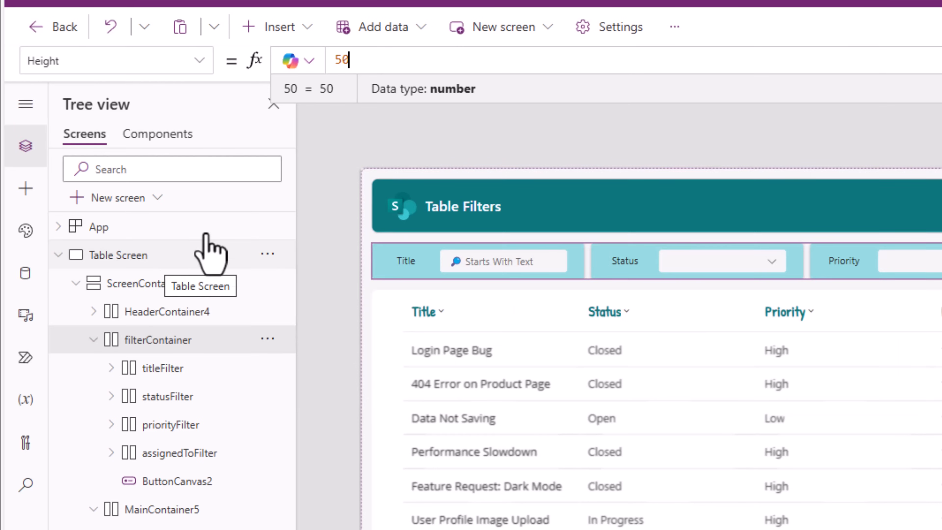
mouse_move(398, 131)
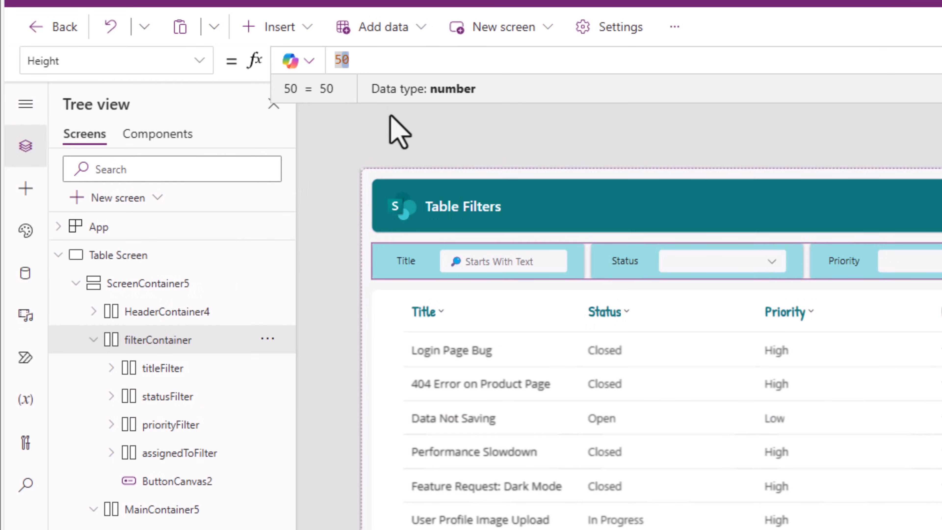
Set Height to Switch('Table Screen'.Size, ScreenSize.Small, 200, 50)
type("Switch(")
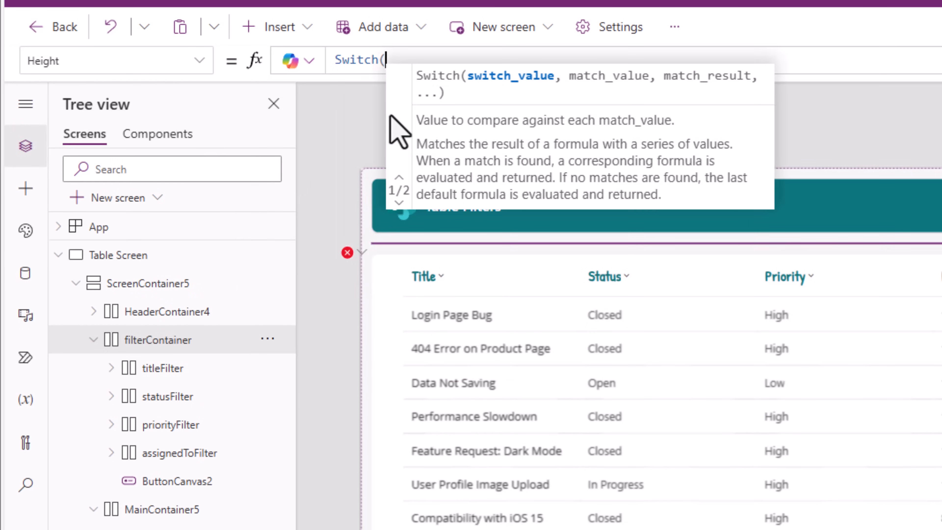
type("table")
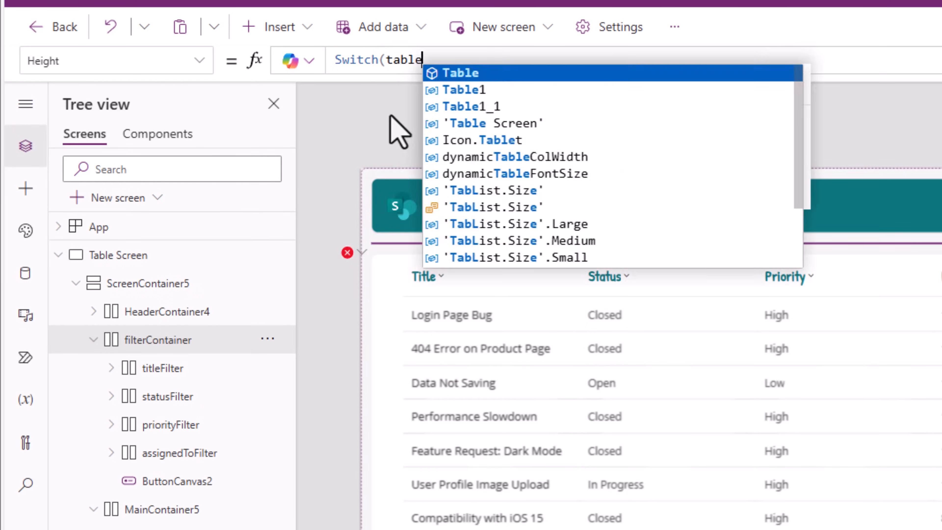
type("'Table Screen'.si")
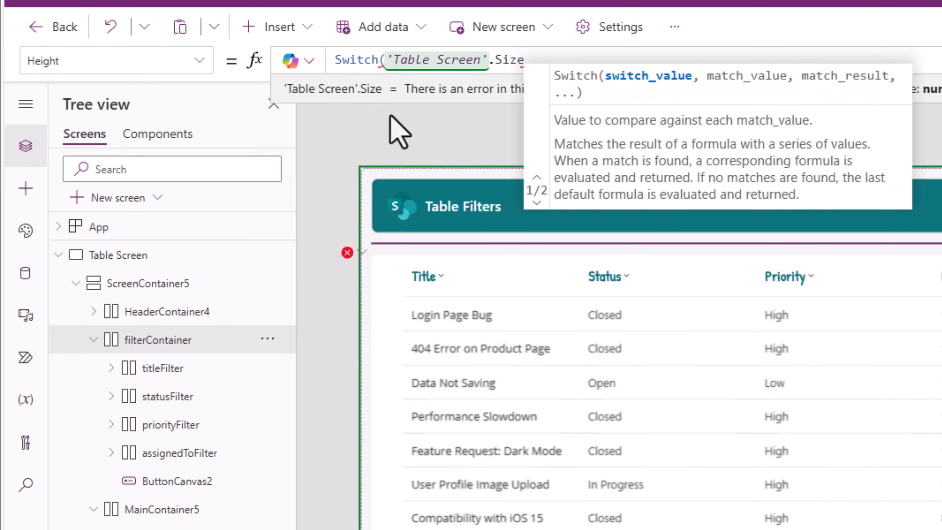
type("scre")
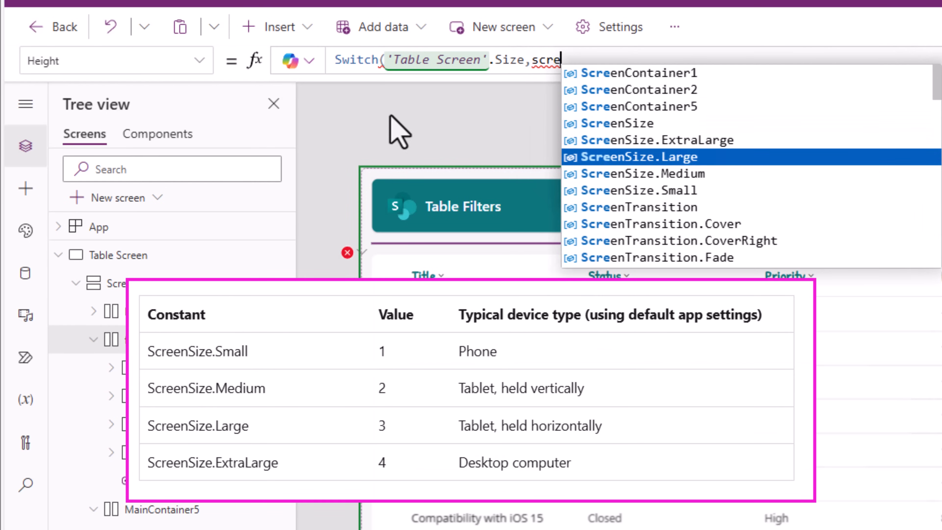
left_click(641, 190)
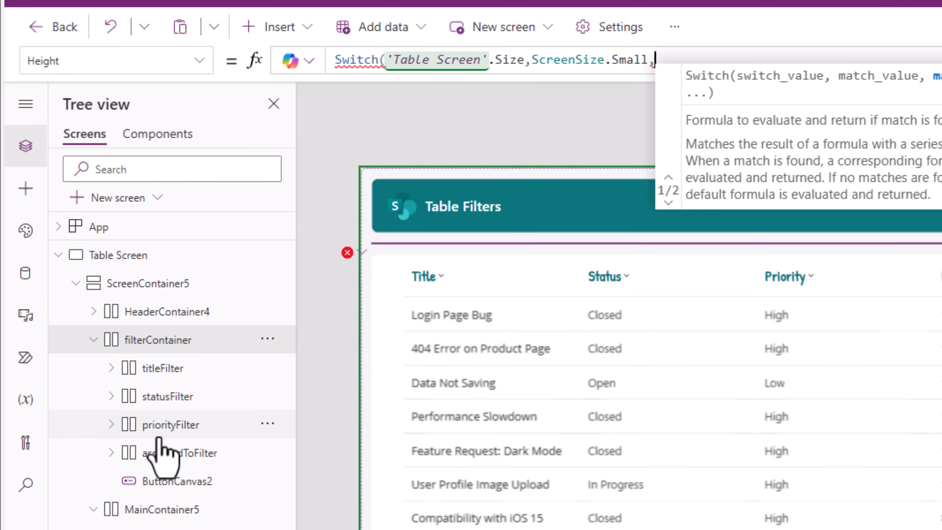
mouse_move(169, 454)
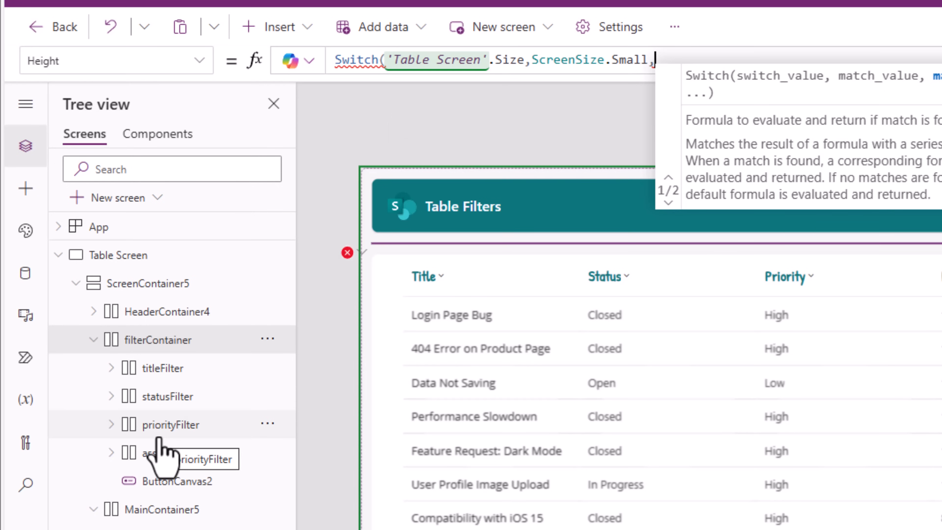
mouse_move(655, 159)
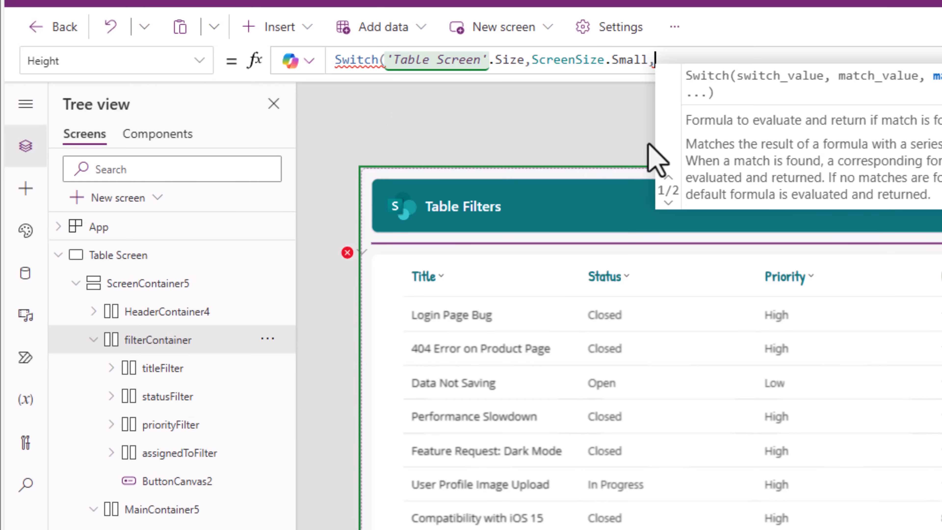
mouse_move(656, 150)
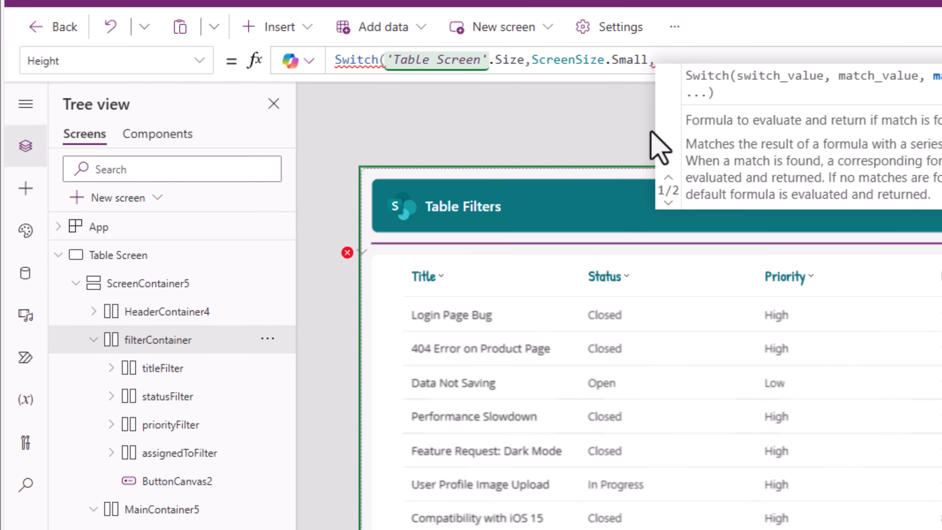
type("200")
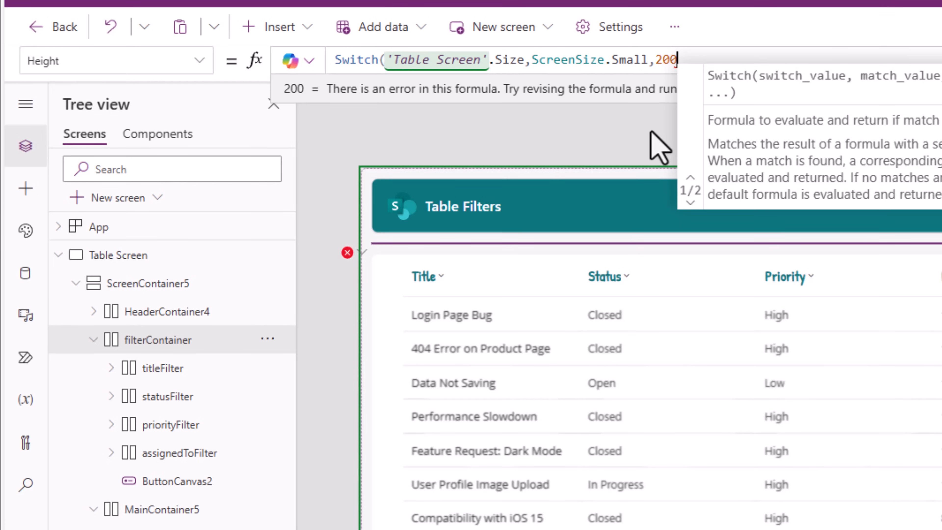
type(",50)")
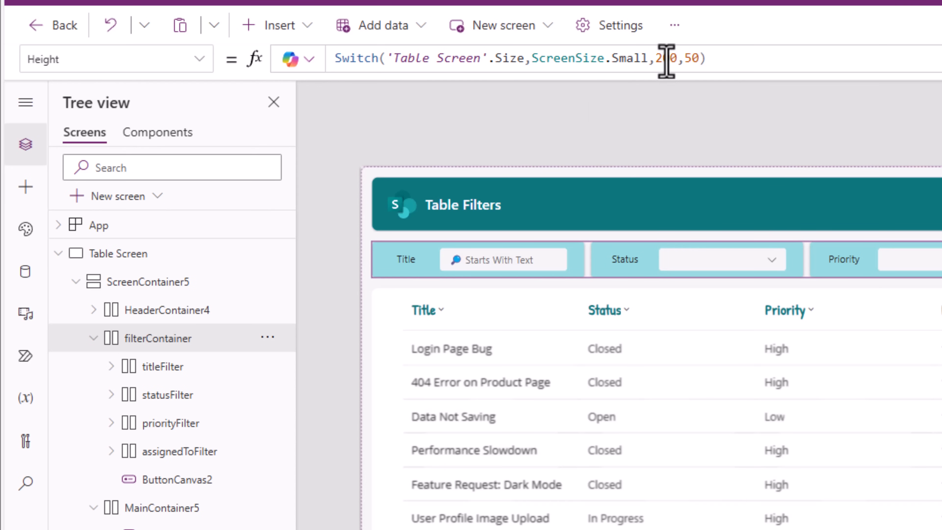
Replace the small-screen height 200 with 4*70
double_click(666, 58)
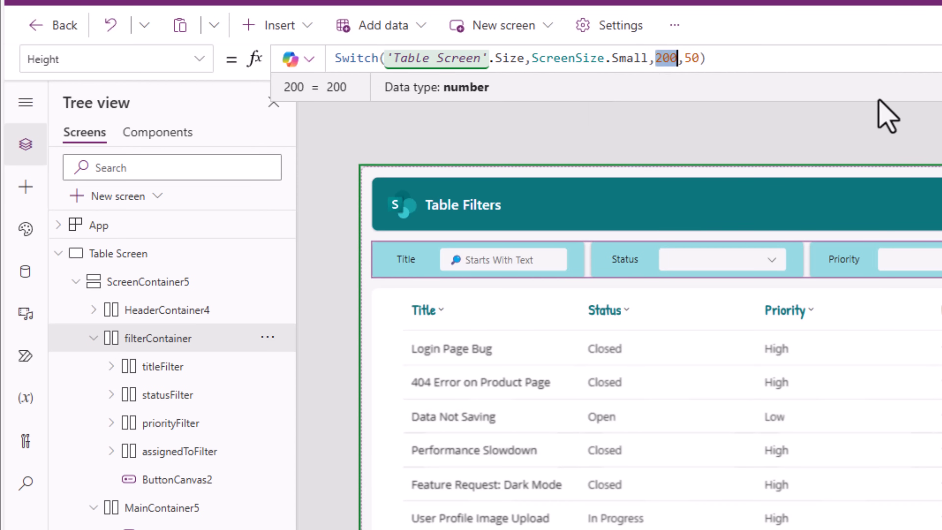
type("4*")
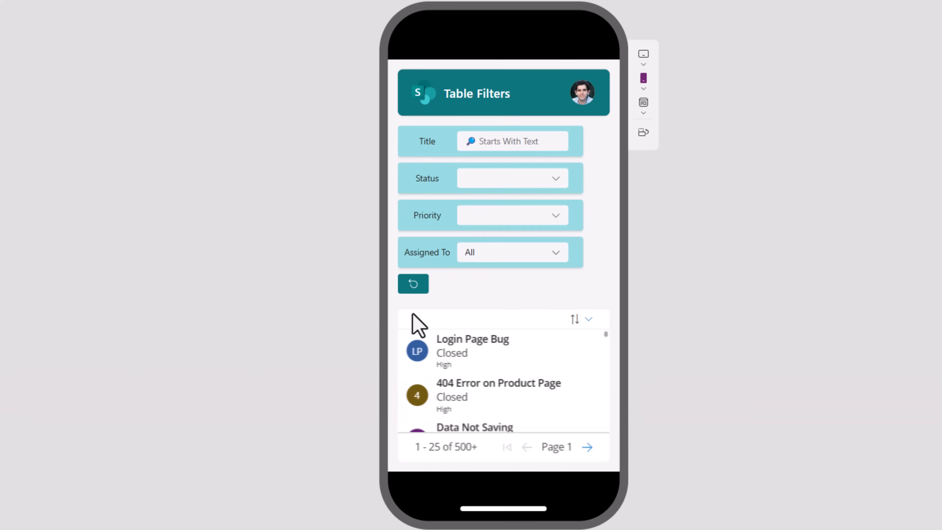
mouse_move(642, 132)
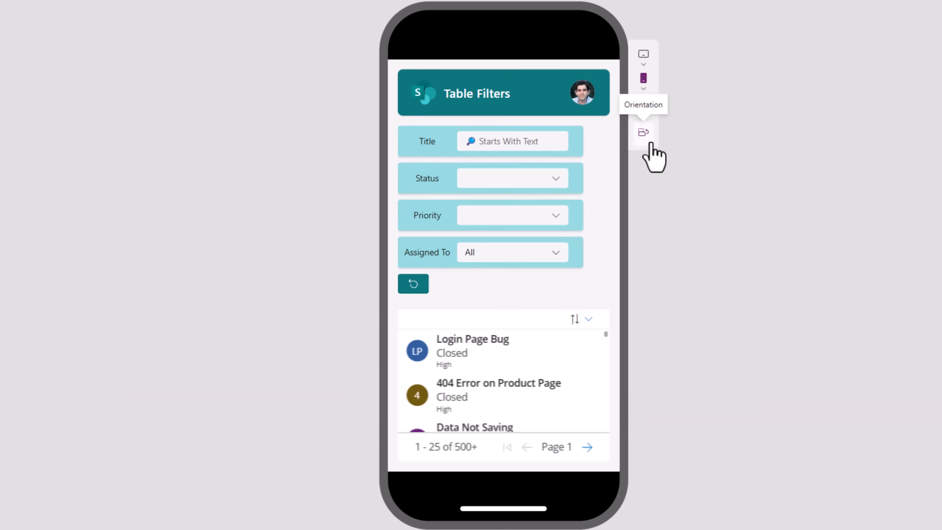
Rotate the phone preview to check the vertically stacked filters
left_click(643, 132)
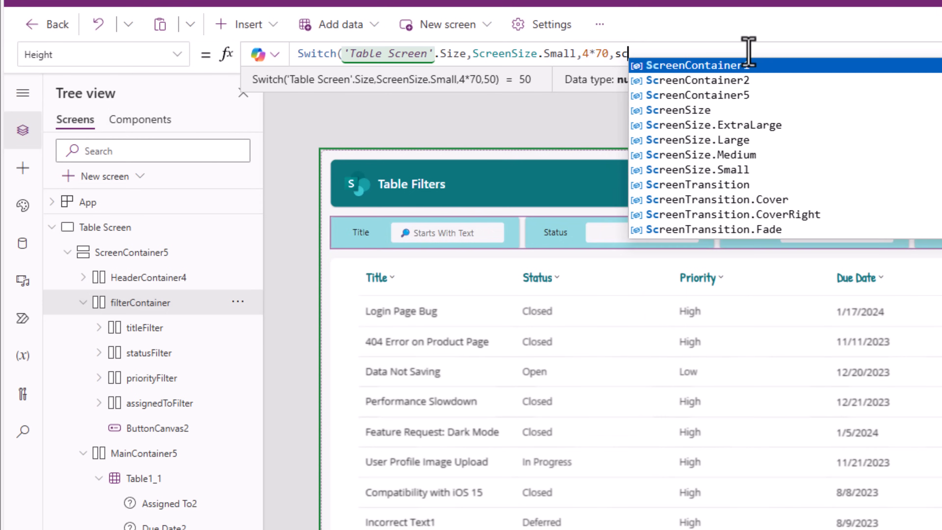
Add ScreenSize.Medium,4*30 and ScreenSize.Large,4*30 cases before the default 50
left_click(697, 155)
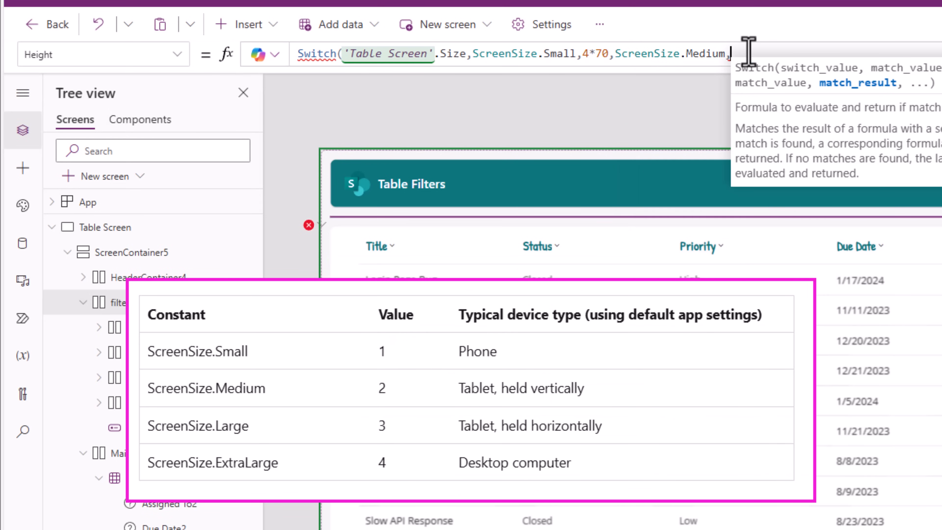
type("4*70")
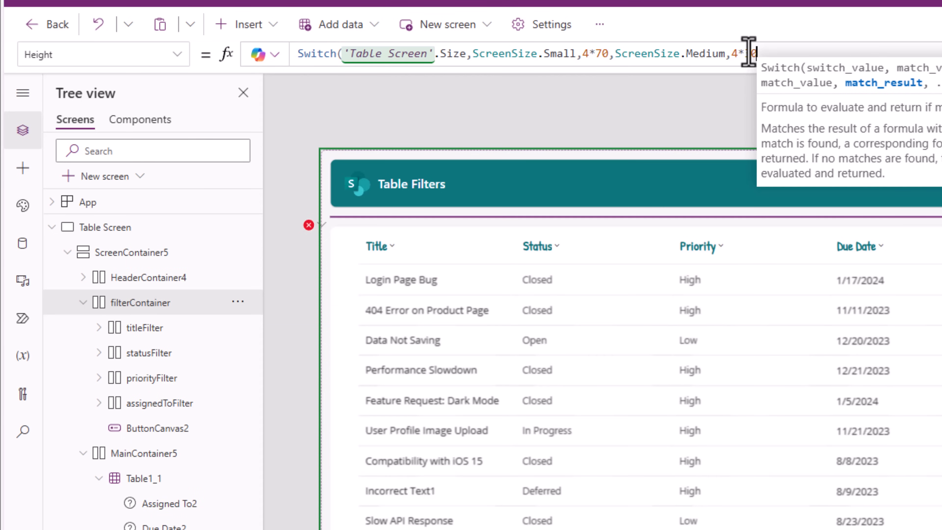
type("scre")
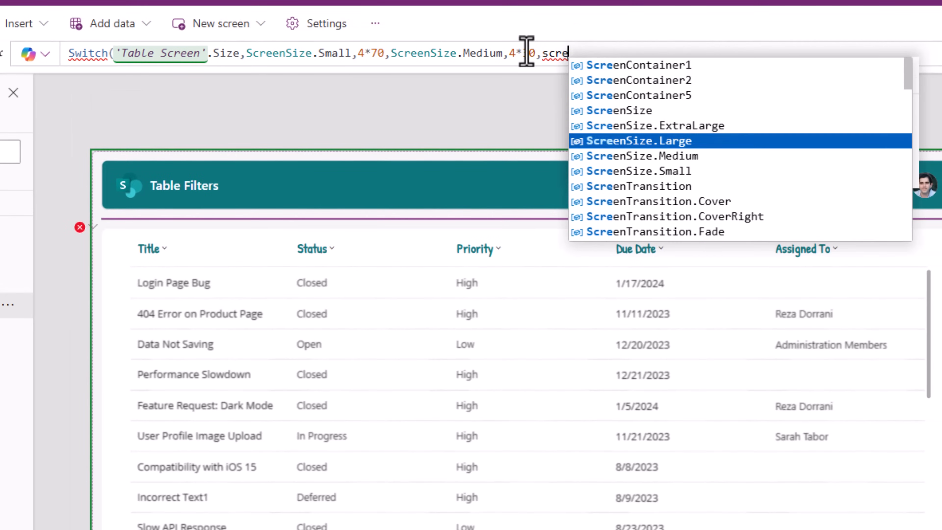
left_click(635, 141)
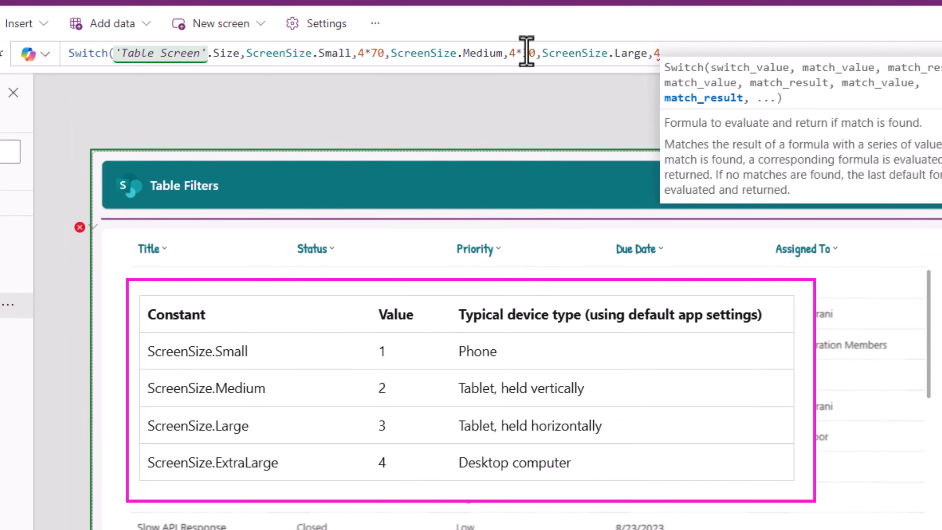
type("*30,")
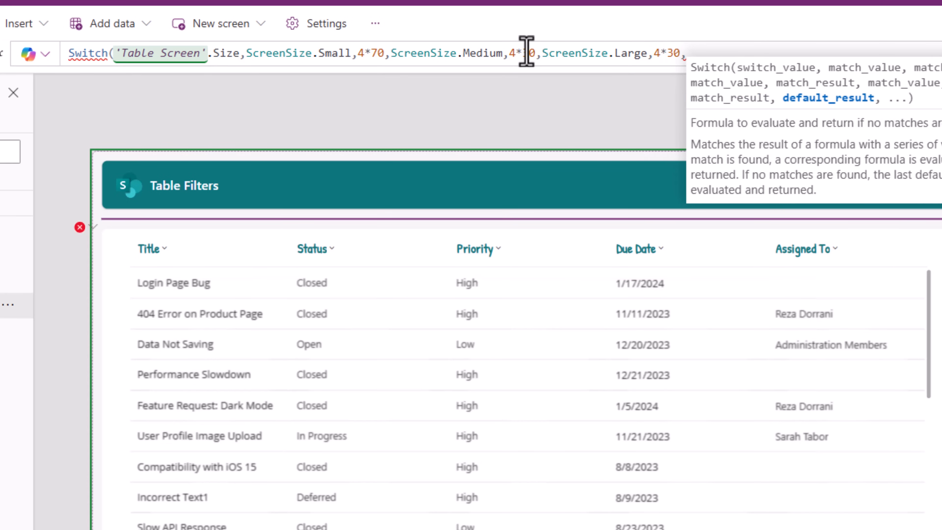
type("50)")
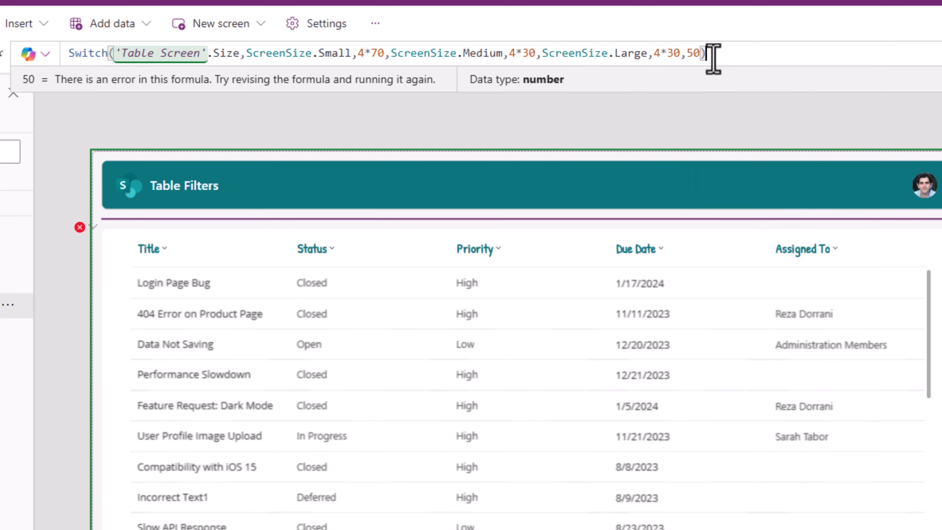
Preview the tablet layout and rotate it to landscape to check the two-row wrap
key("enter")
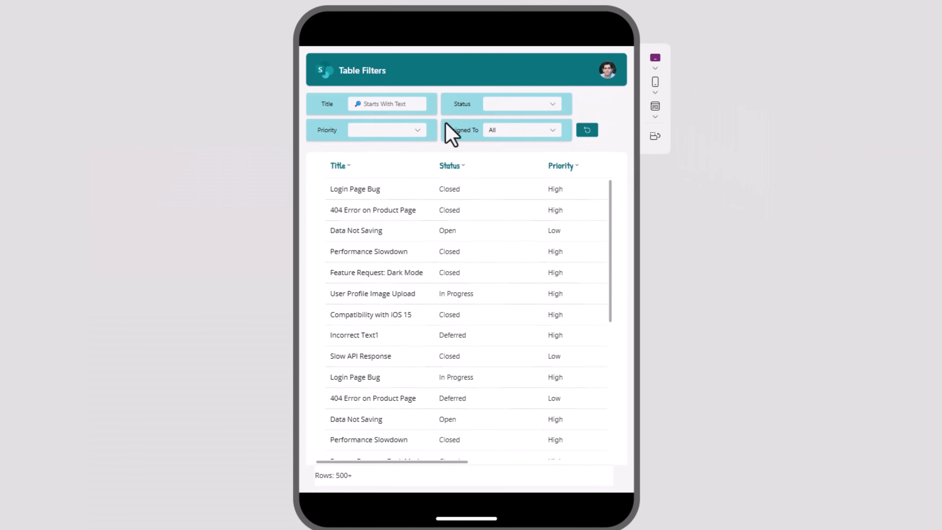
left_click(871, 136)
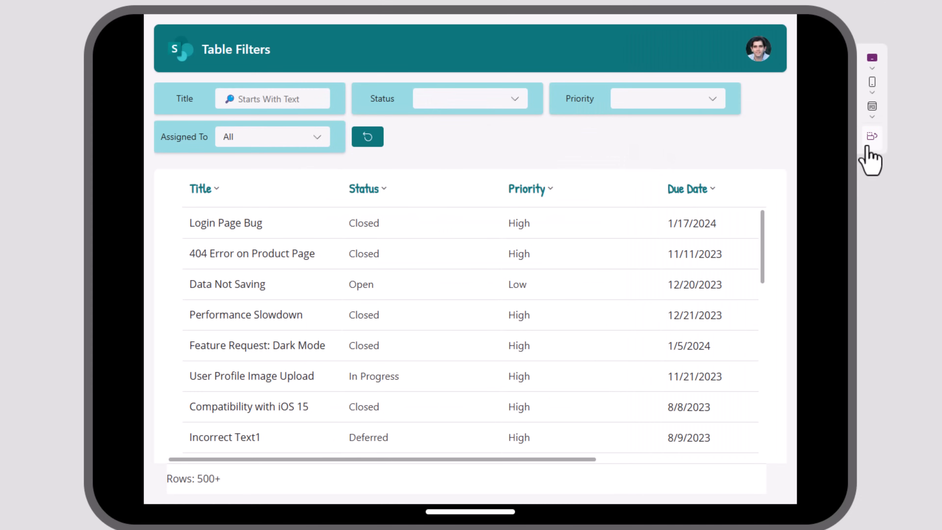